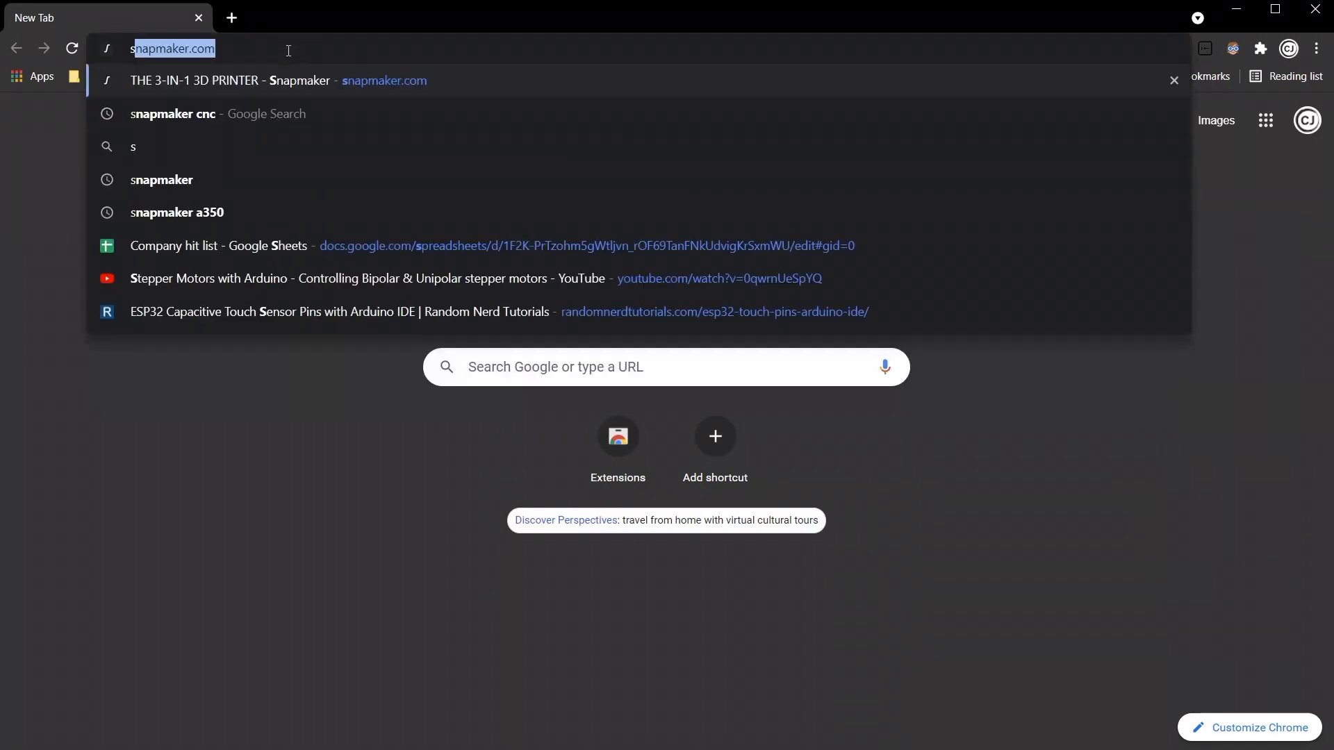
# Navigate to snapmaker.com and go to the Snapmaker 2.0 product page
pyautogui.write('snapmaker.com')
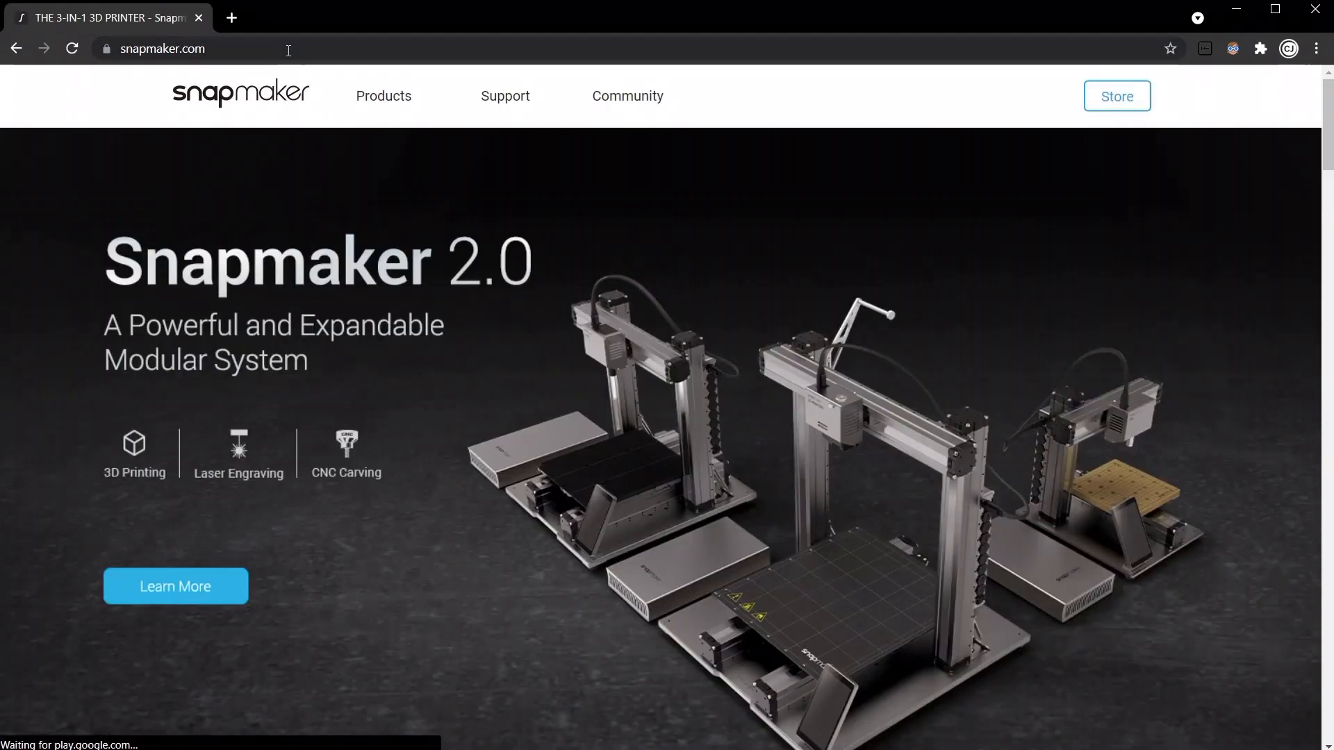
pyautogui.click(383, 96)
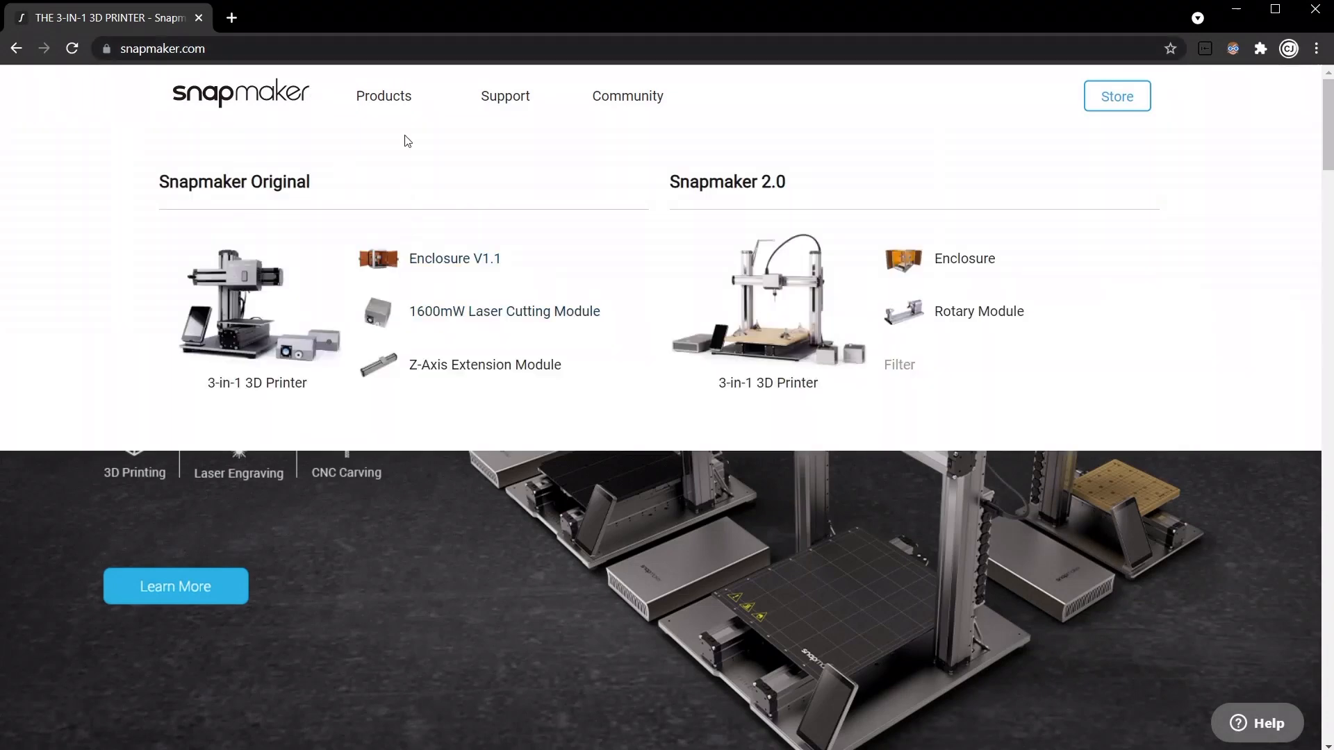
pyautogui.moveTo(762, 310)
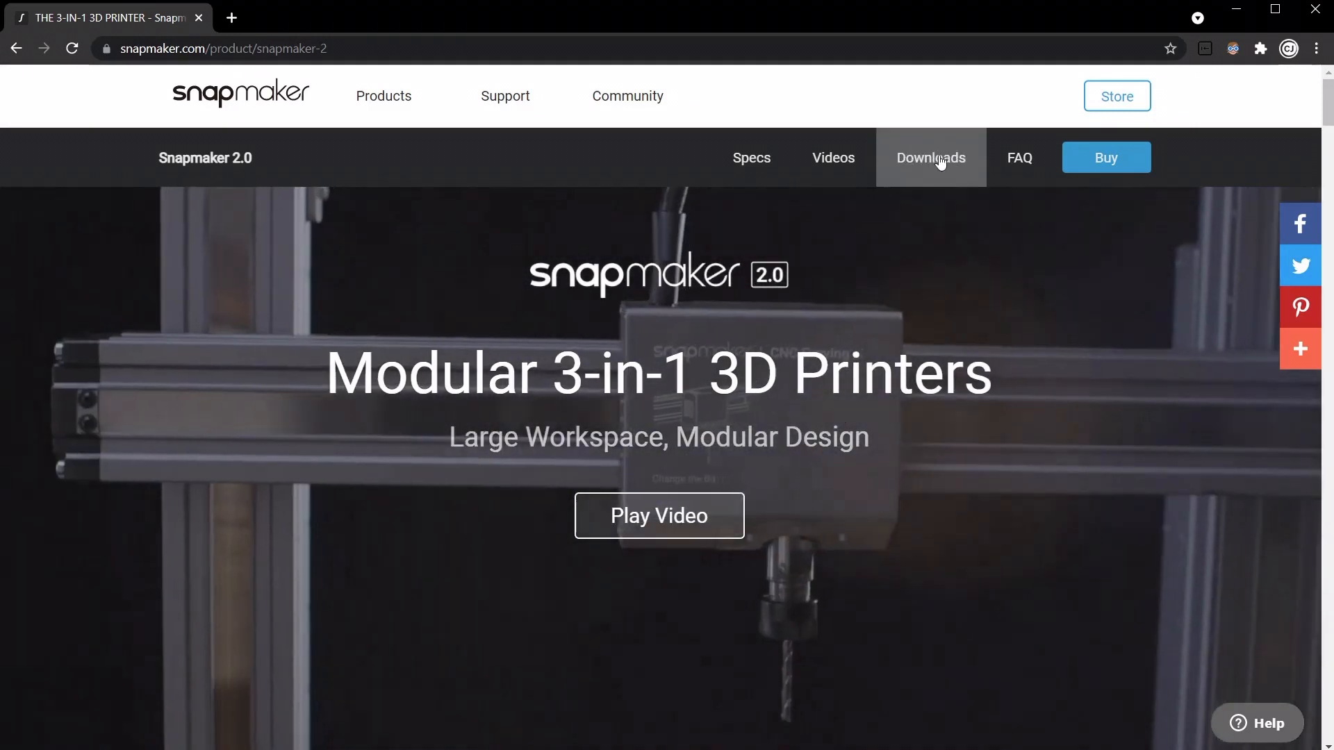
# Go to the Snapmaker 2.0 Downloads page and locate Configuration Files & Tool Libraries
pyautogui.click(931, 157)
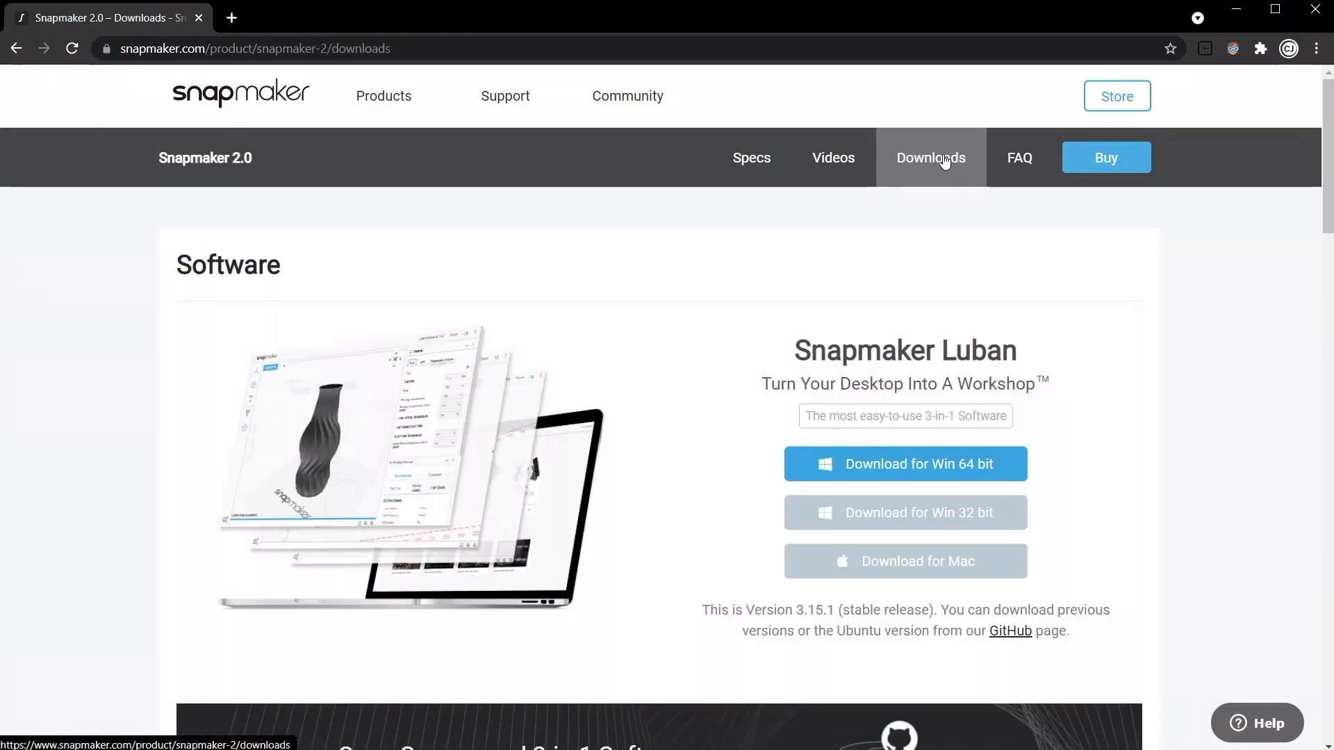
pyautogui.scroll(-3)
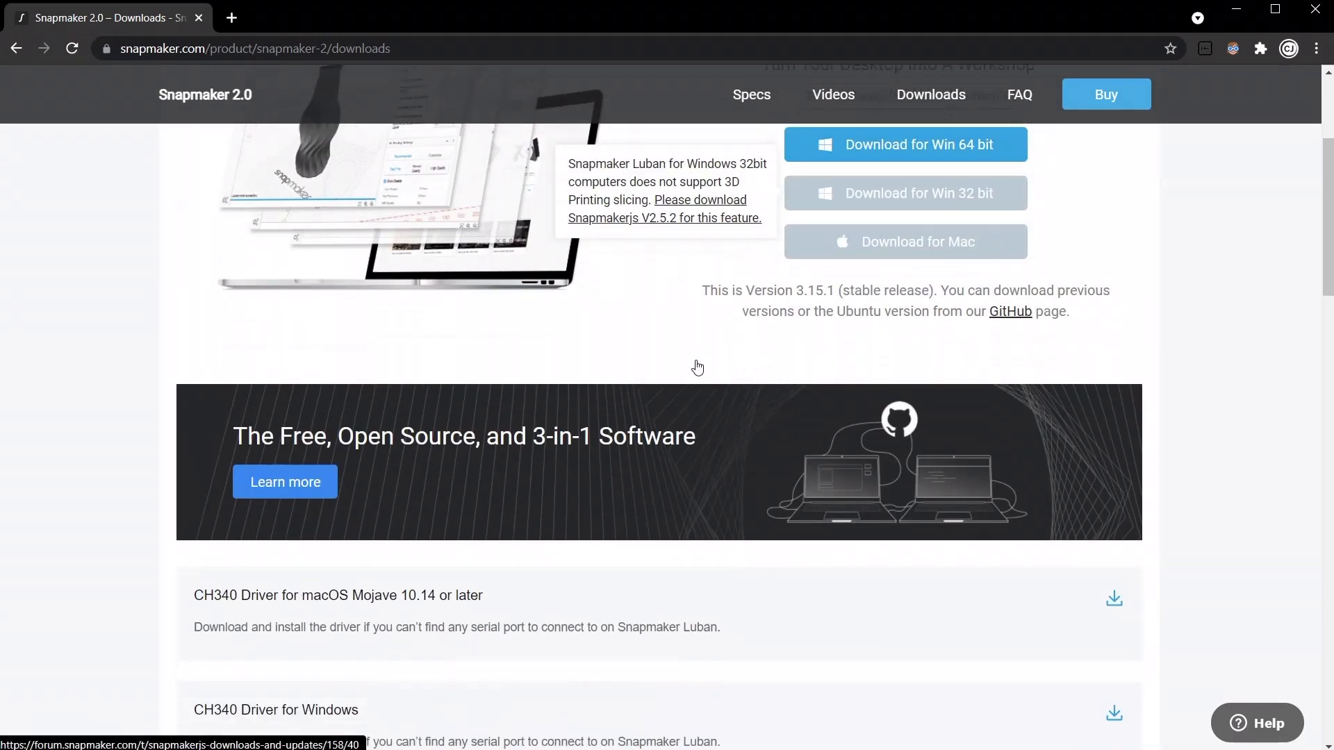
pyautogui.scroll(-3)
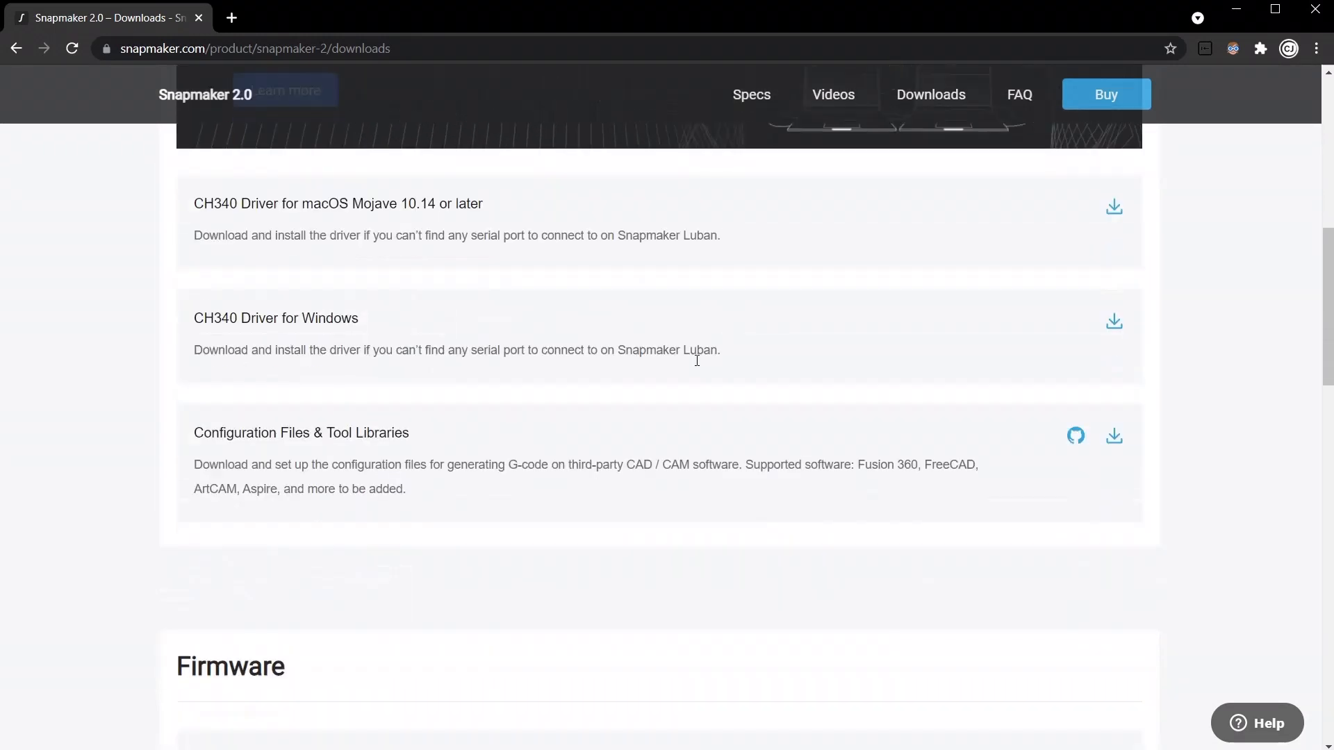
pyautogui.scroll(-3)
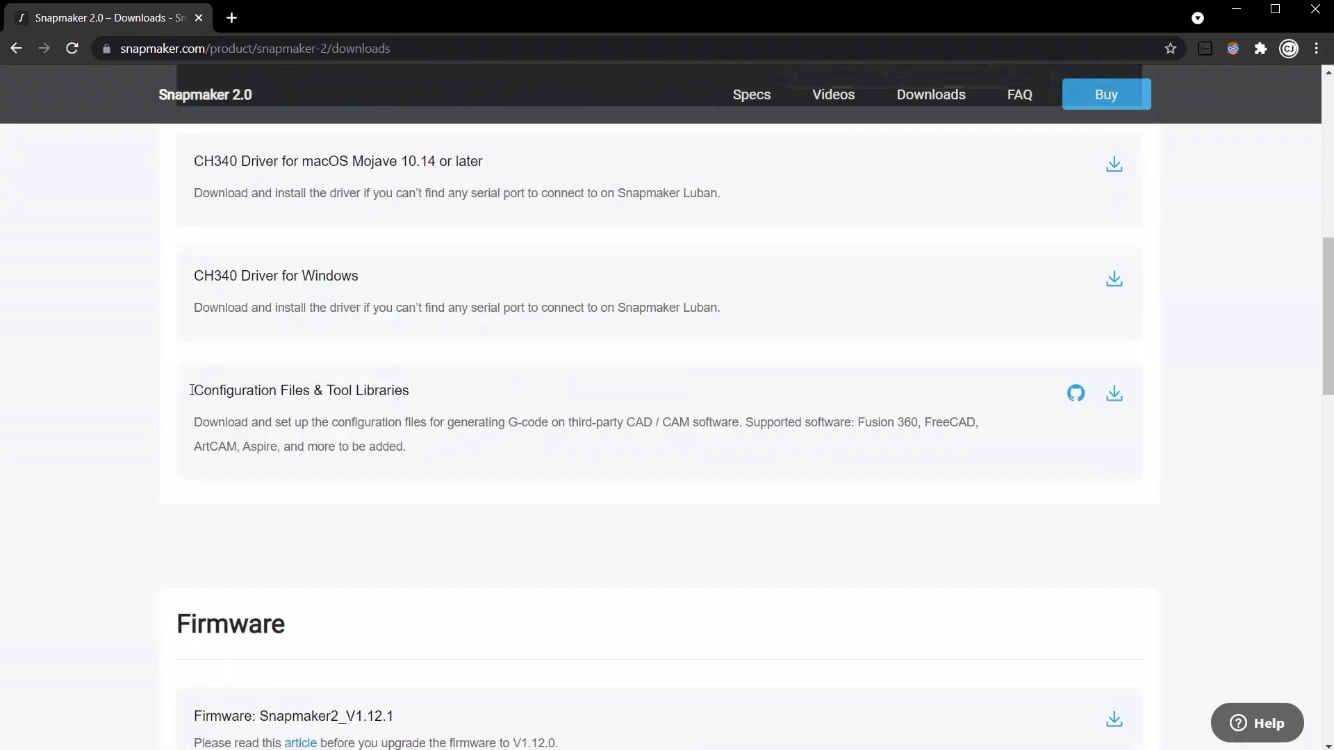
pyautogui.doubleClick(302, 391)
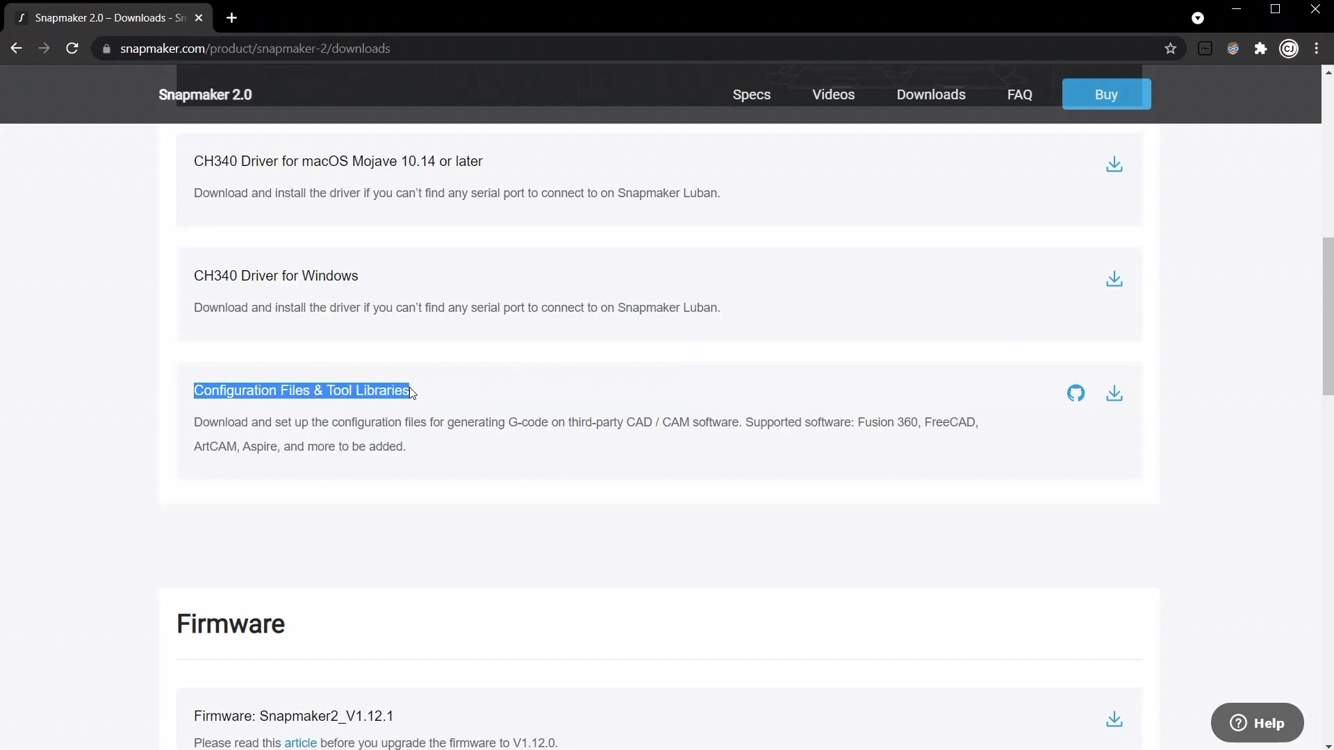
pyautogui.moveTo(659, 404)
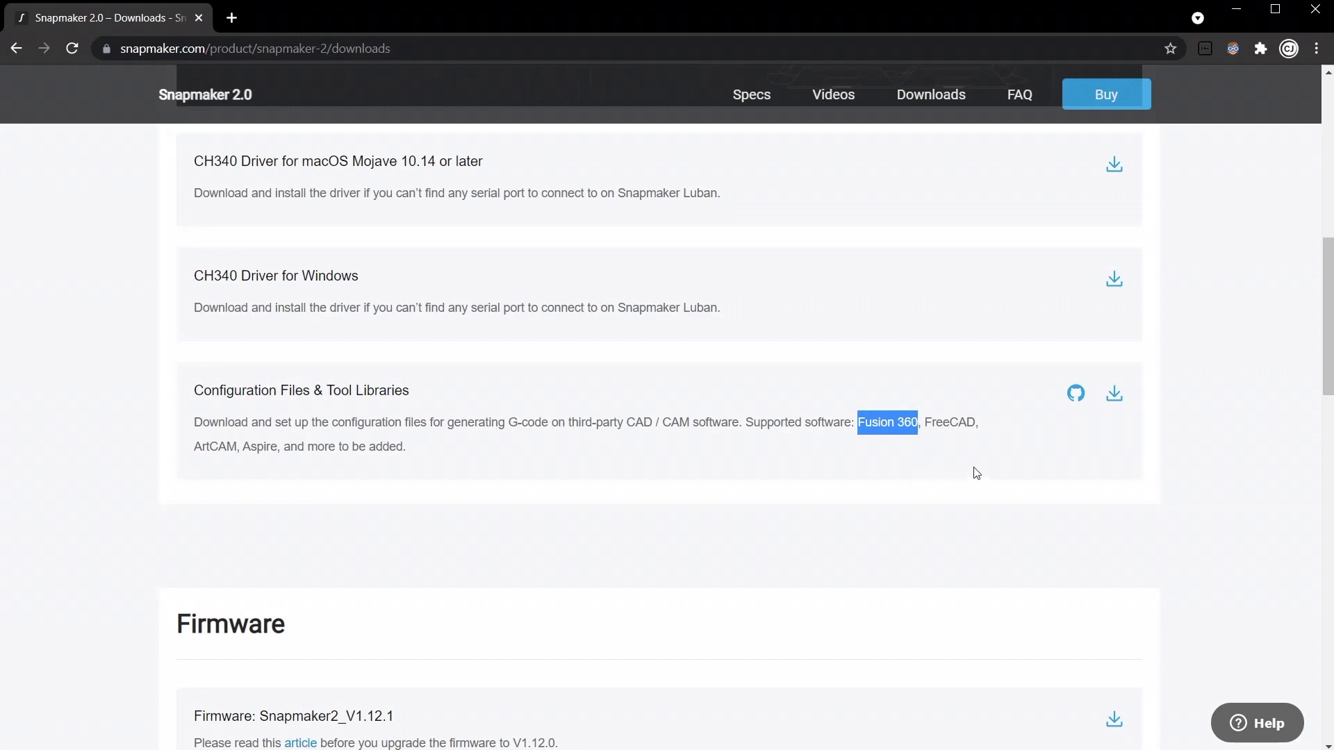
pyautogui.moveTo(1115, 394)
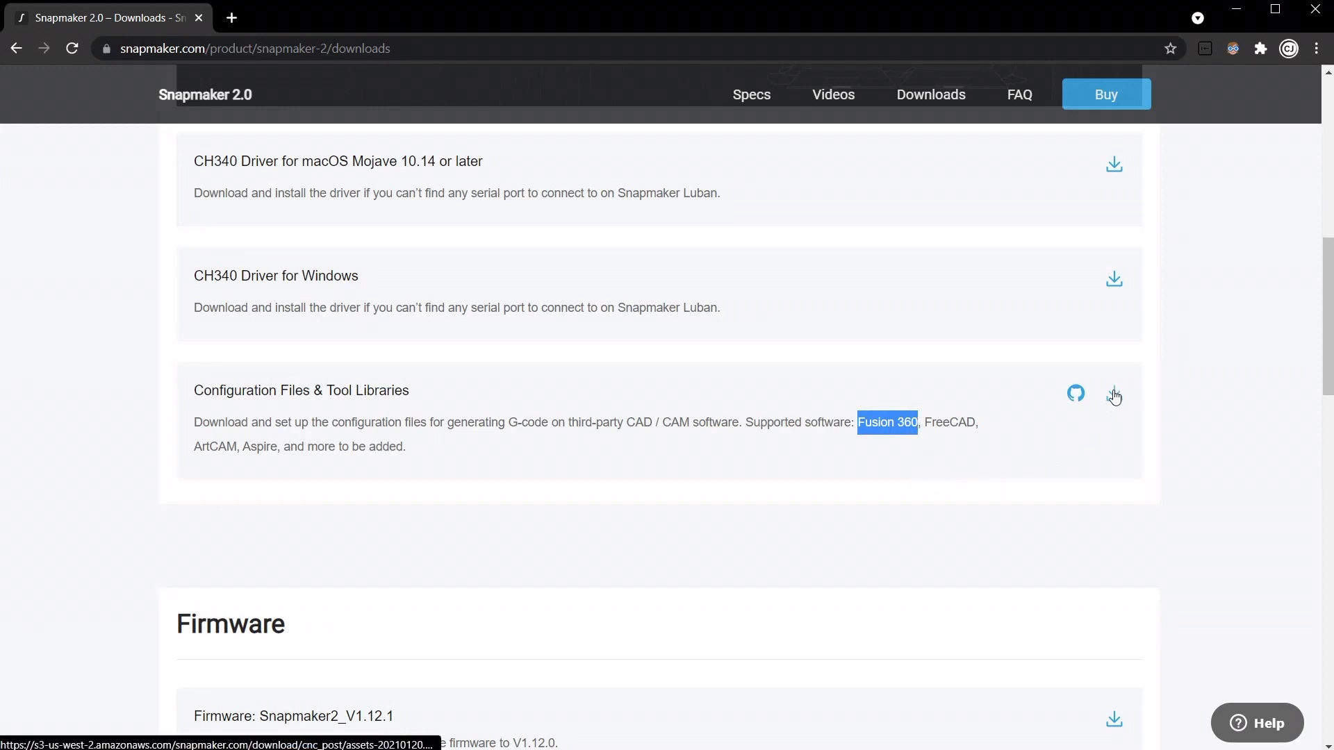
# Download the configuration files and tool libraries zip and open it from the download bar
pyautogui.click(1114, 393)
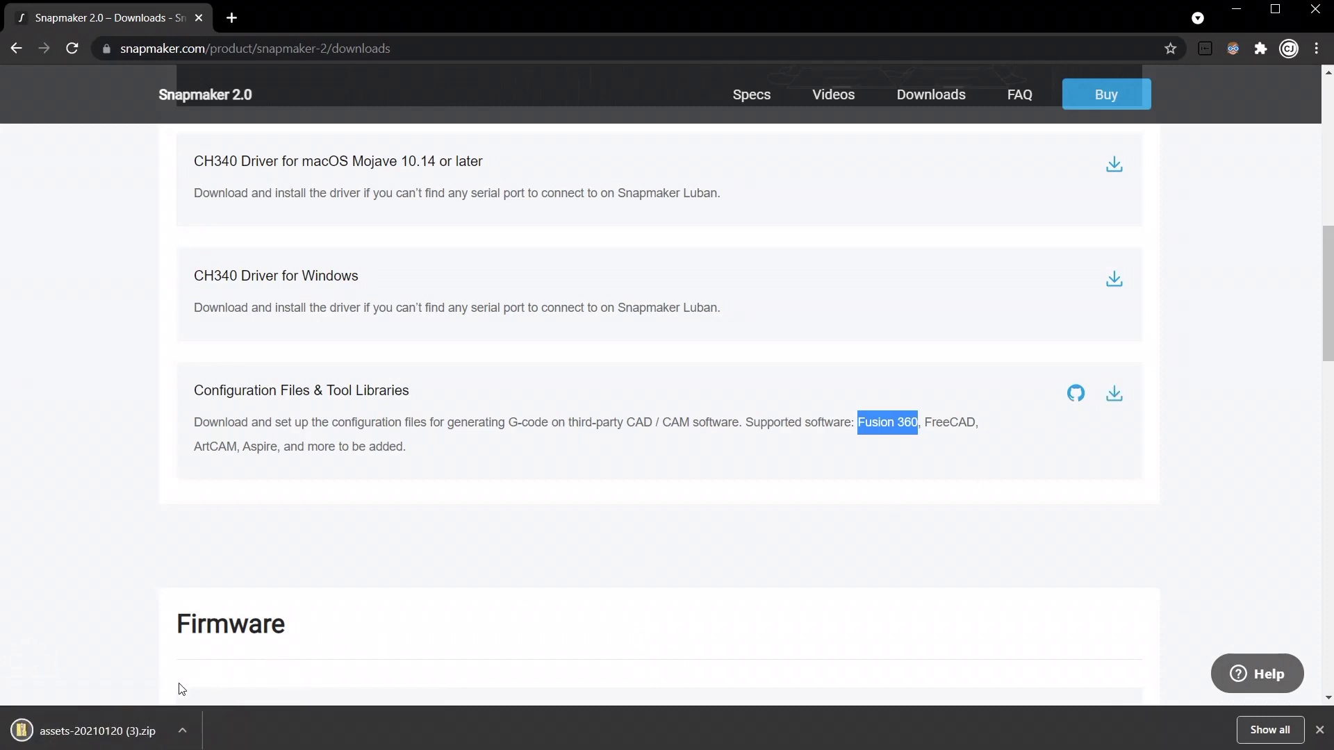
pyautogui.click(103, 731)
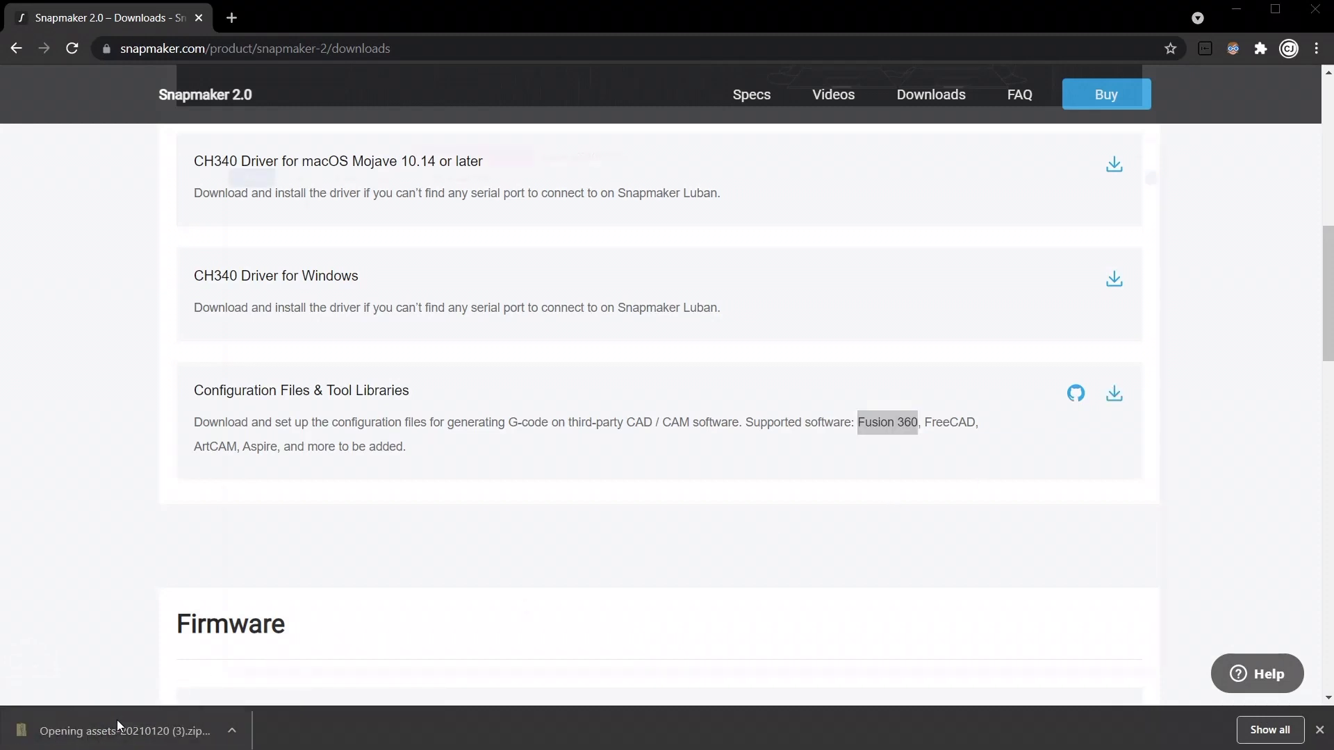
# Browse the zip's assets > snapmaker-fusion360-configuration folder, then close Explorer
pyautogui.click(118, 731)
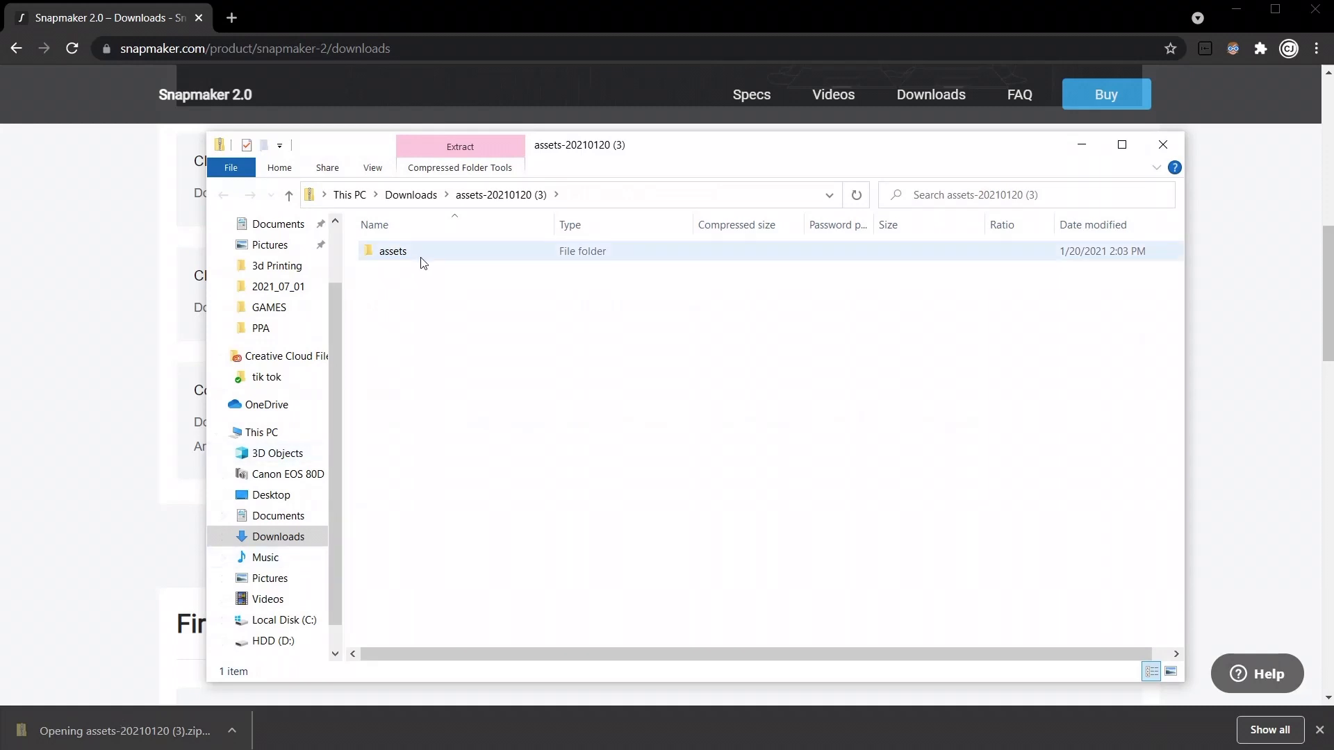
pyautogui.doubleClick(391, 250)
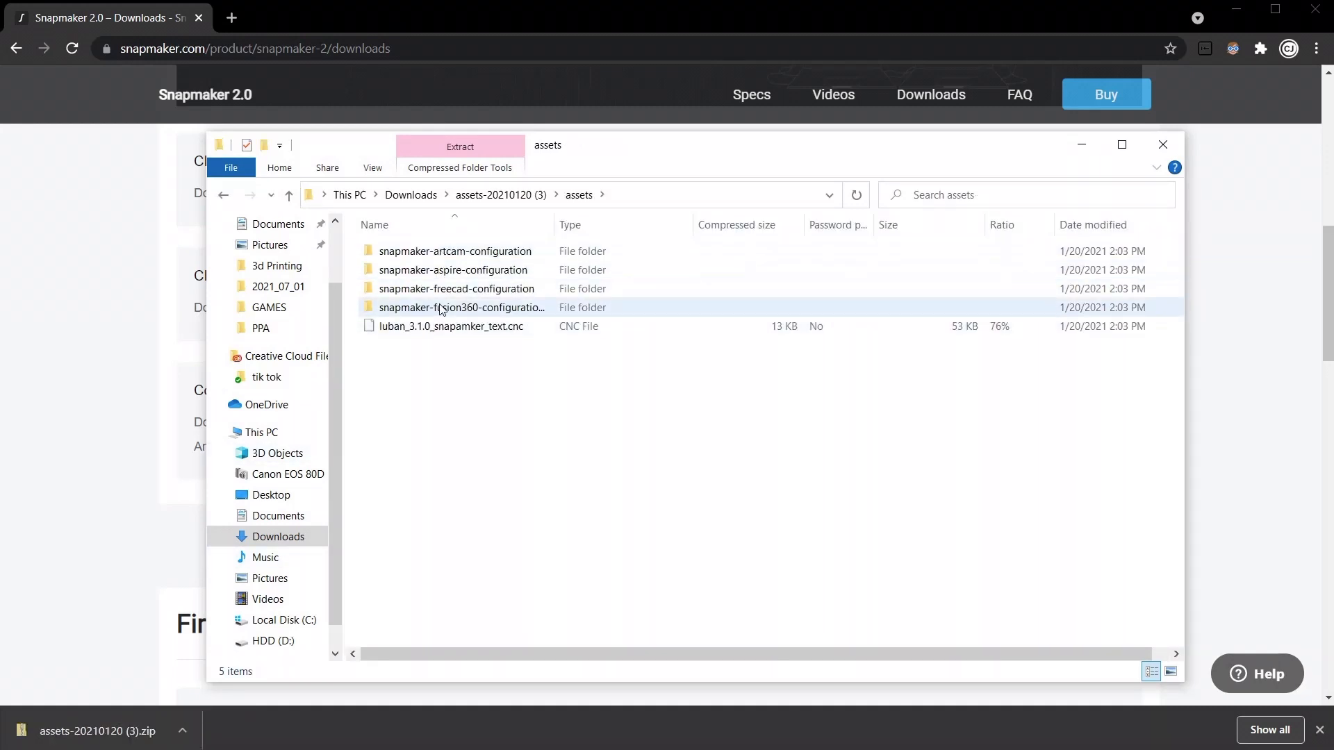
pyautogui.doubleClick(461, 307)
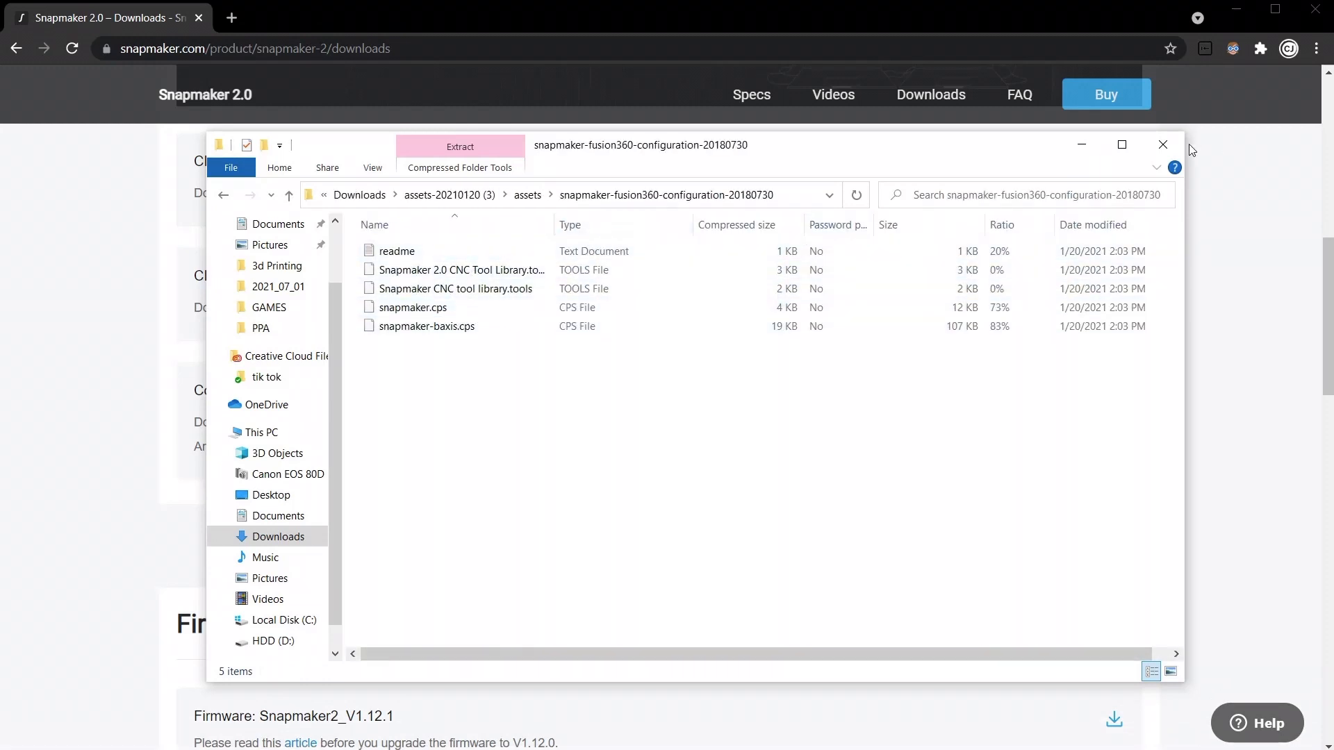
pyautogui.click(1162, 145)
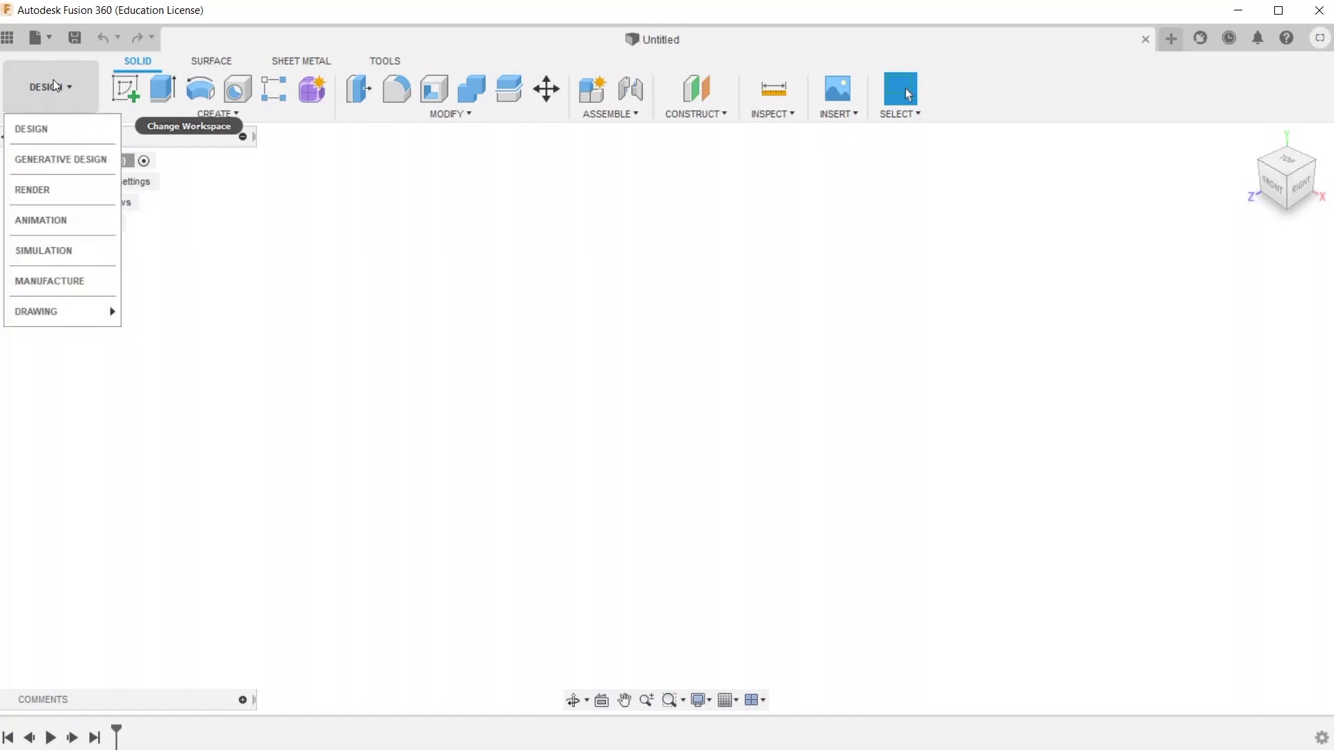
pyautogui.moveTo(50, 281)
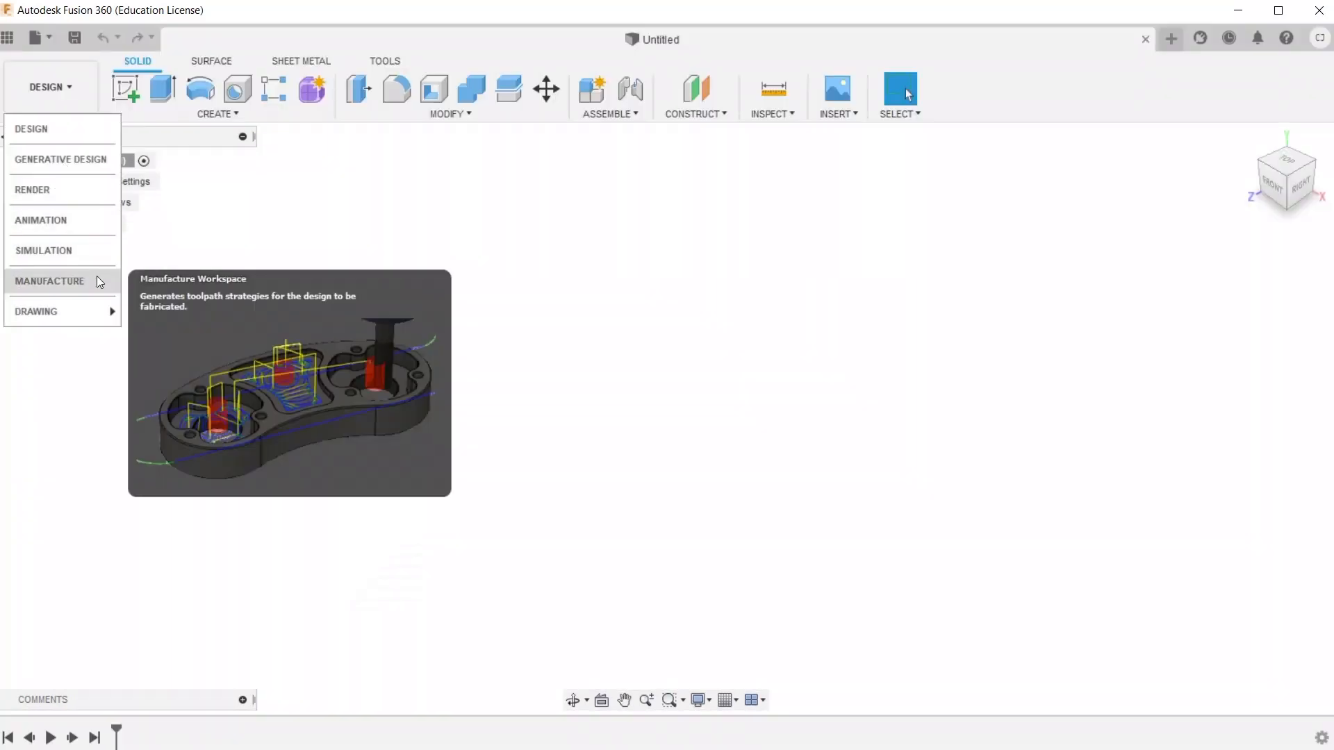
# Switch Fusion 360 to the Manufacture workspace
pyautogui.click(49, 281)
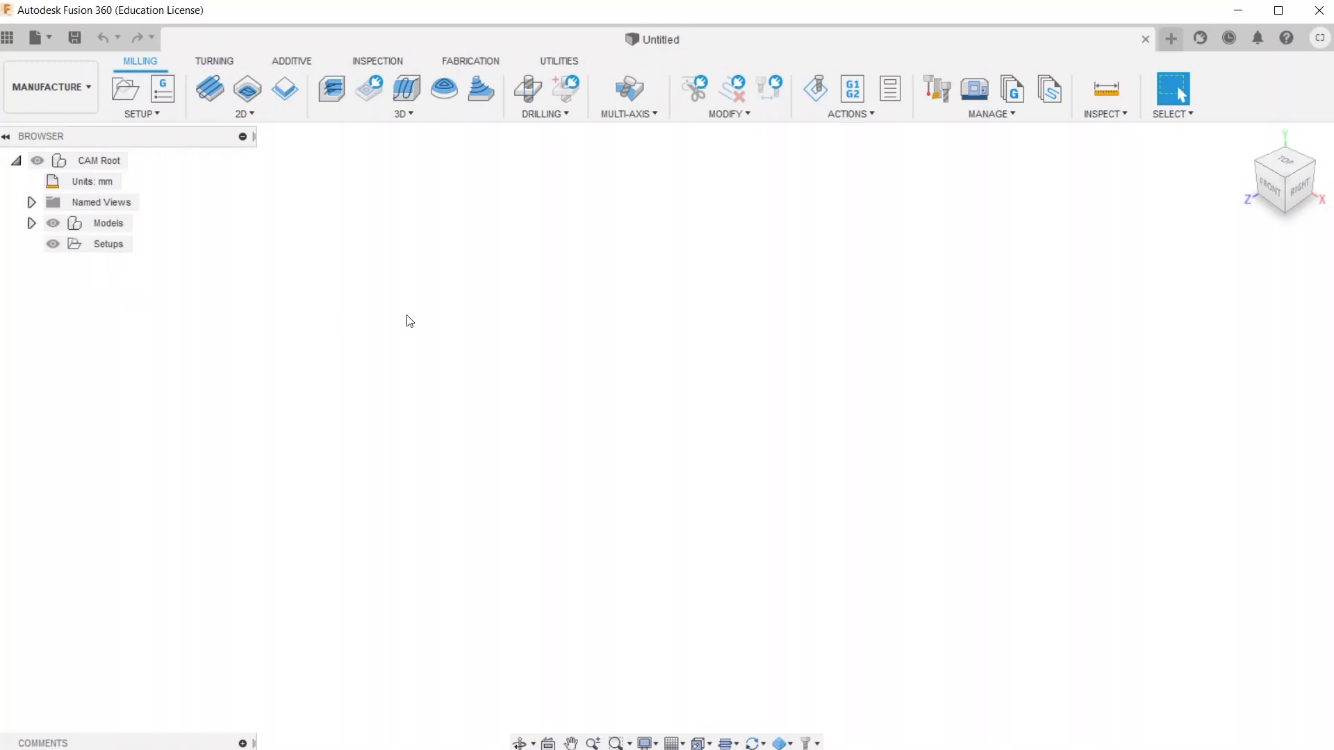
pyautogui.moveTo(1009, 122)
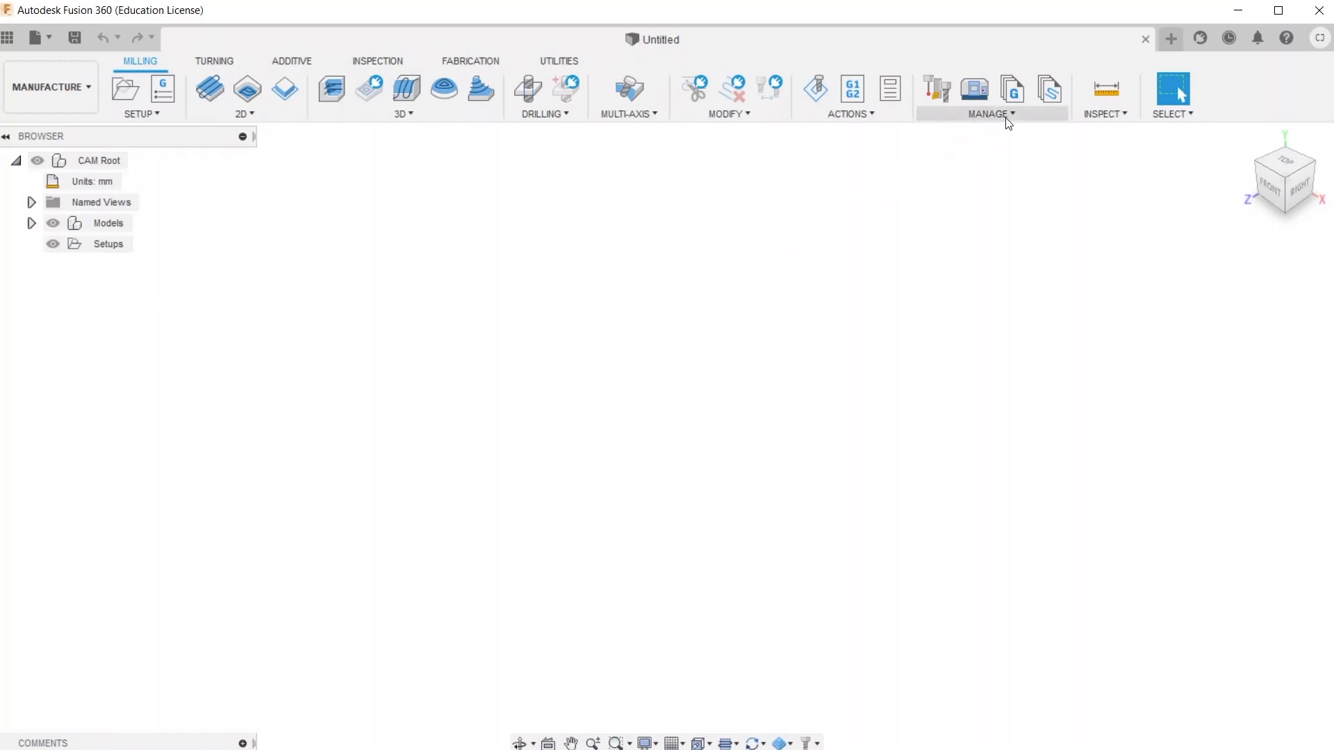
# Open Manage > Tool Library and select the local Library
pyautogui.click(989, 114)
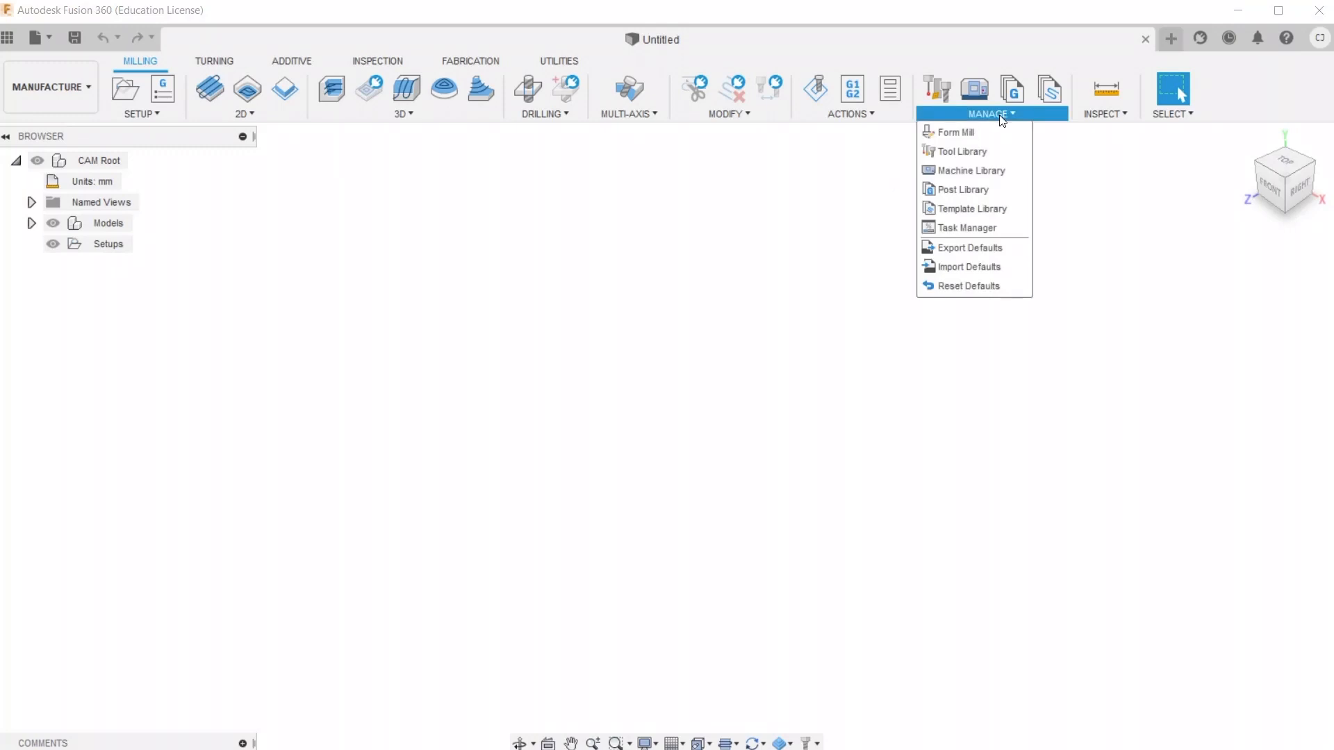
pyautogui.moveTo(1001, 151)
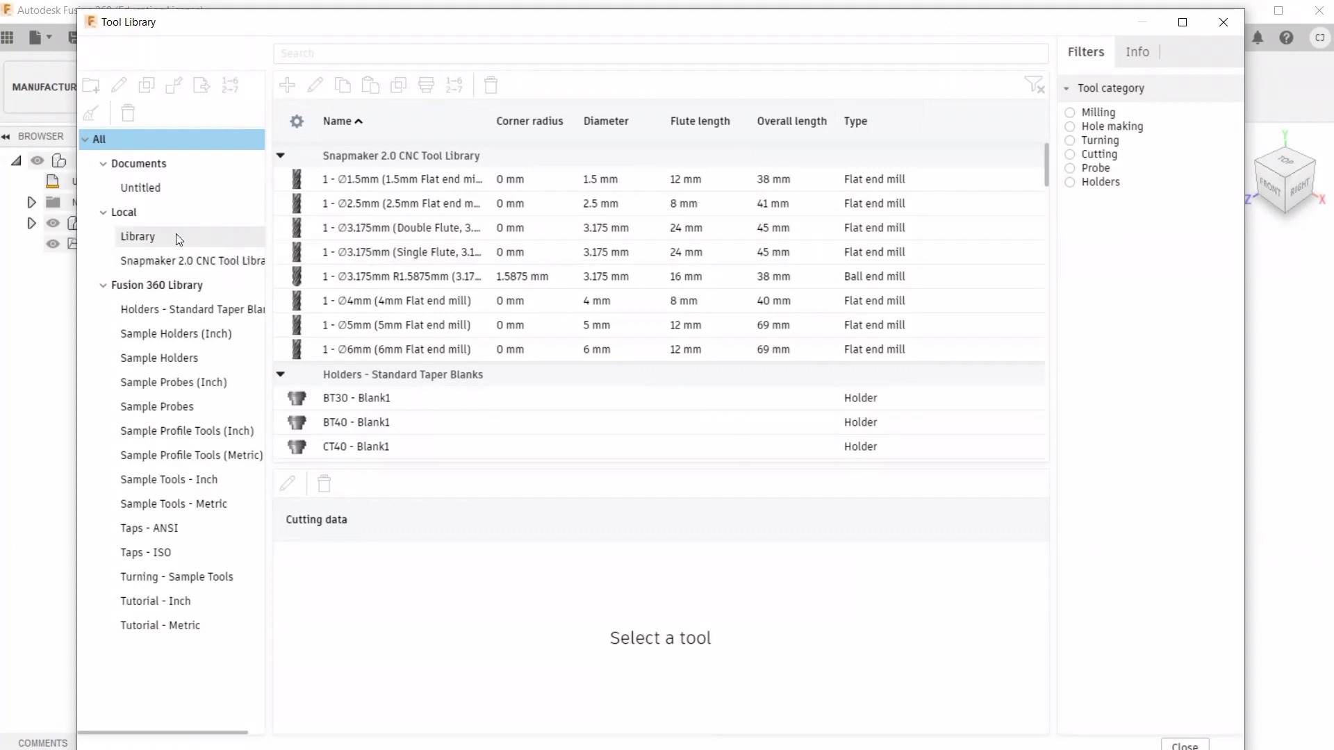
pyautogui.click(138, 237)
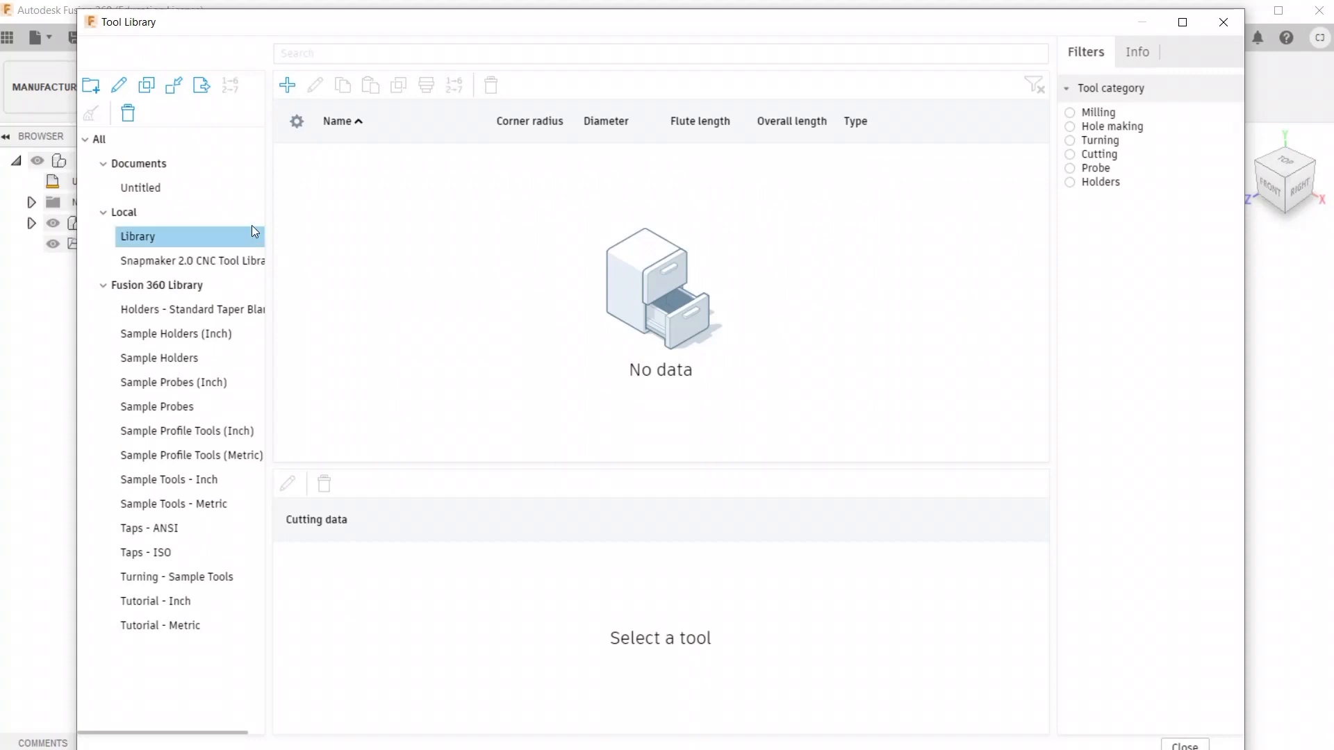
pyautogui.moveTo(200, 91)
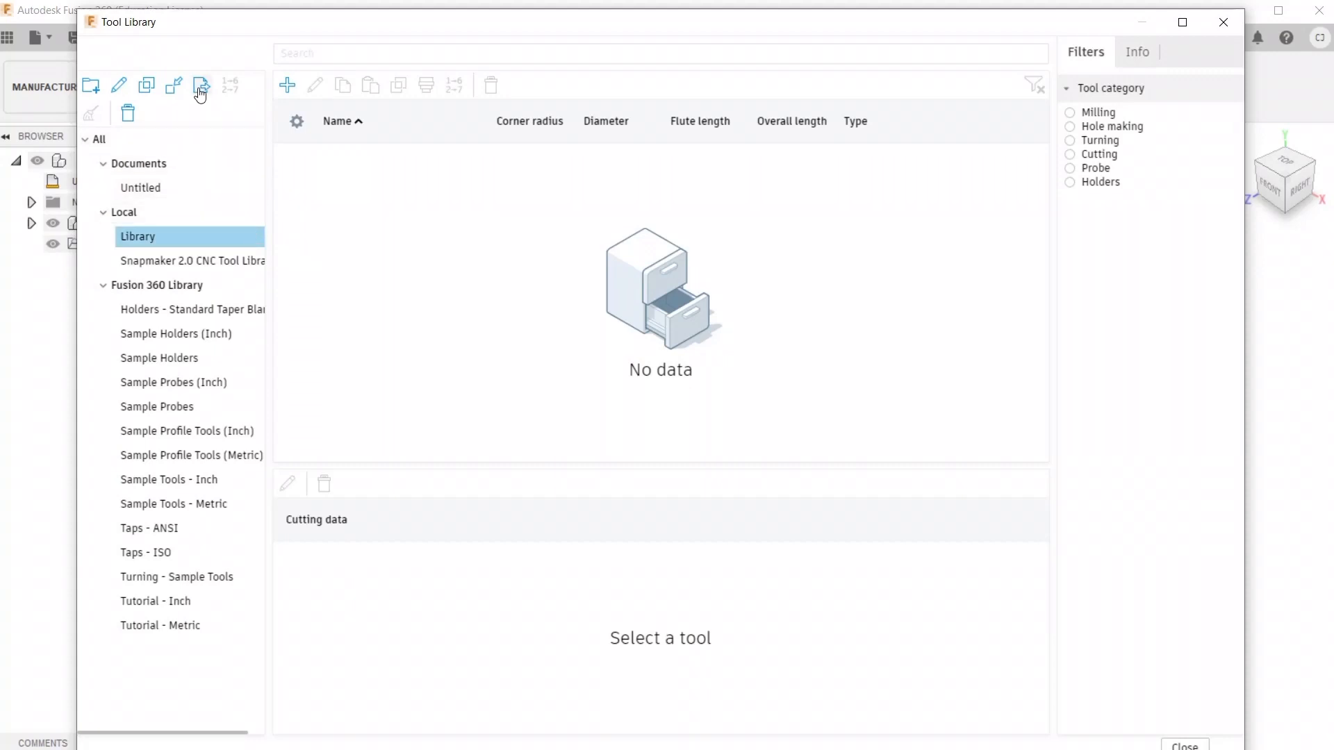
pyautogui.moveTo(178, 91)
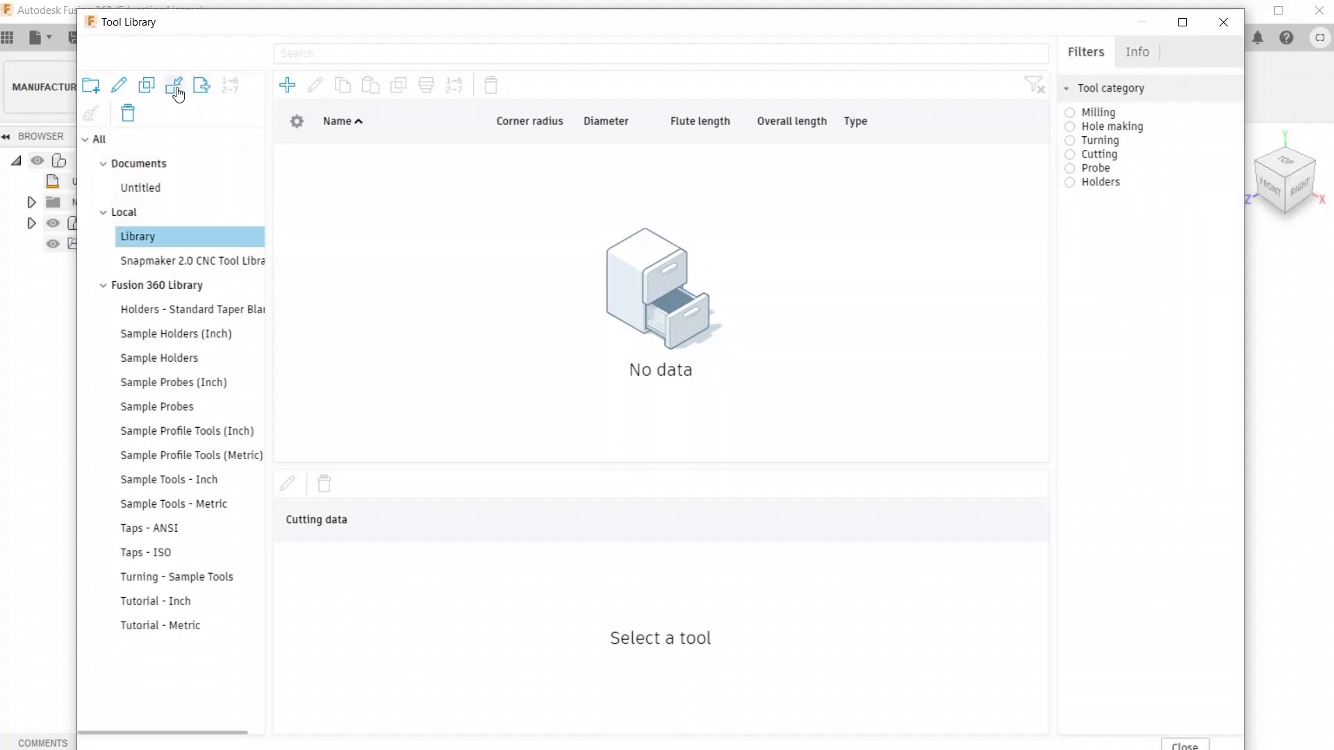
pyautogui.moveTo(174, 87)
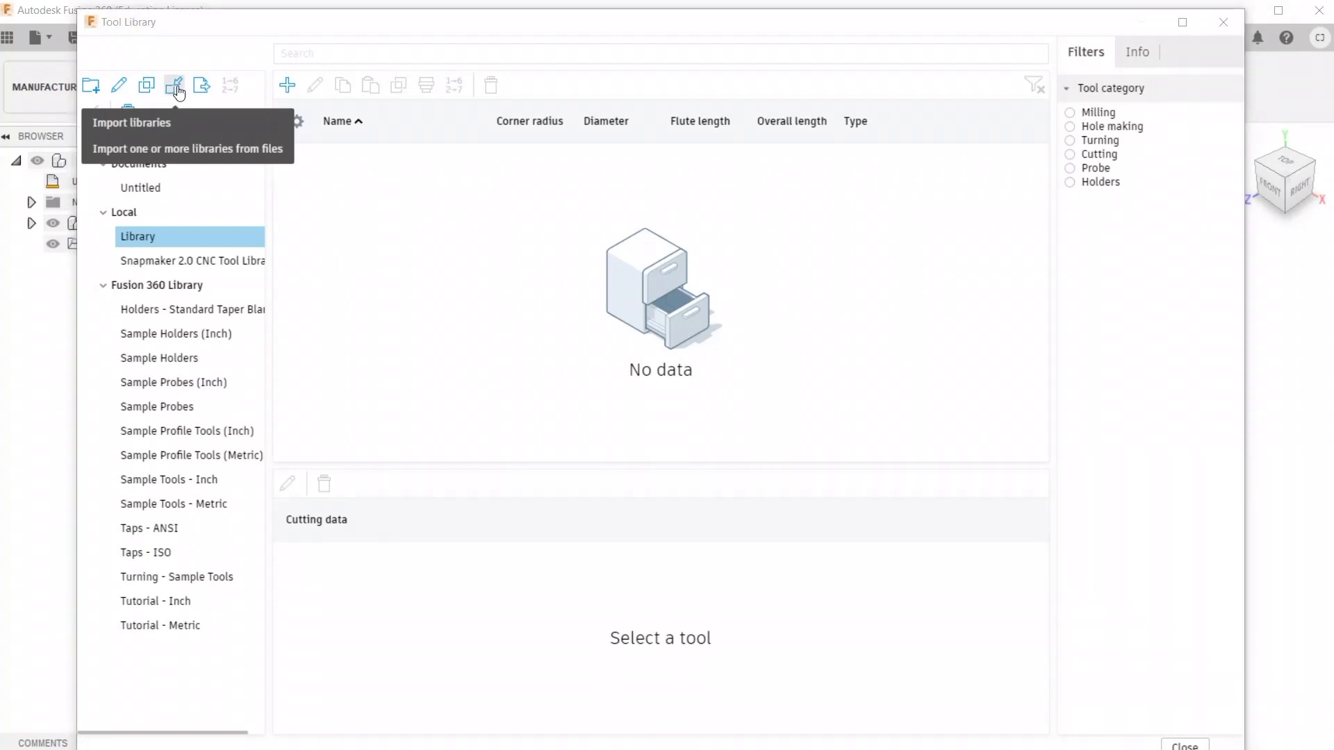
# Import Snapmaker 2.0 CNC Tool Library.tools from Desktop > assets > snapmaker-fusion360-configuration
pyautogui.click(174, 86)
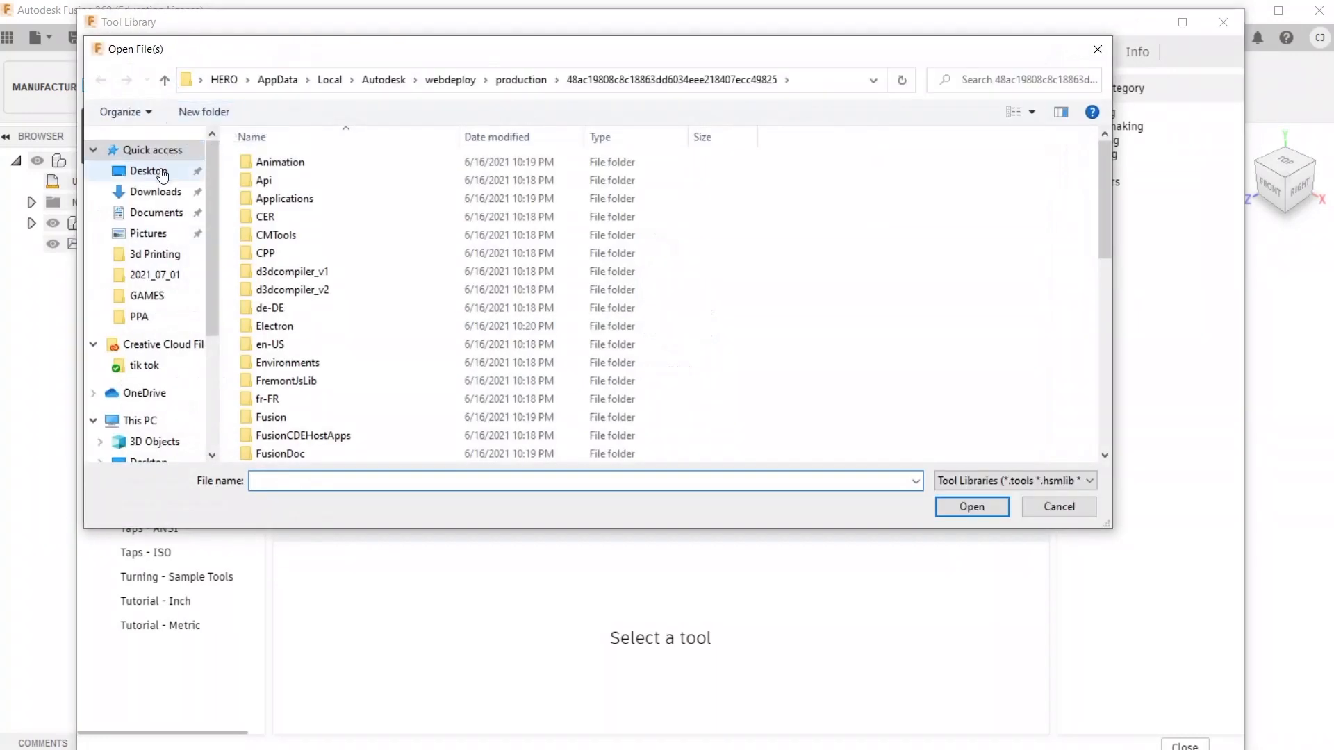
pyautogui.click(147, 171)
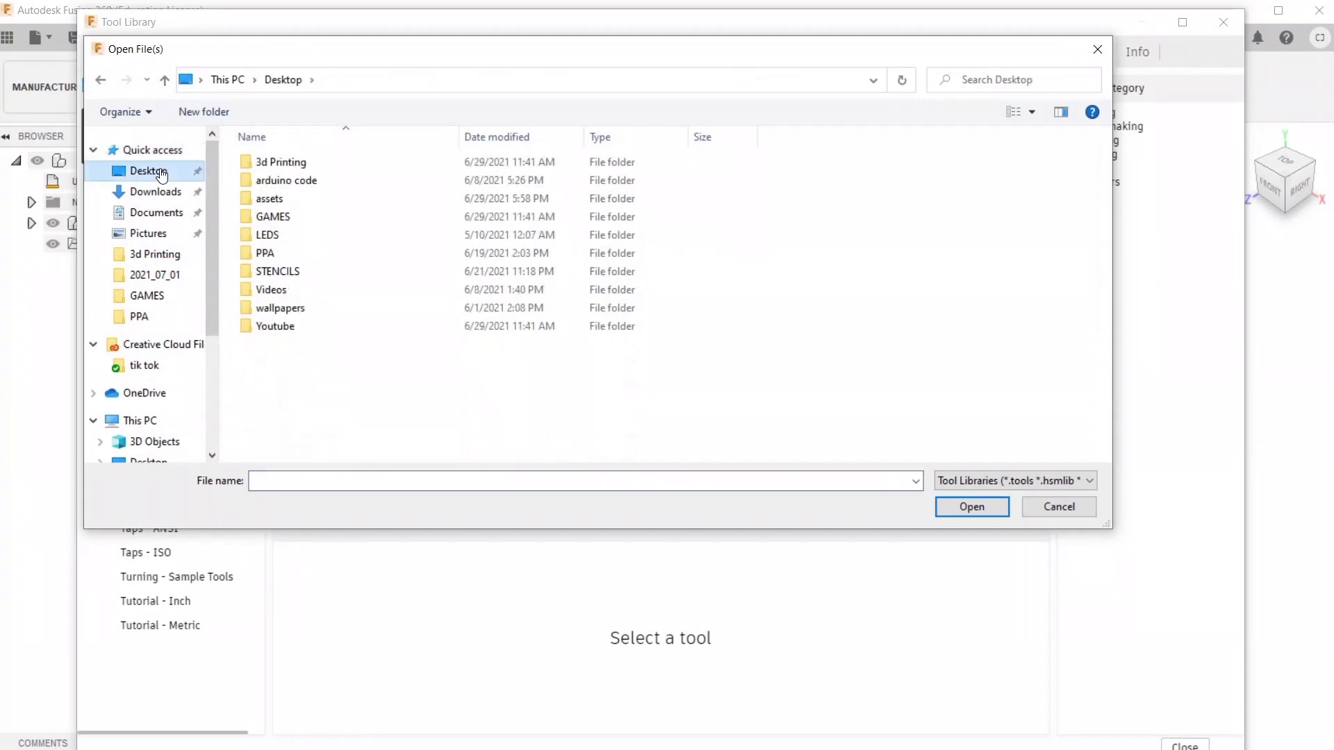
pyautogui.click(269, 199)
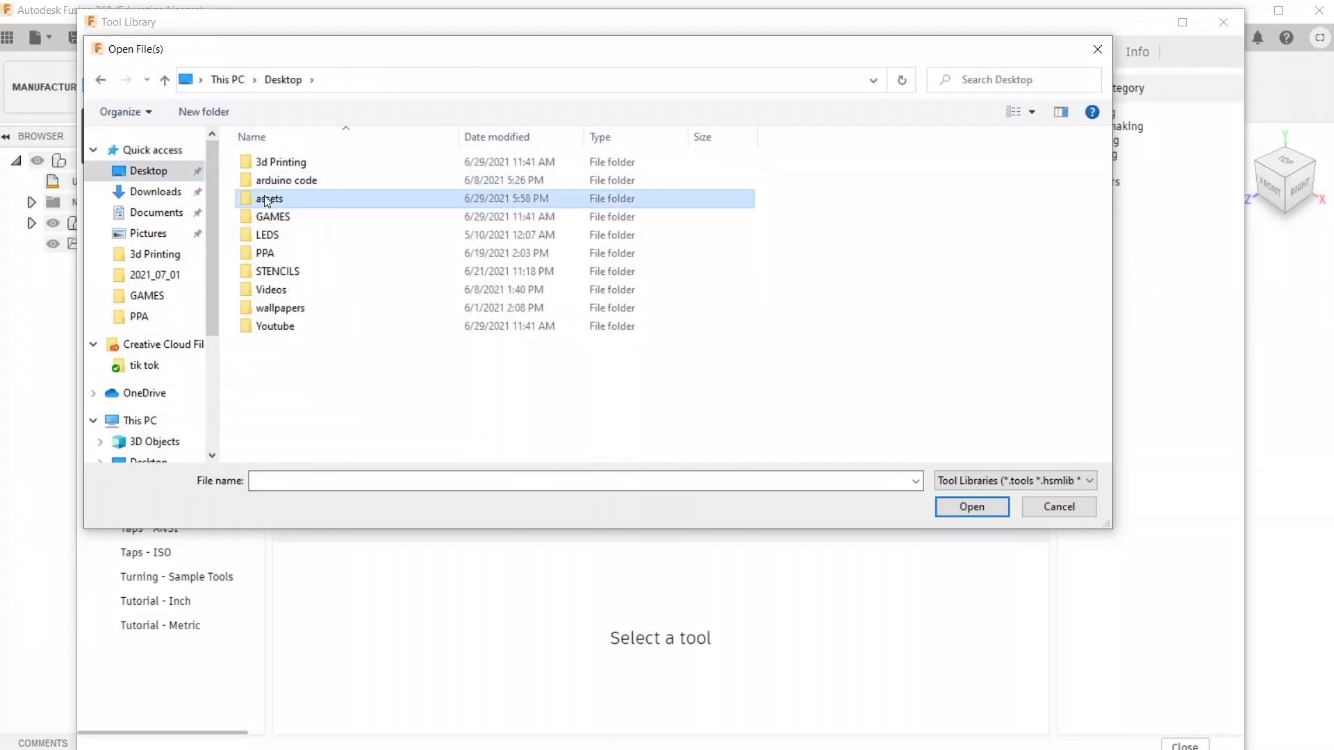
pyautogui.doubleClick(267, 199)
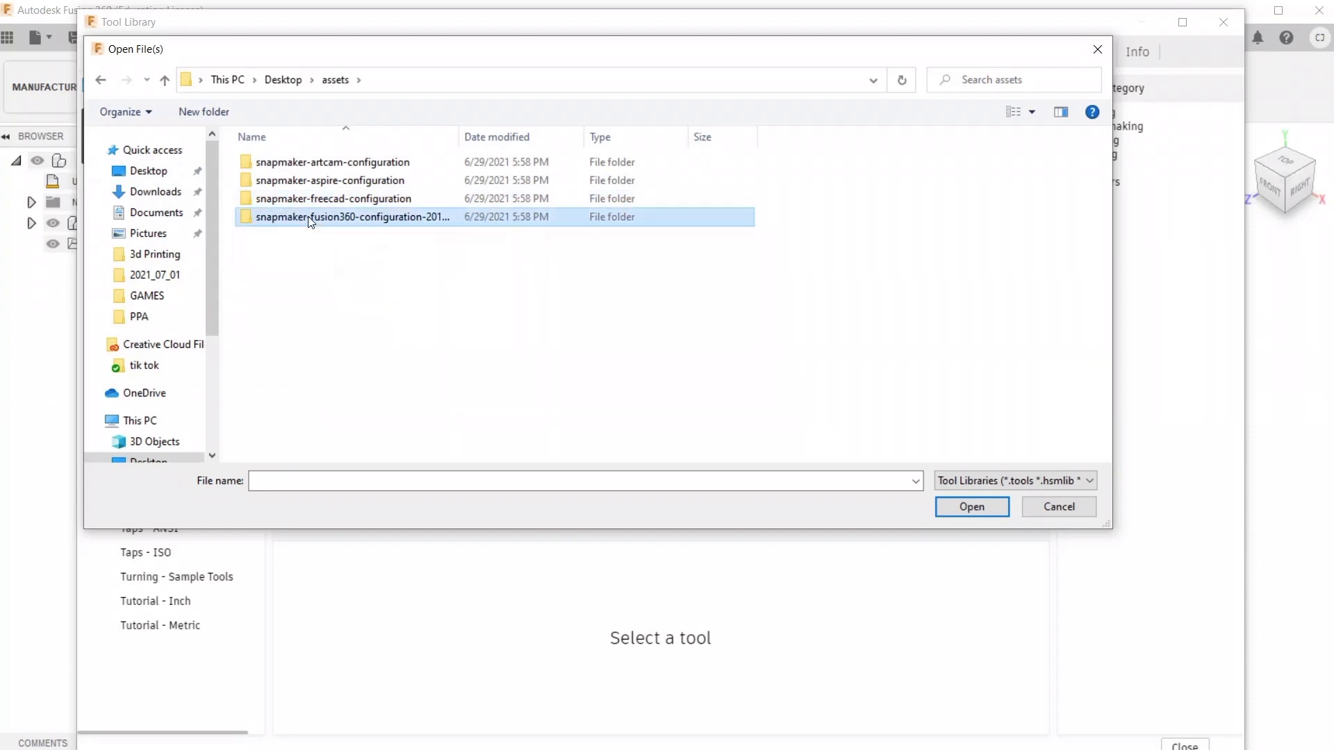
pyautogui.doubleClick(350, 217)
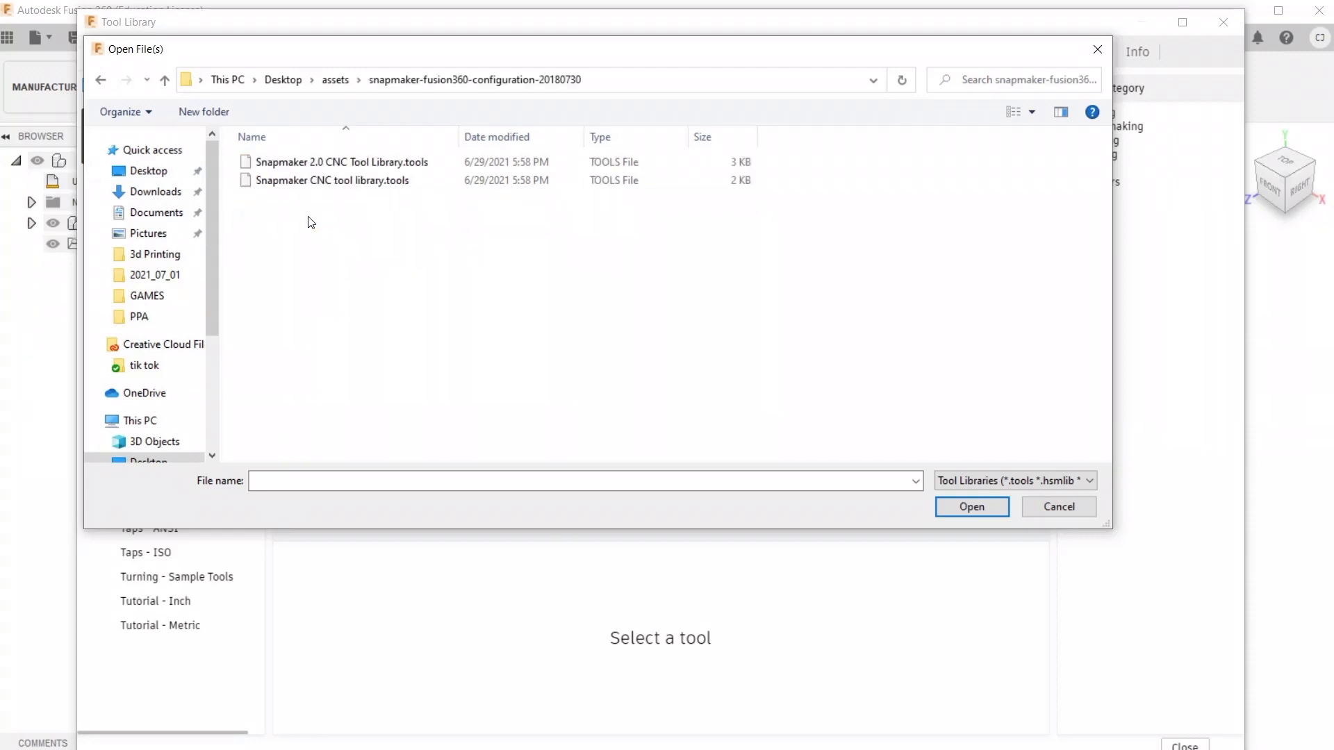
pyautogui.click(339, 161)
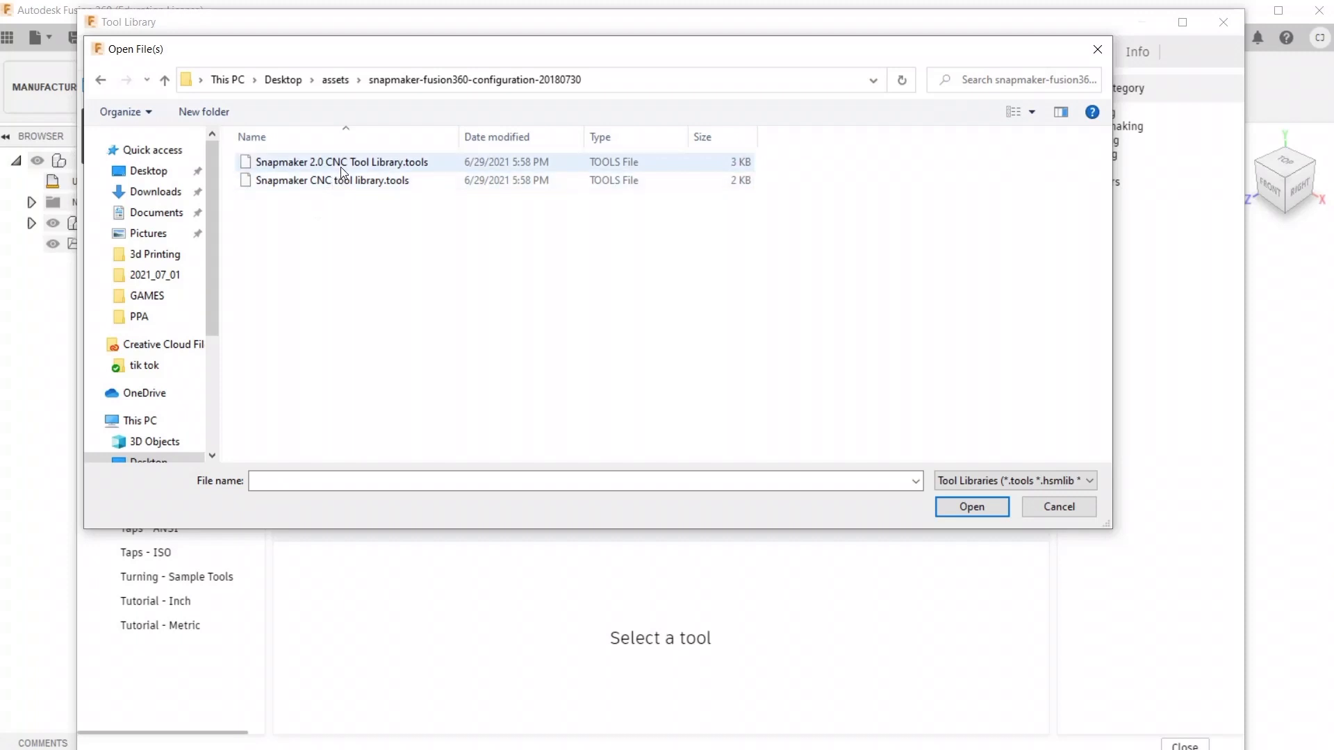
pyautogui.click(339, 161)
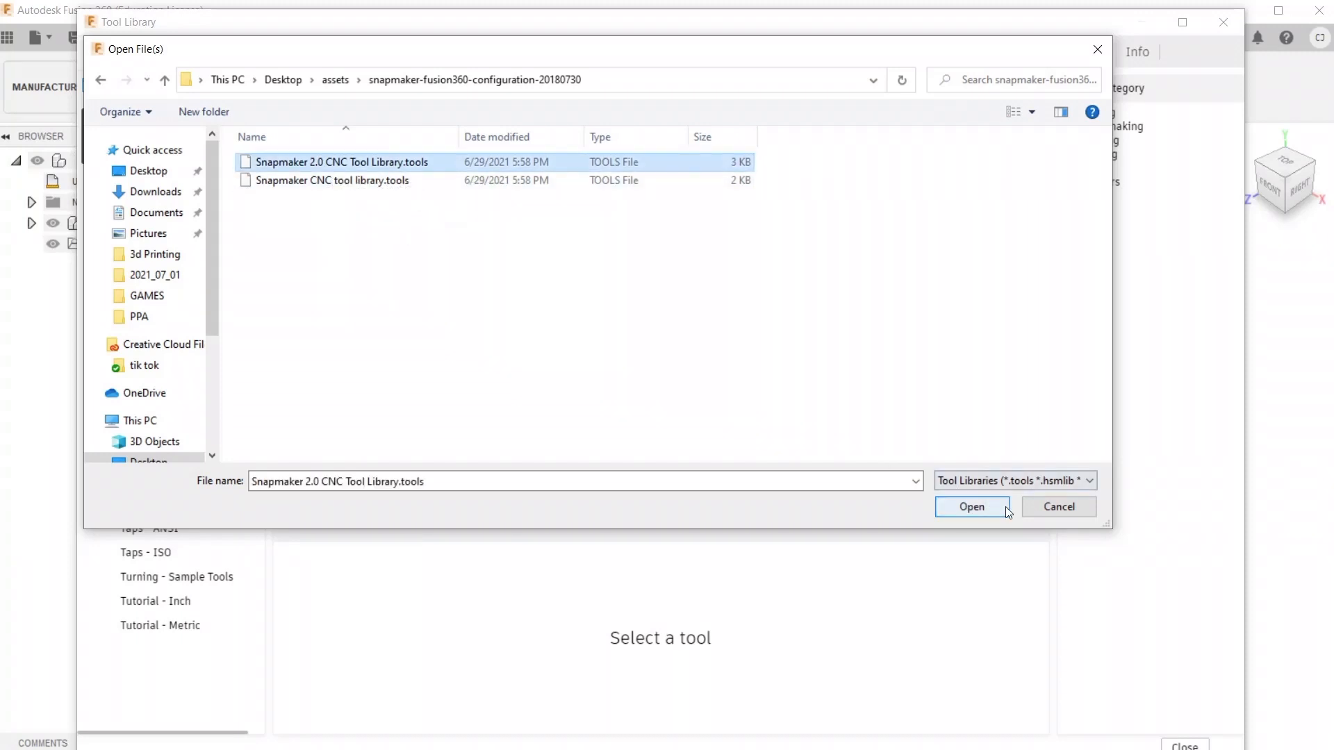
pyautogui.click(972, 505)
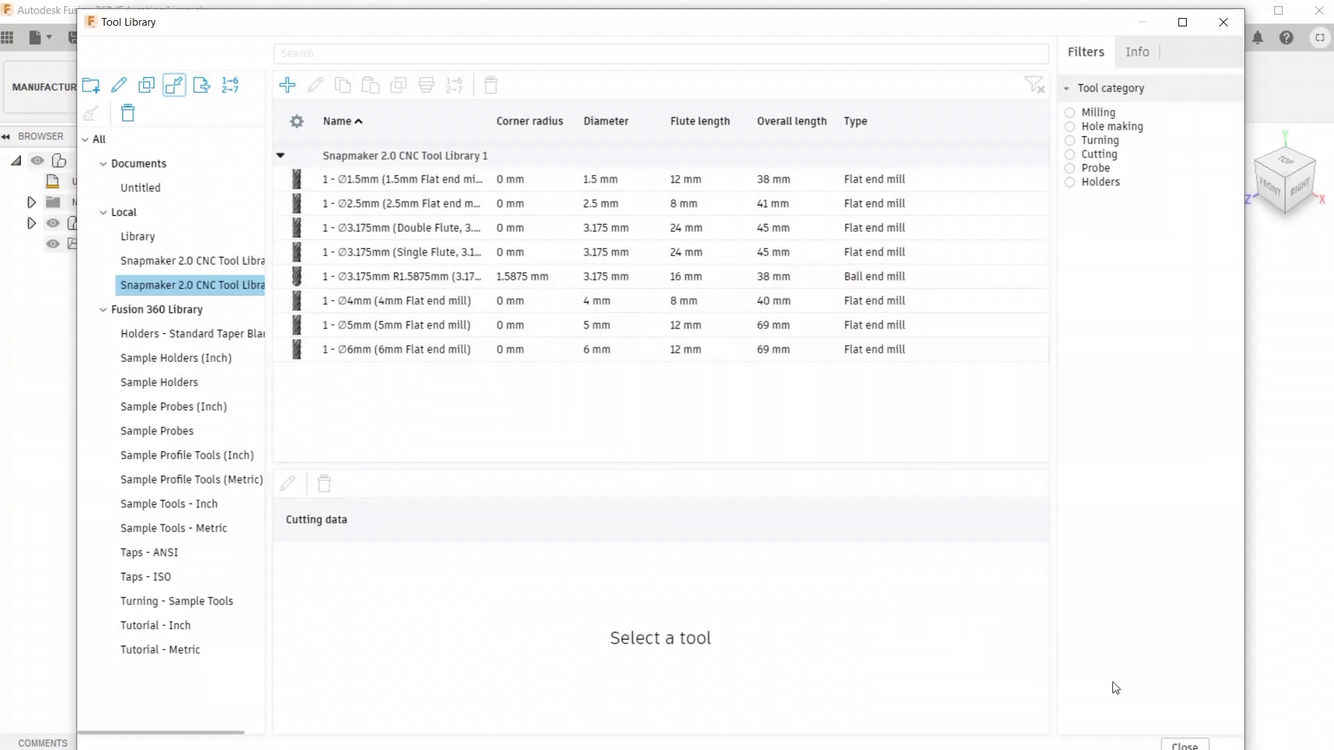
pyautogui.moveTo(1196, 749)
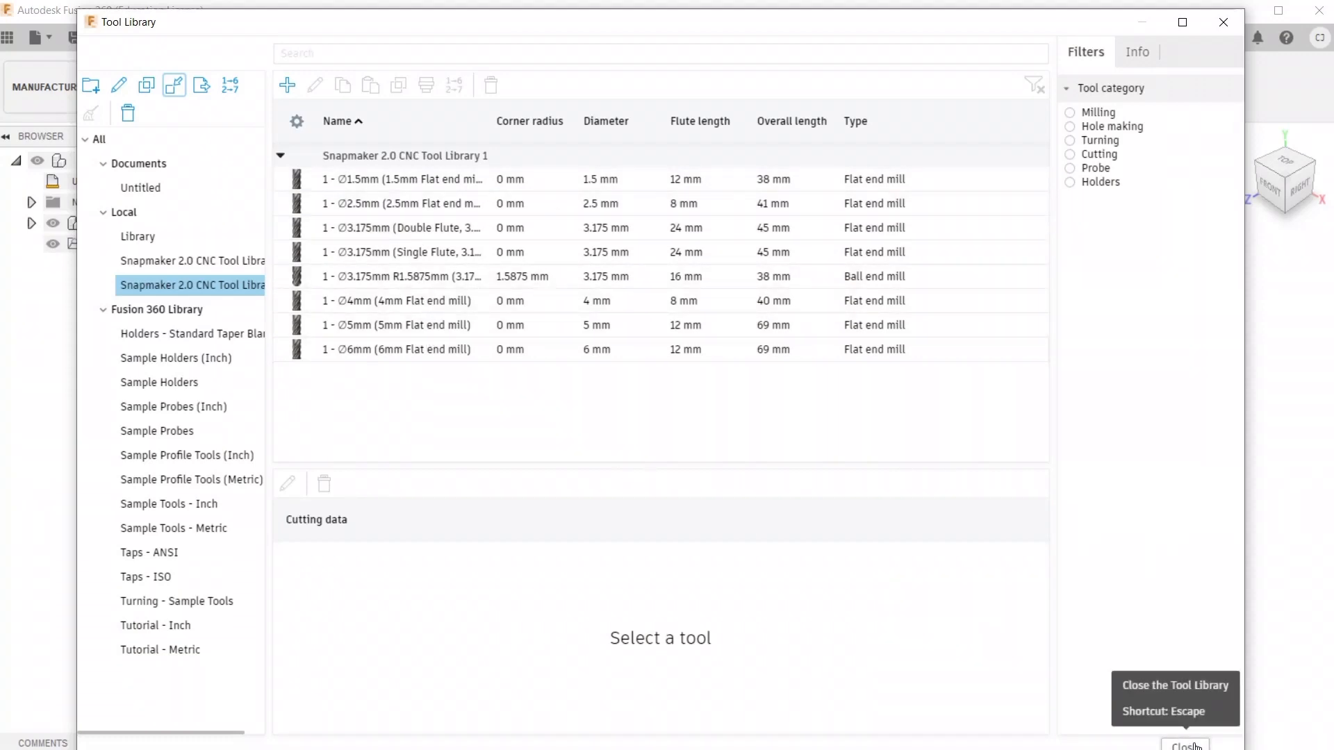
# Close the Tool Library to return to the honeycomb cnc v1 model
pyautogui.click(1184, 746)
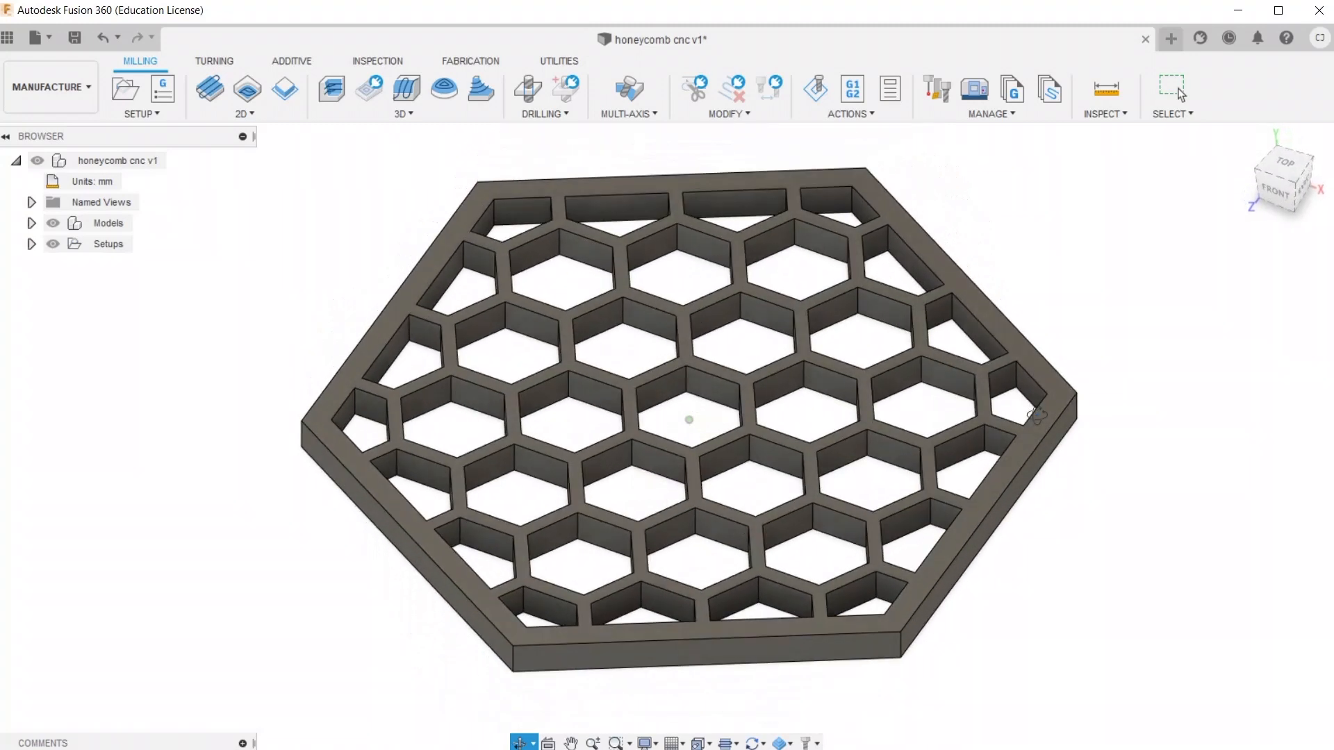
# Pan the honeycomb model and bring up the Setups context menu in the Browser
pyautogui.moveTo(690, 420); pyautogui.dragTo(1076, 414)
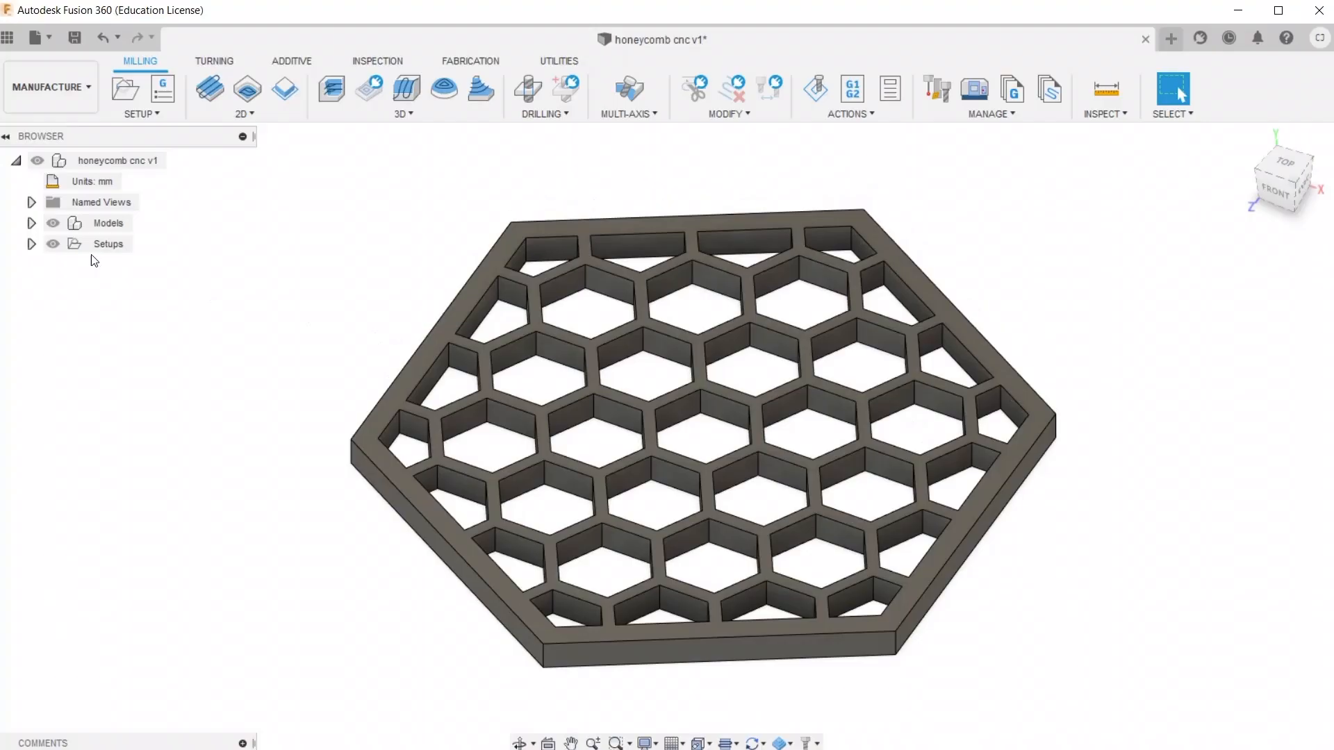
pyautogui.rightClick(107, 243)
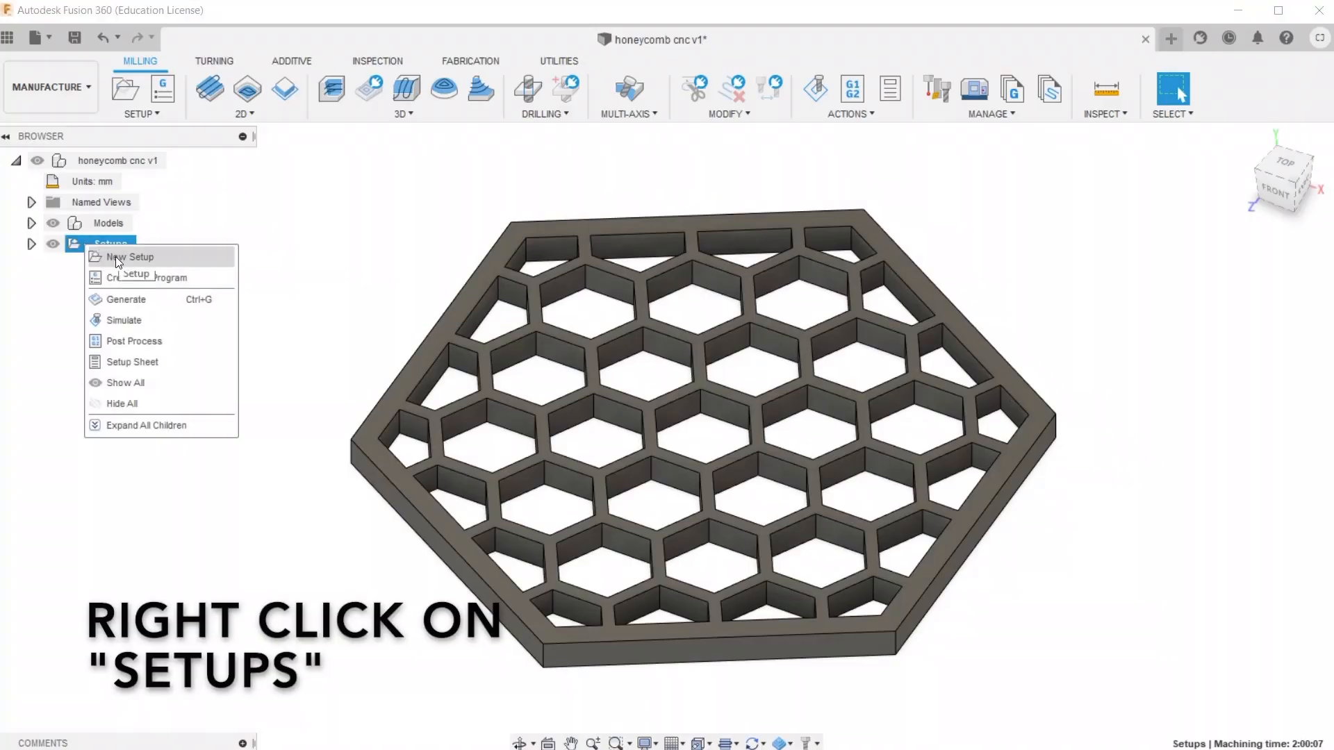
# Create a new setup oriented by 'Select Z axis/plane & X axis' and go to its Stock settings
pyautogui.click(131, 257)
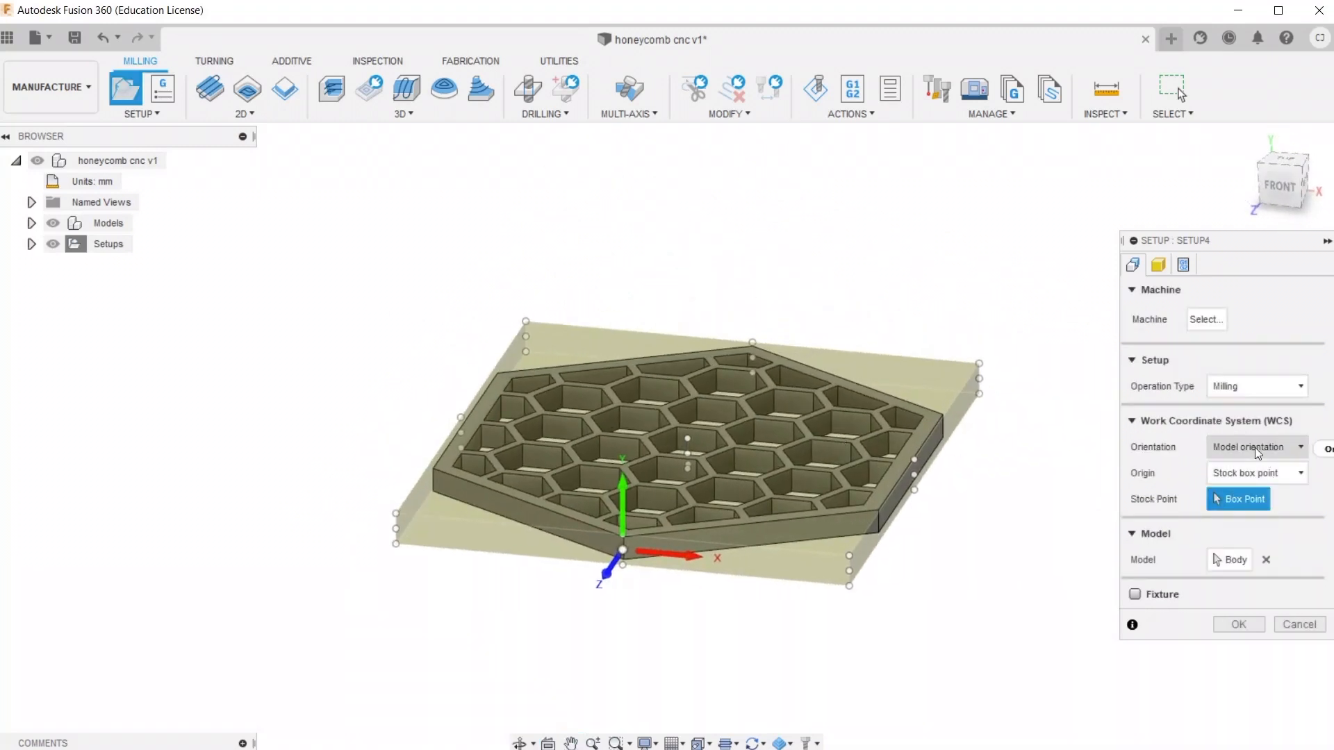
pyautogui.click(1256, 448)
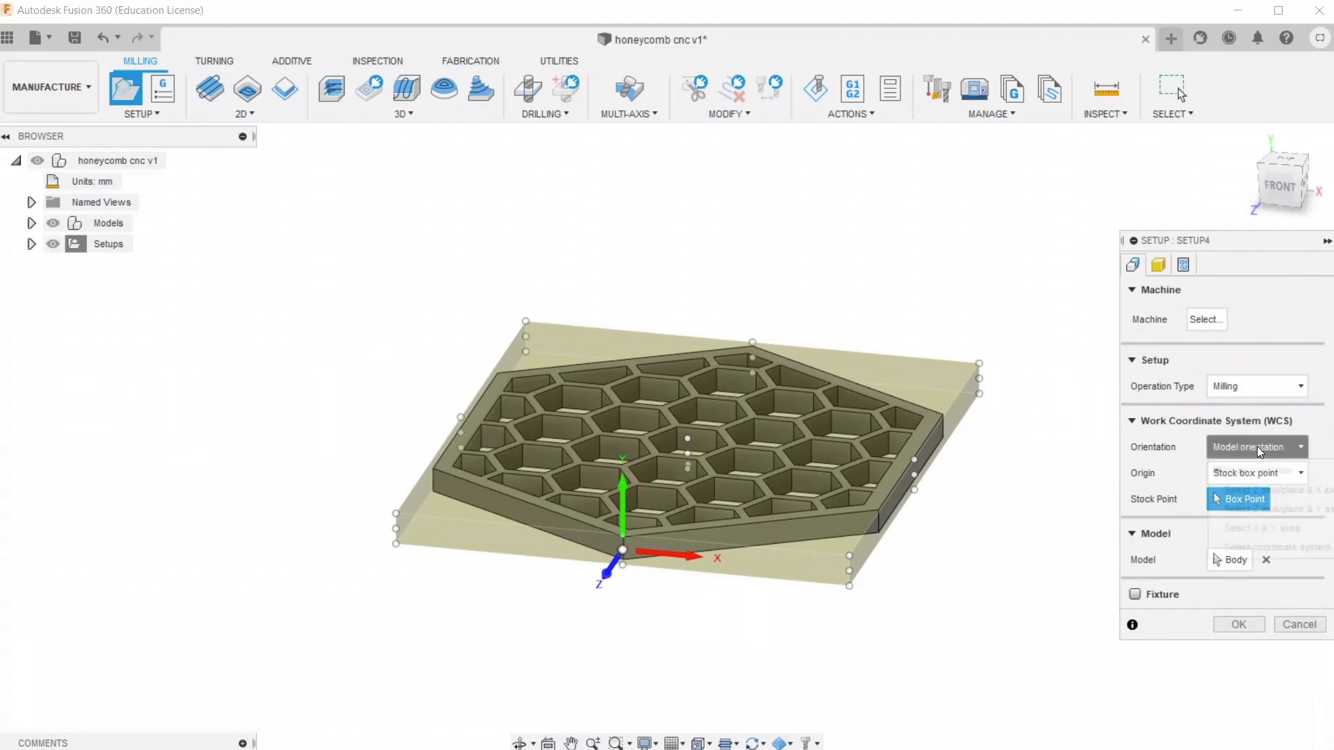
pyautogui.click(1257, 447)
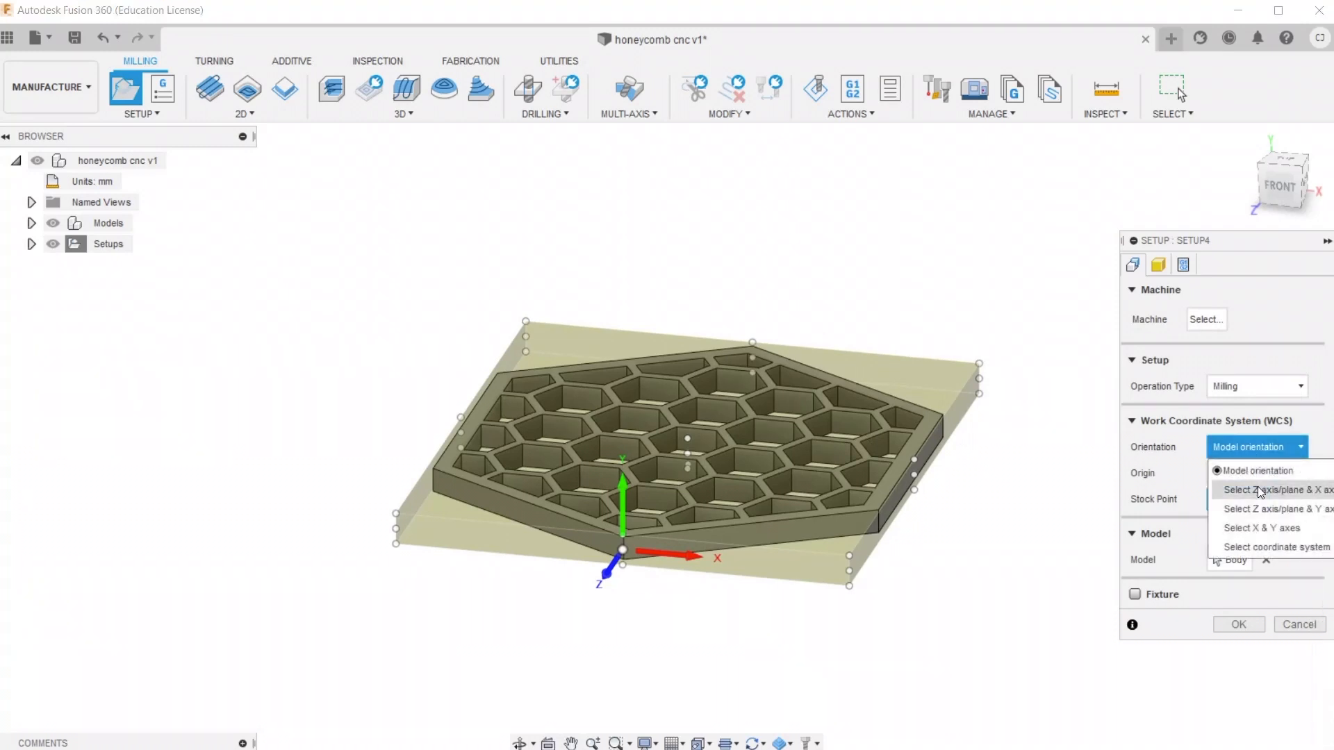
pyautogui.click(1271, 489)
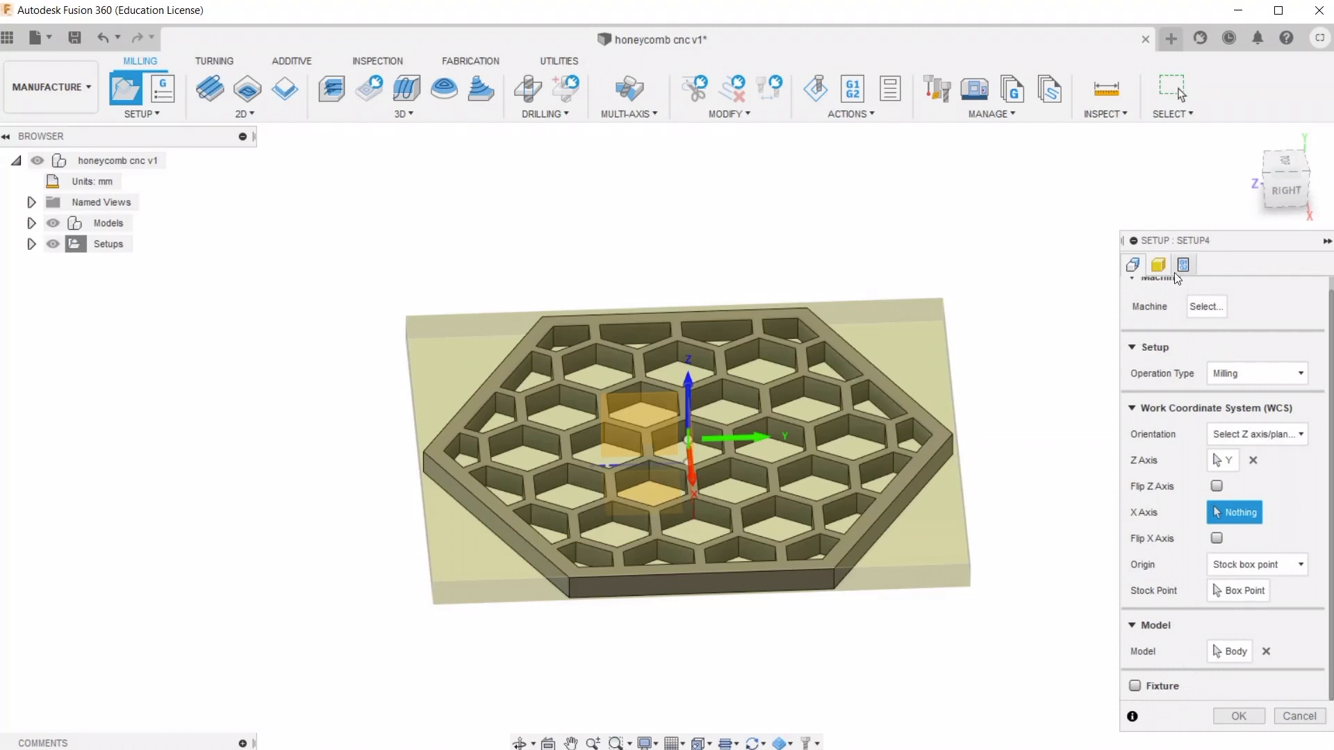
pyautogui.click(1159, 264)
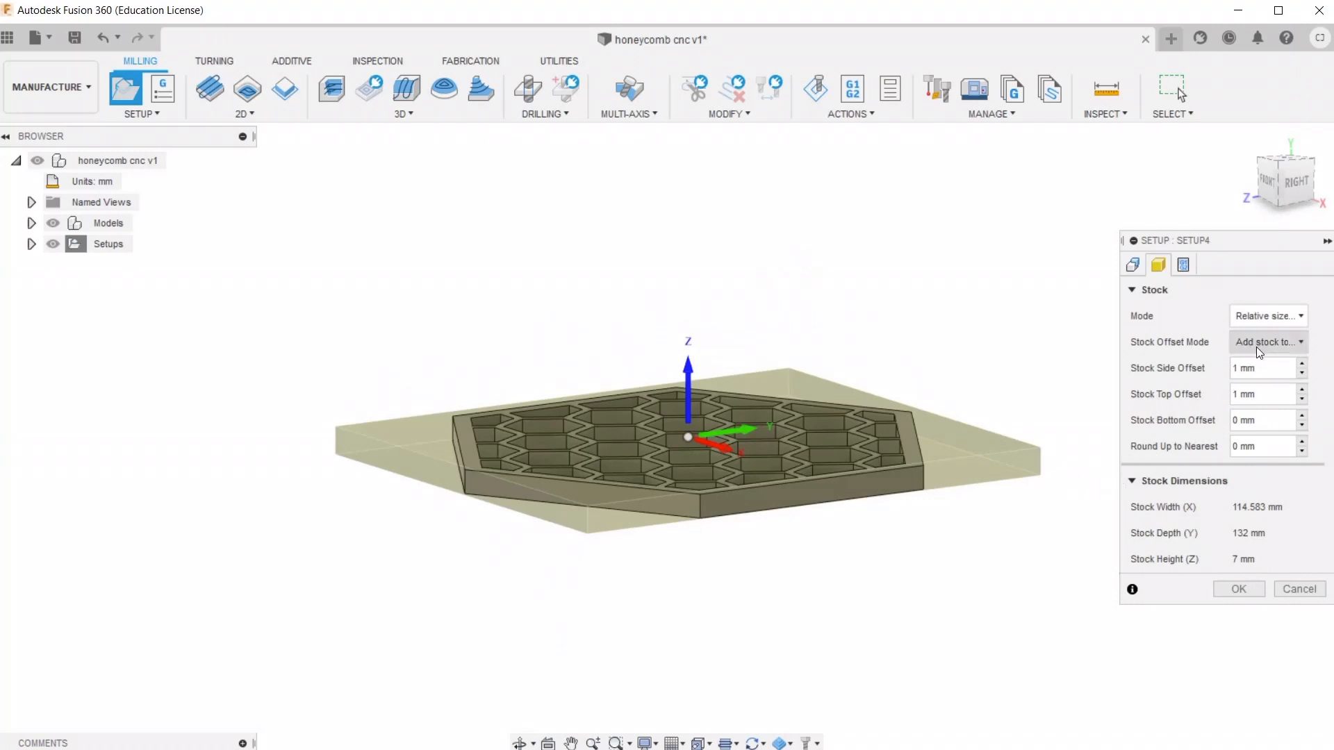
# Keep stock offset mode adding sides and top, confirm Setup4, and expand the Setups list
pyautogui.click(1267, 342)
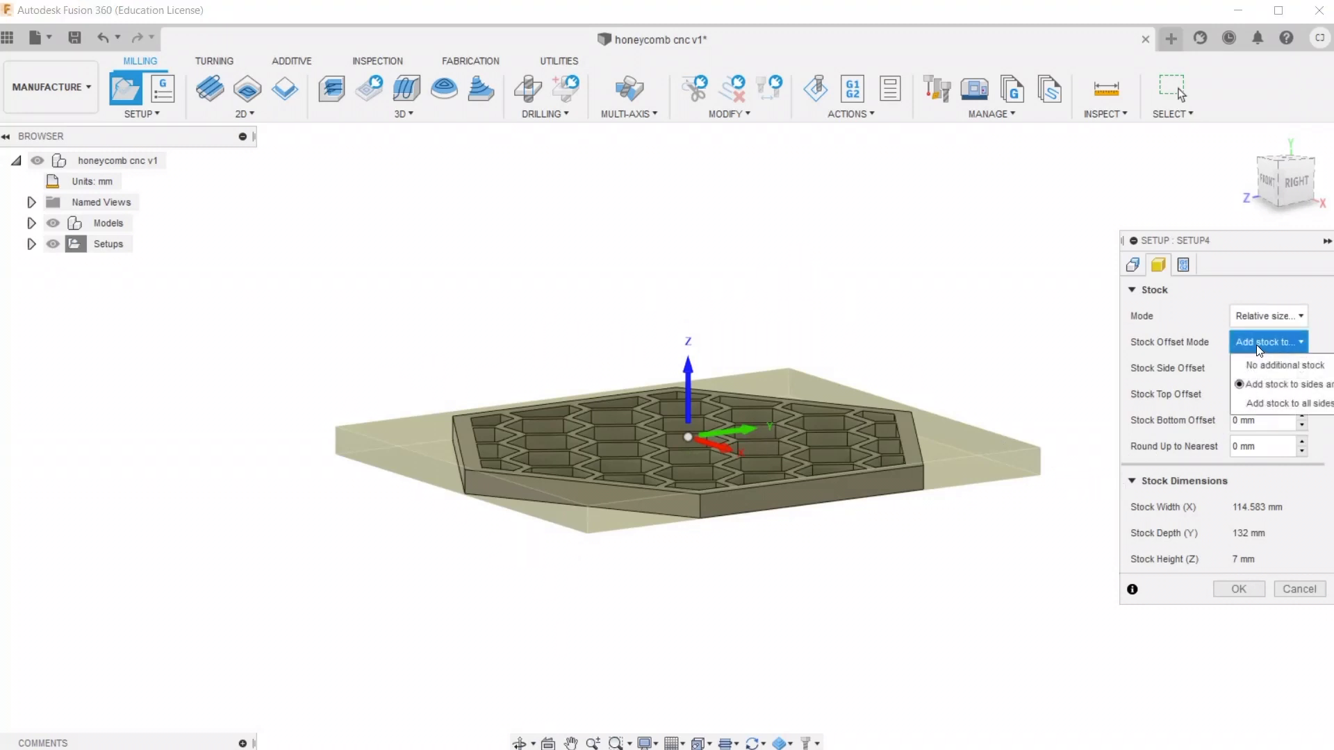
pyautogui.click(1286, 384)
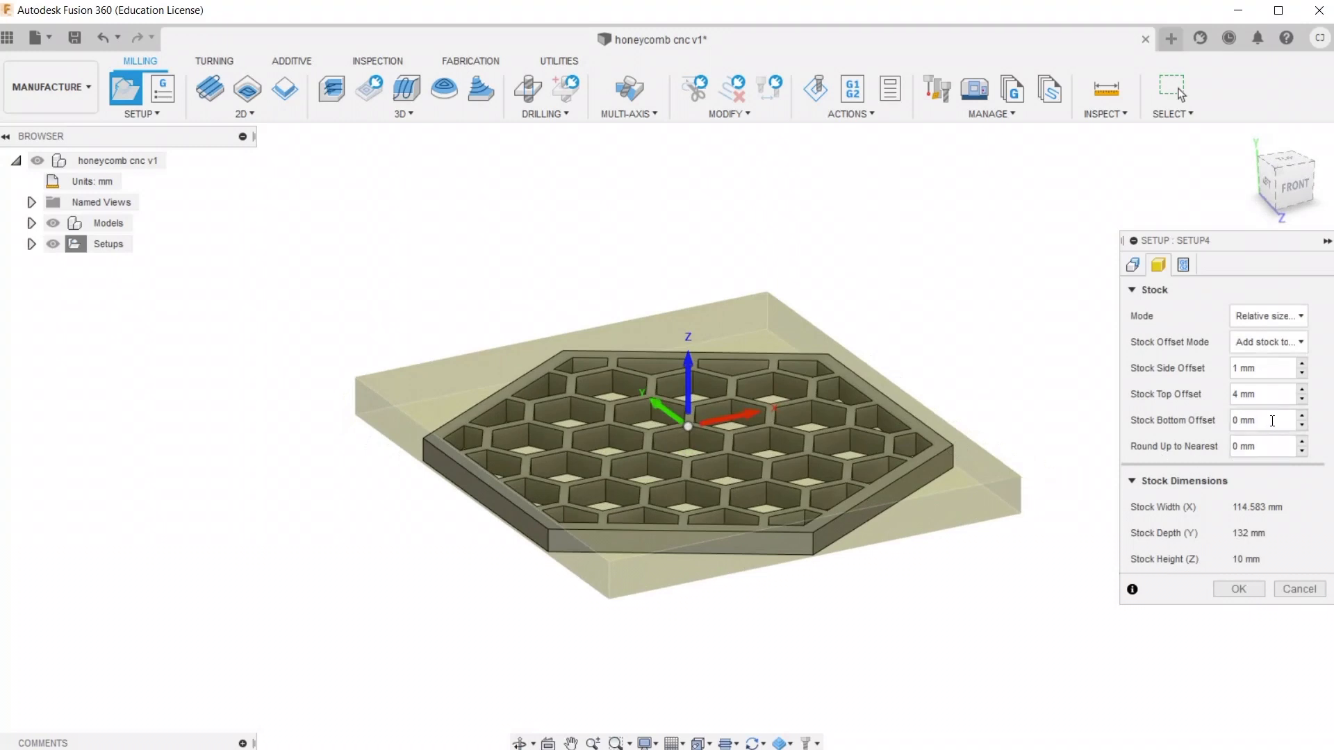
pyautogui.moveTo(1275, 422)
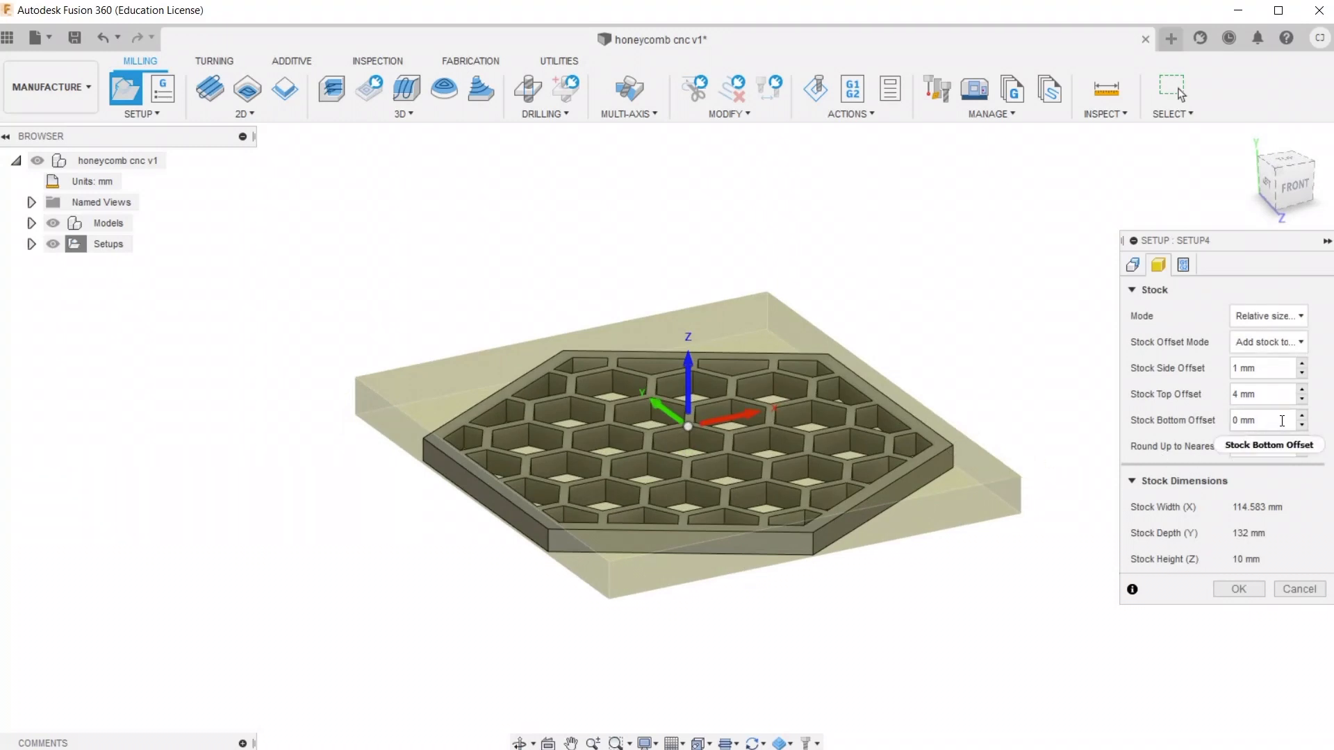
pyautogui.moveTo(1262, 496)
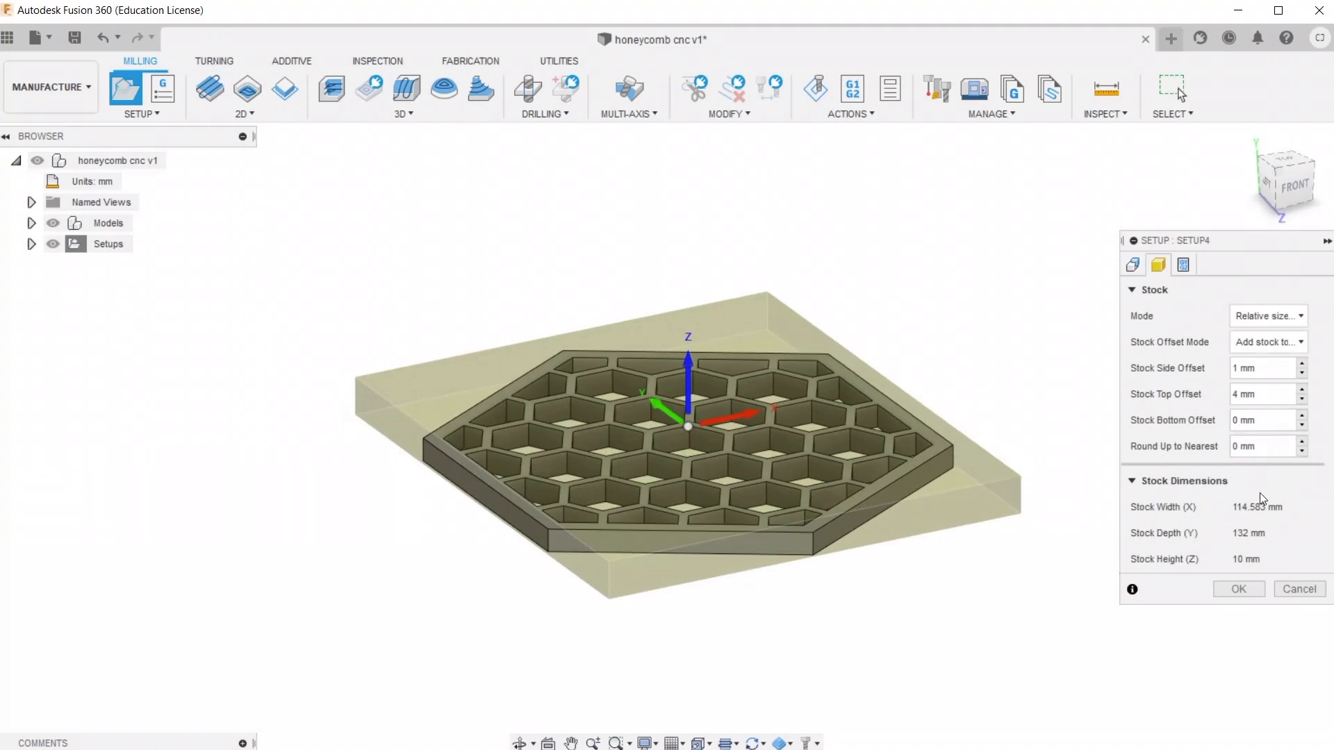
pyautogui.click(1184, 264)
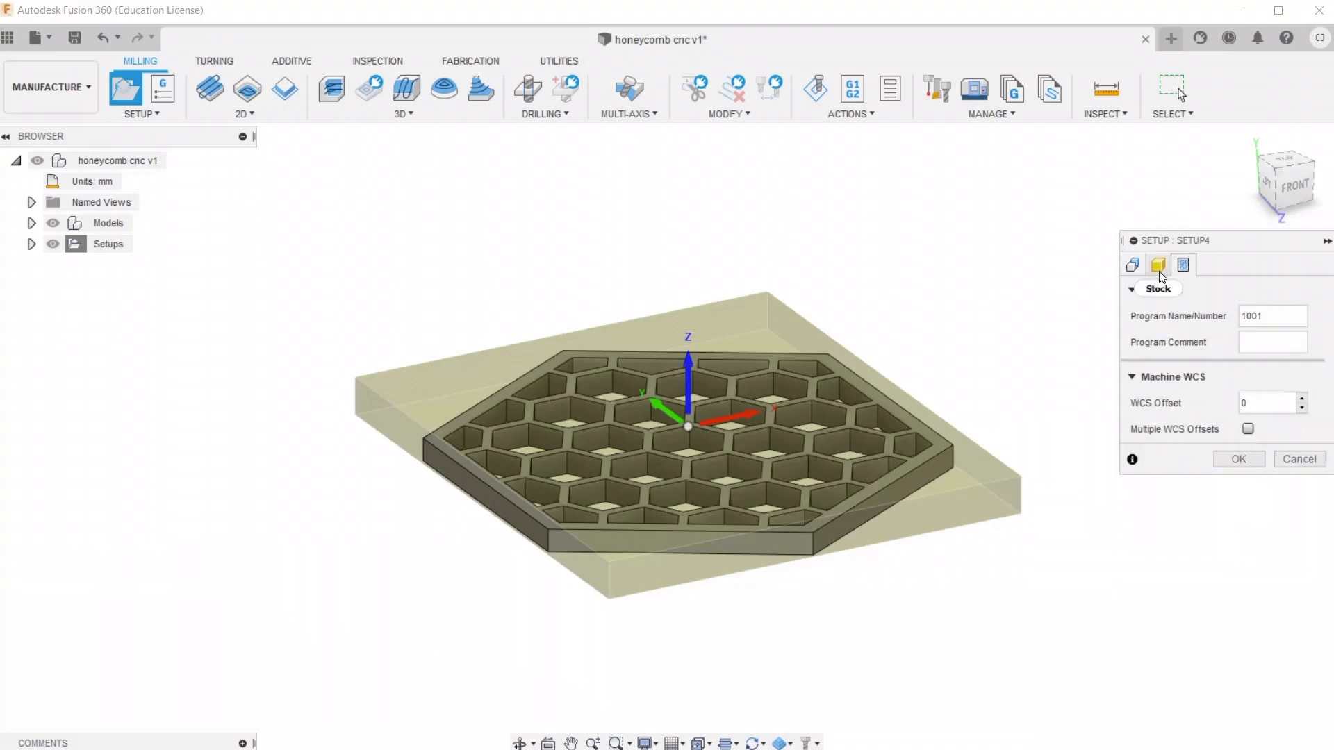
pyautogui.click(1159, 264)
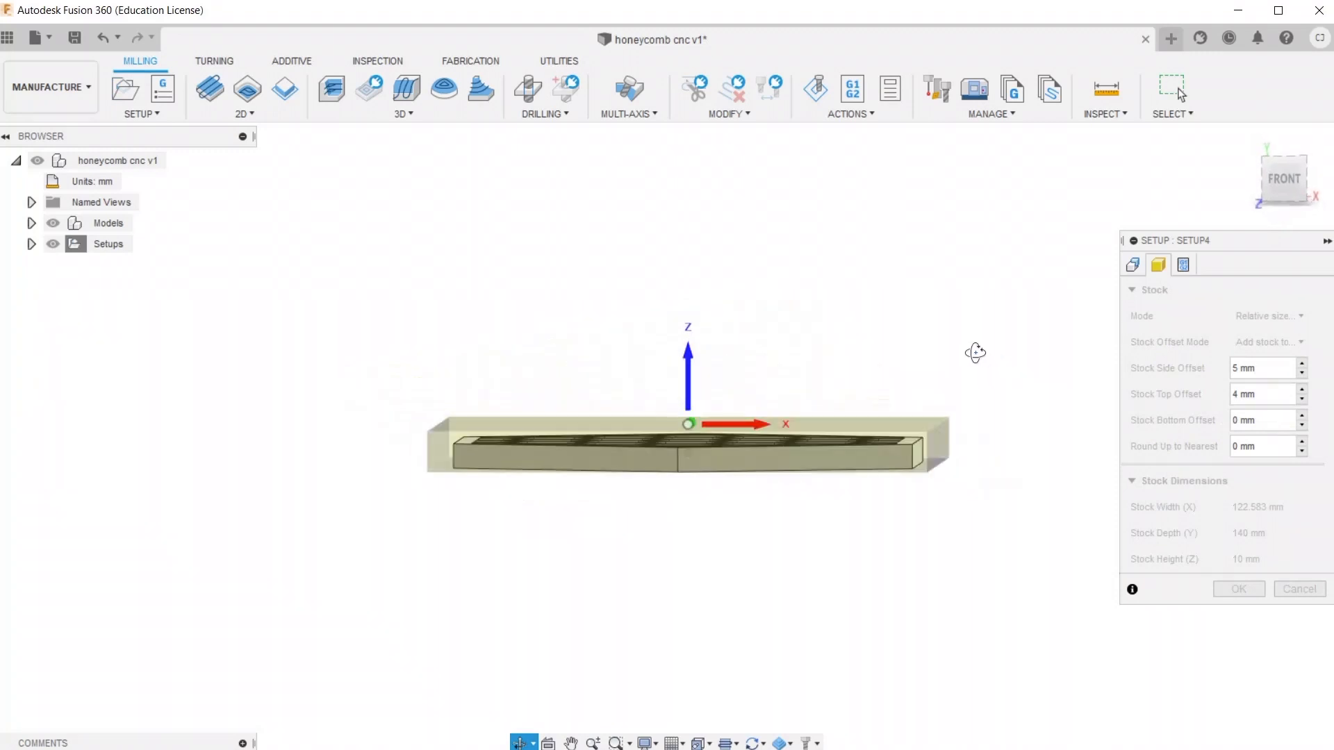
pyautogui.click(1240, 590)
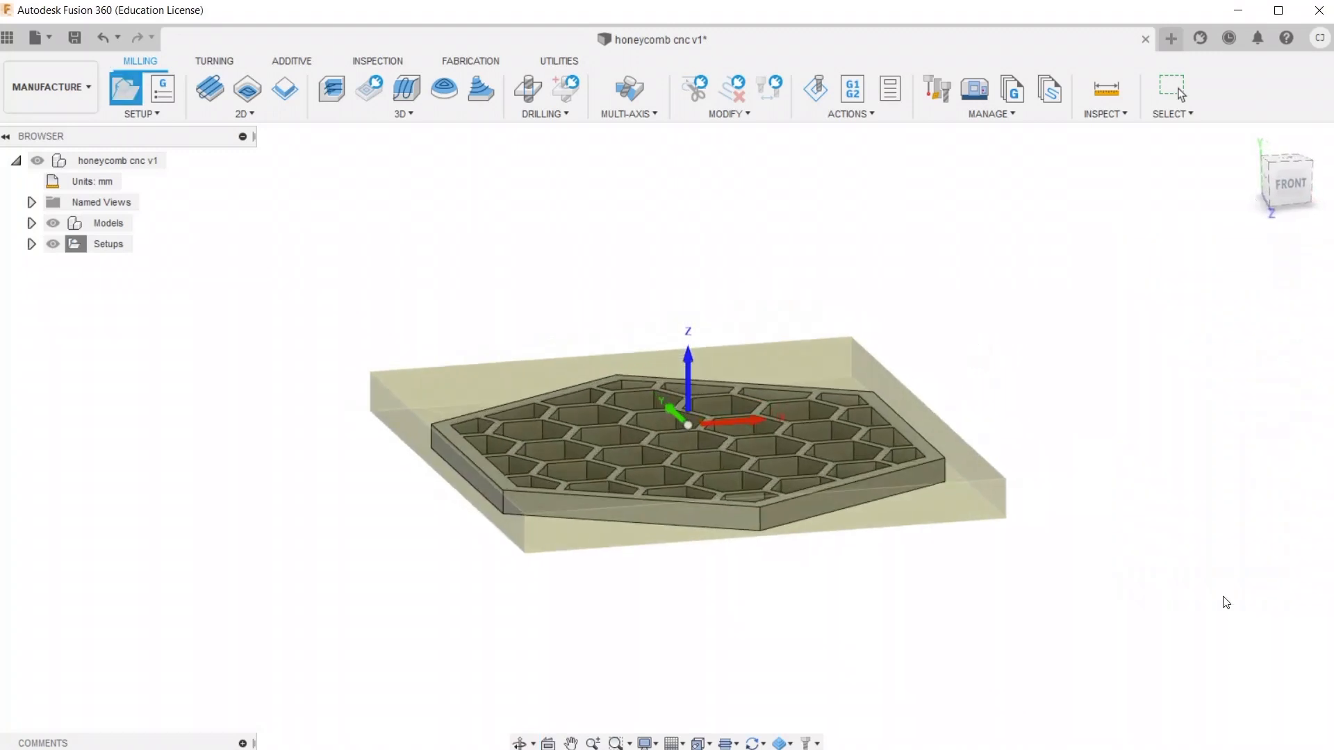
pyautogui.click(31, 243)
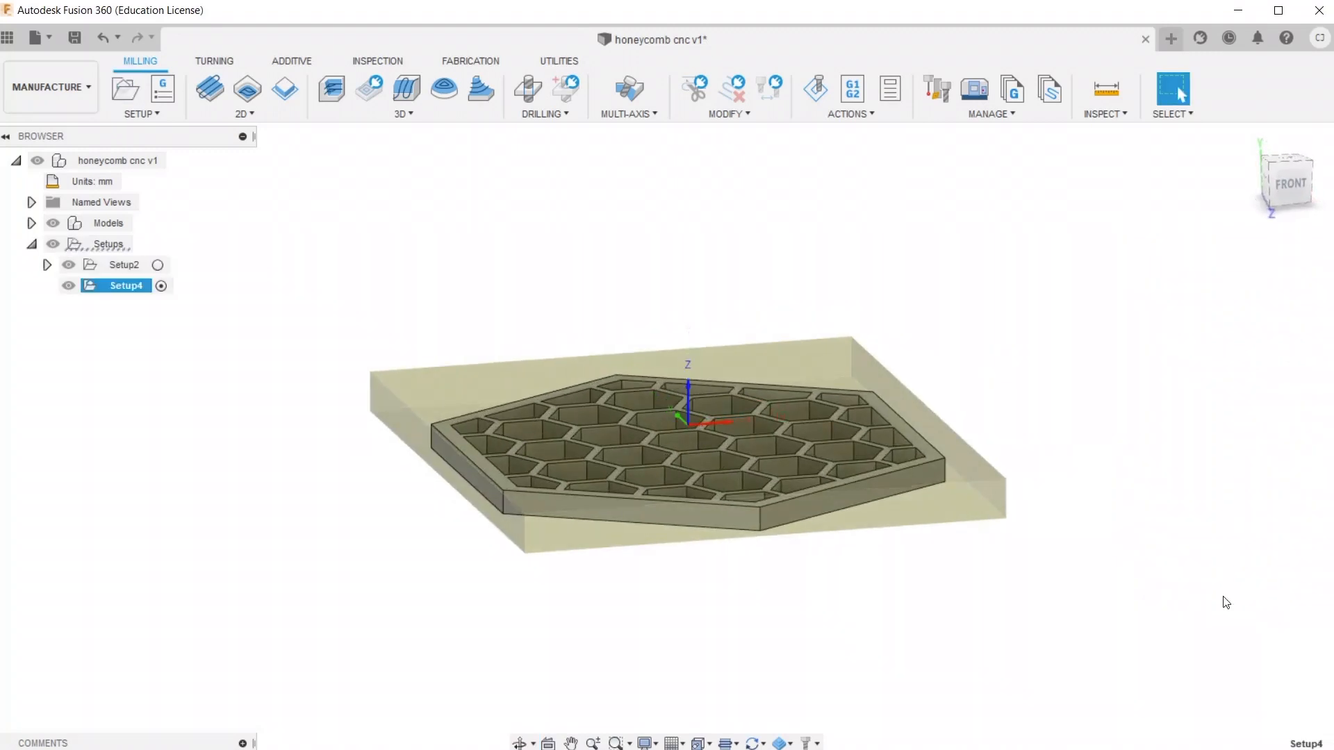
pyautogui.moveTo(410, 528)
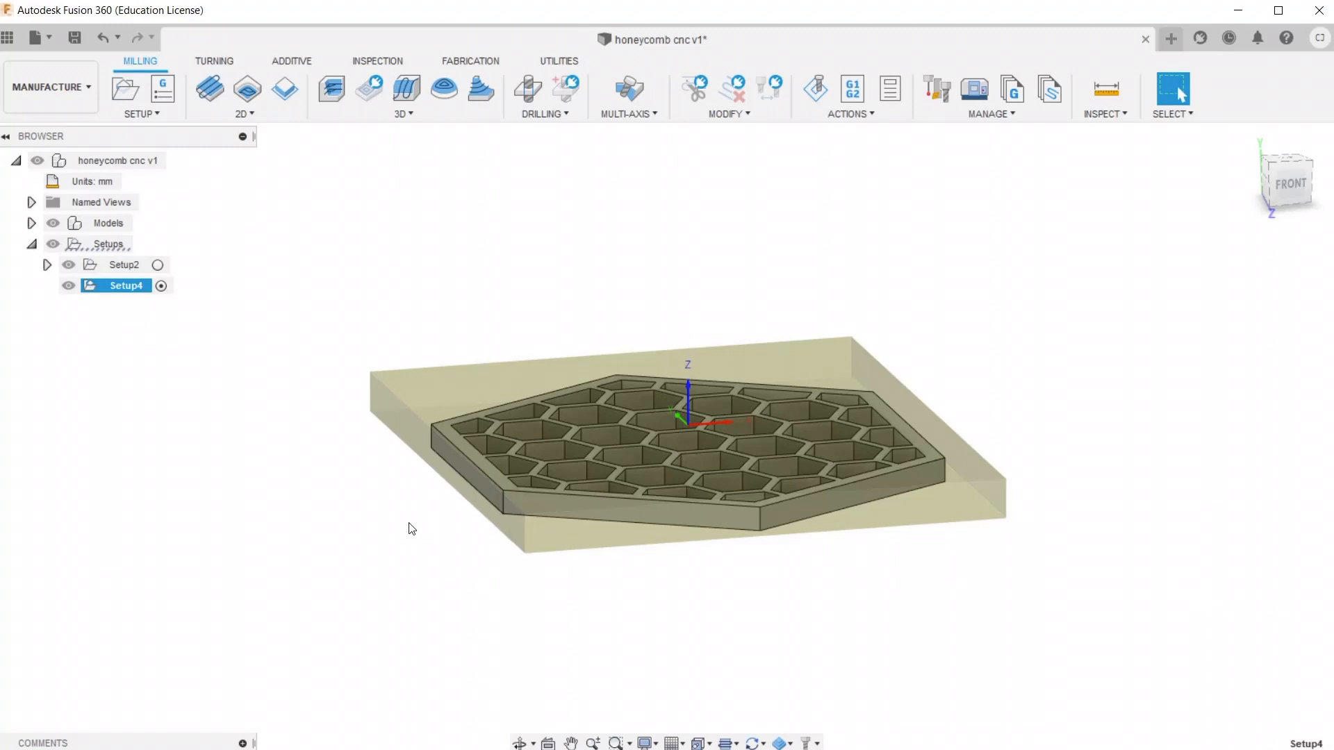
pyautogui.moveTo(247, 92)
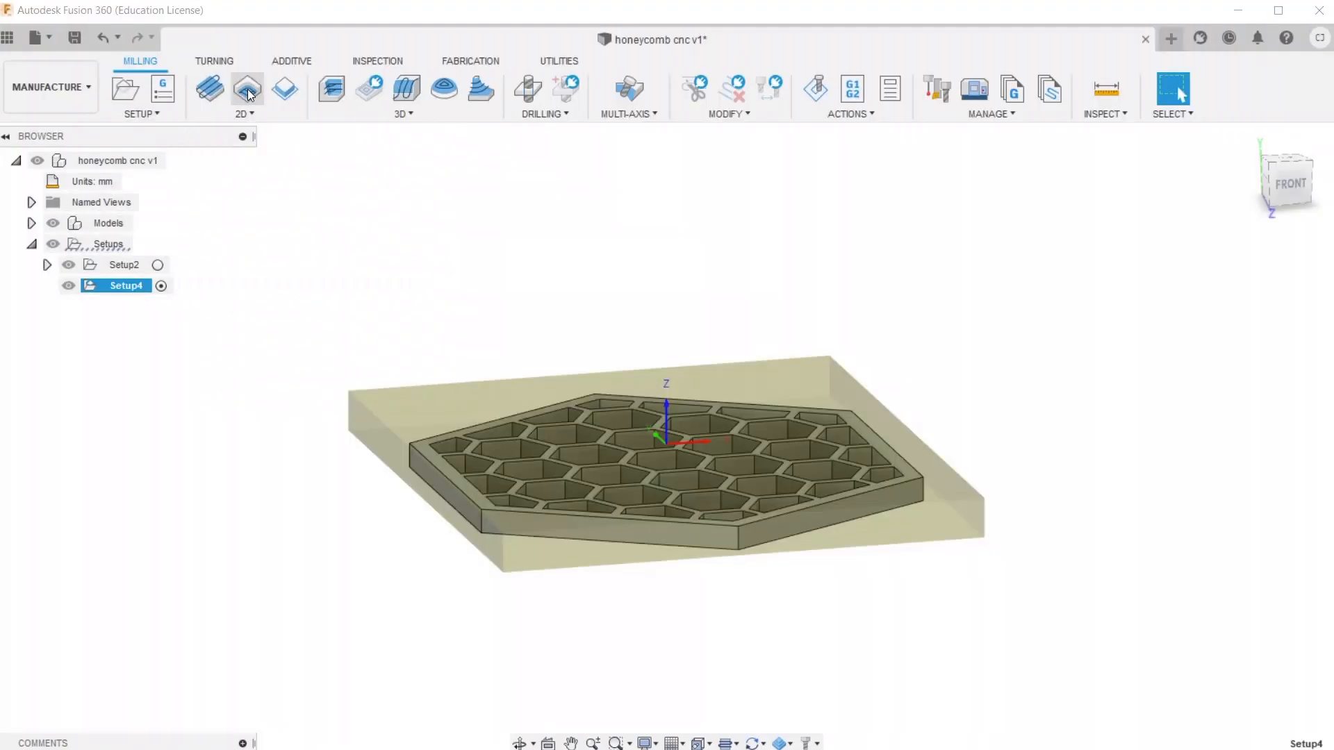
# Start a 2D Adaptive operation and assign the Ø3.175 mm R1.5875 mm ball end mill from the Snapmaker 2.0 library
pyautogui.click(247, 89)
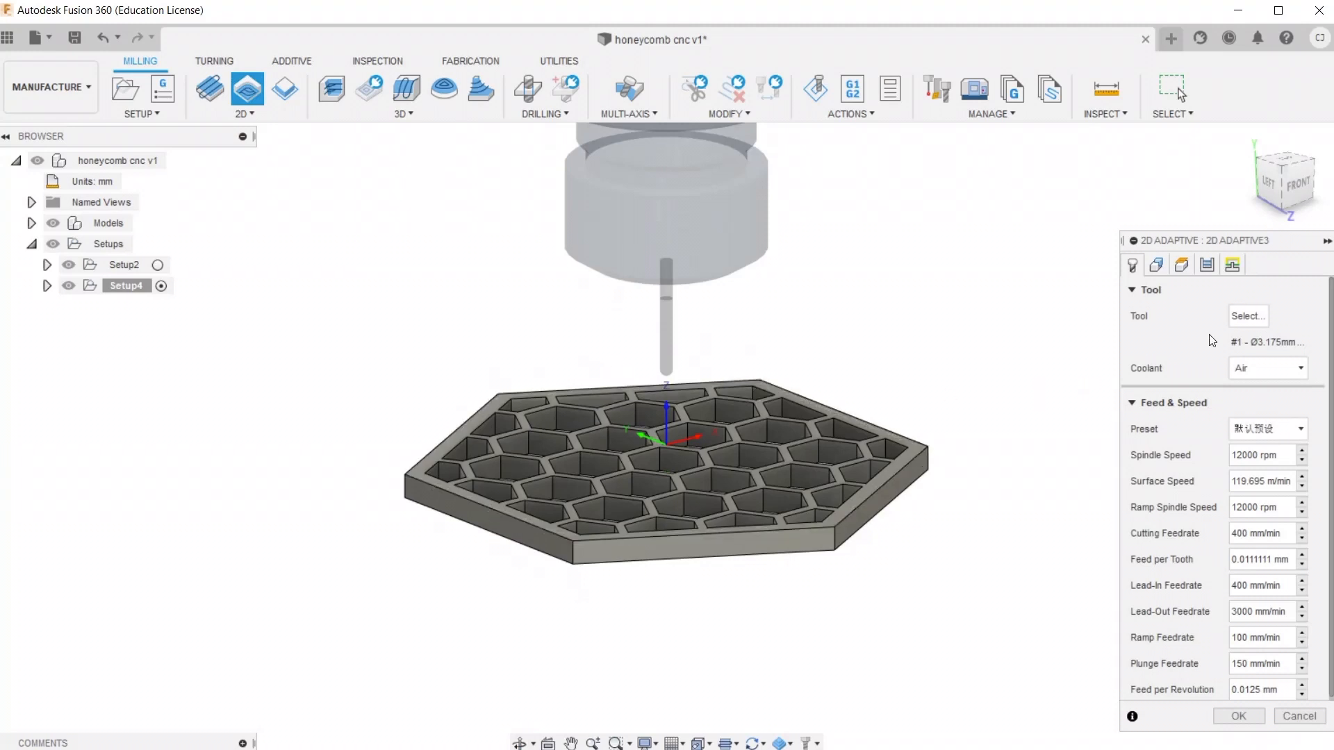
pyautogui.click(1248, 315)
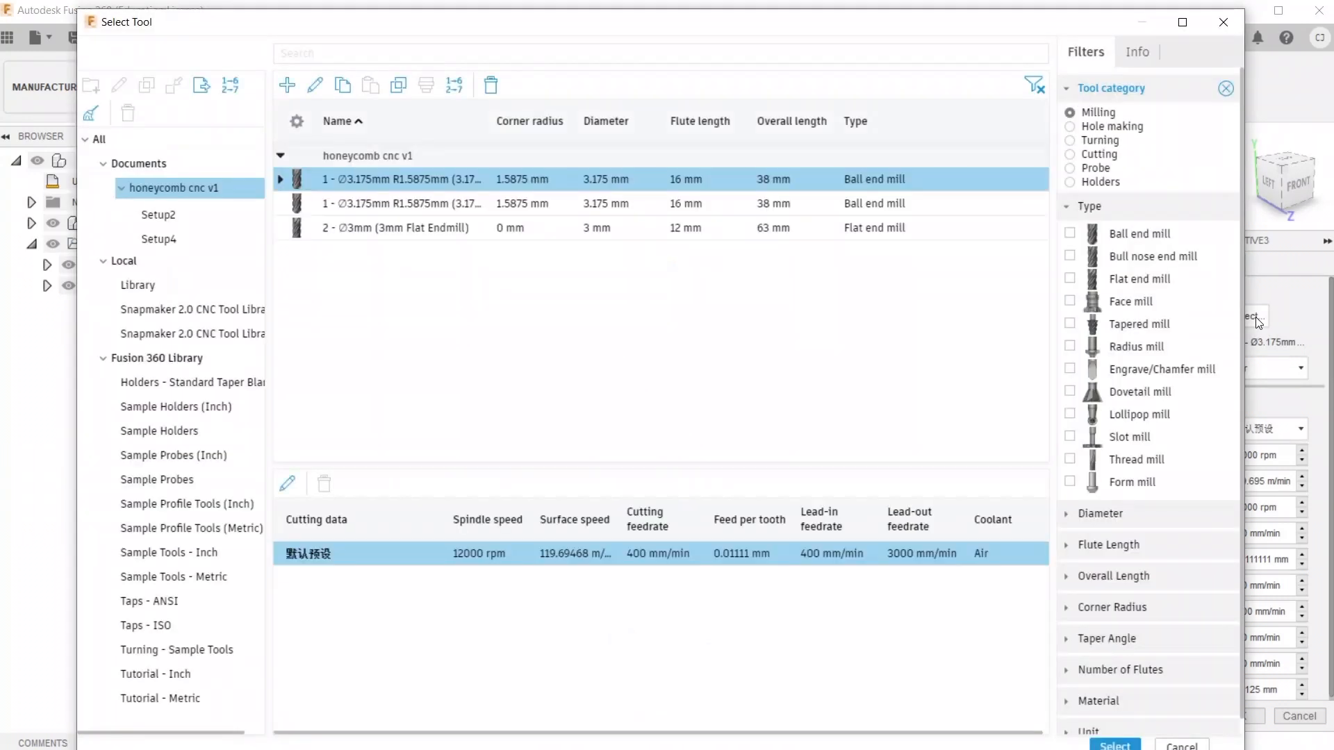
pyautogui.moveTo(520, 286)
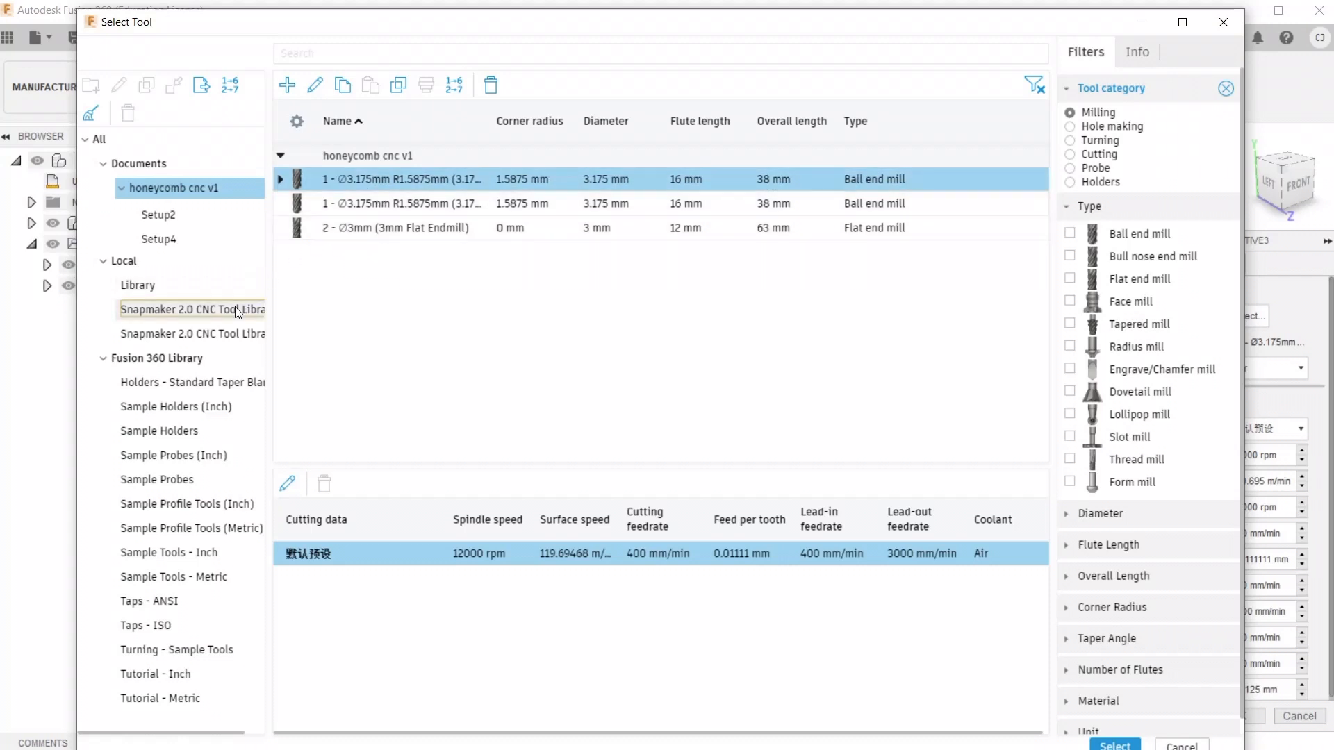
pyautogui.click(187, 310)
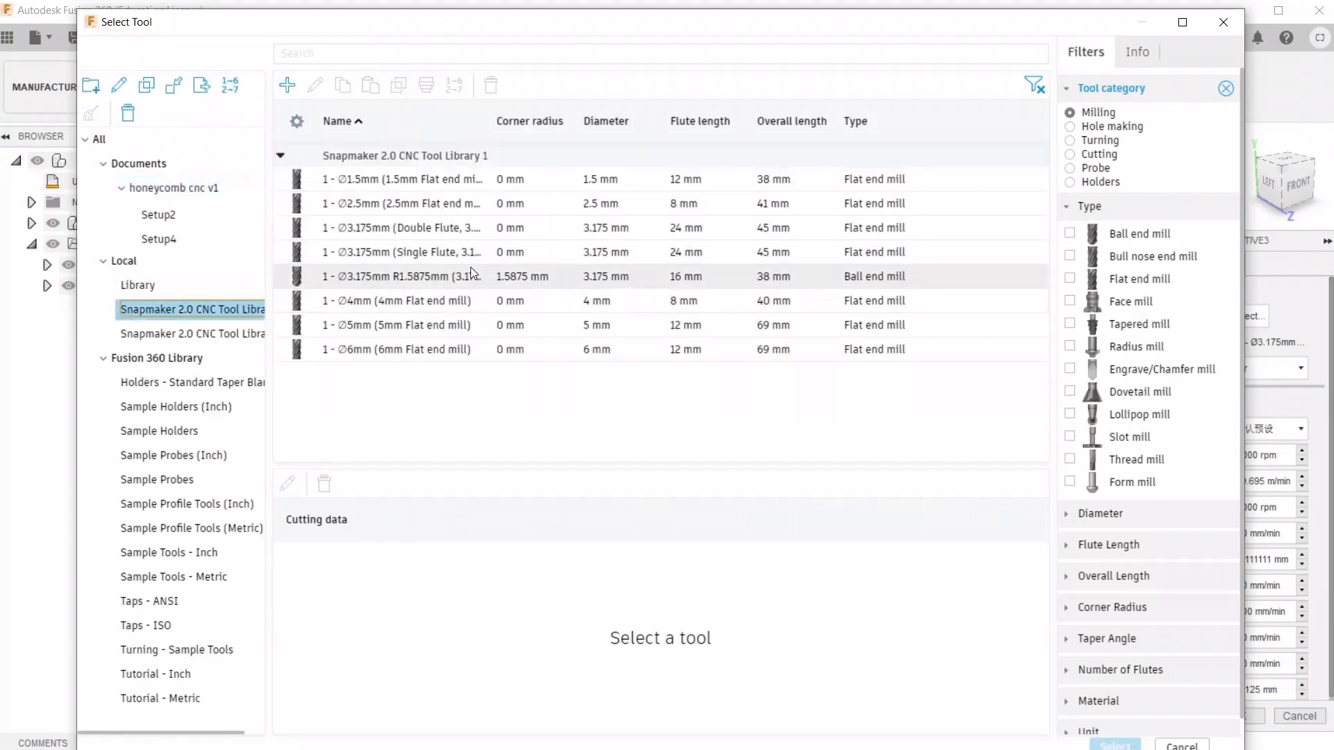
pyautogui.moveTo(545, 280)
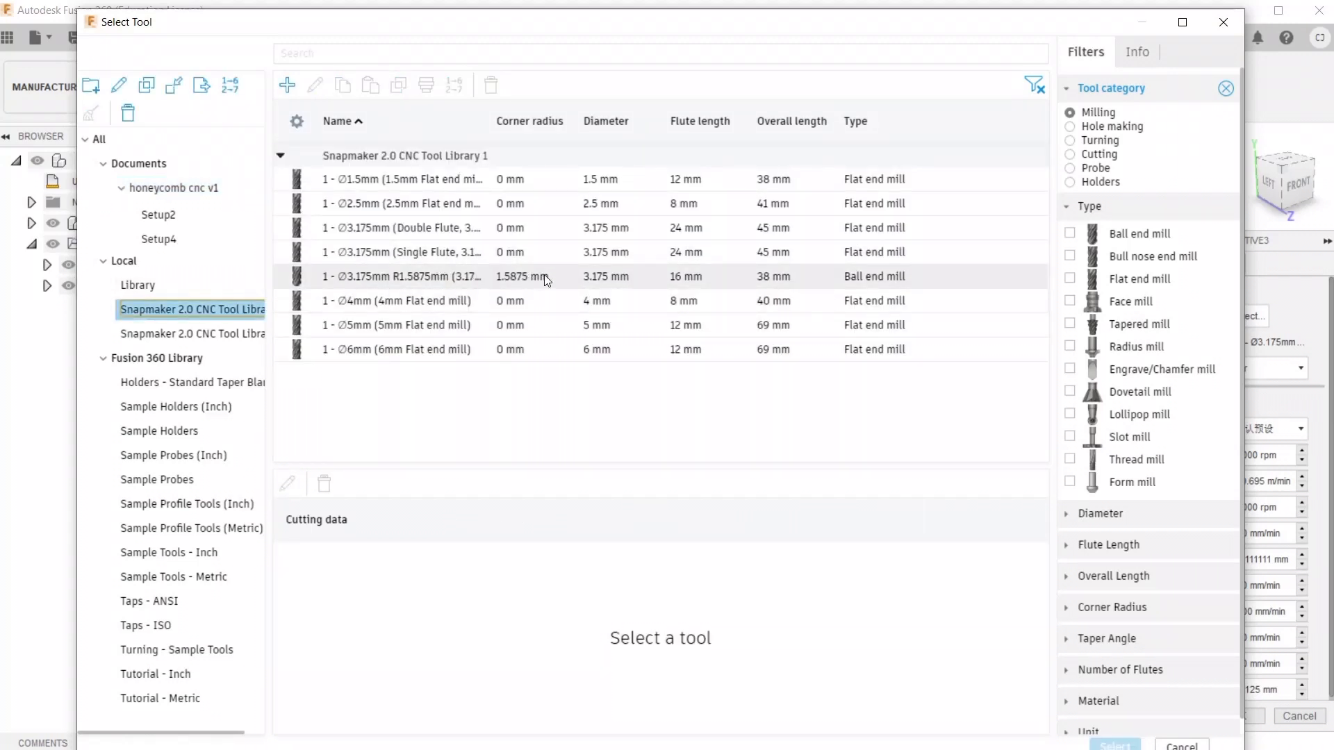
pyautogui.click(428, 276)
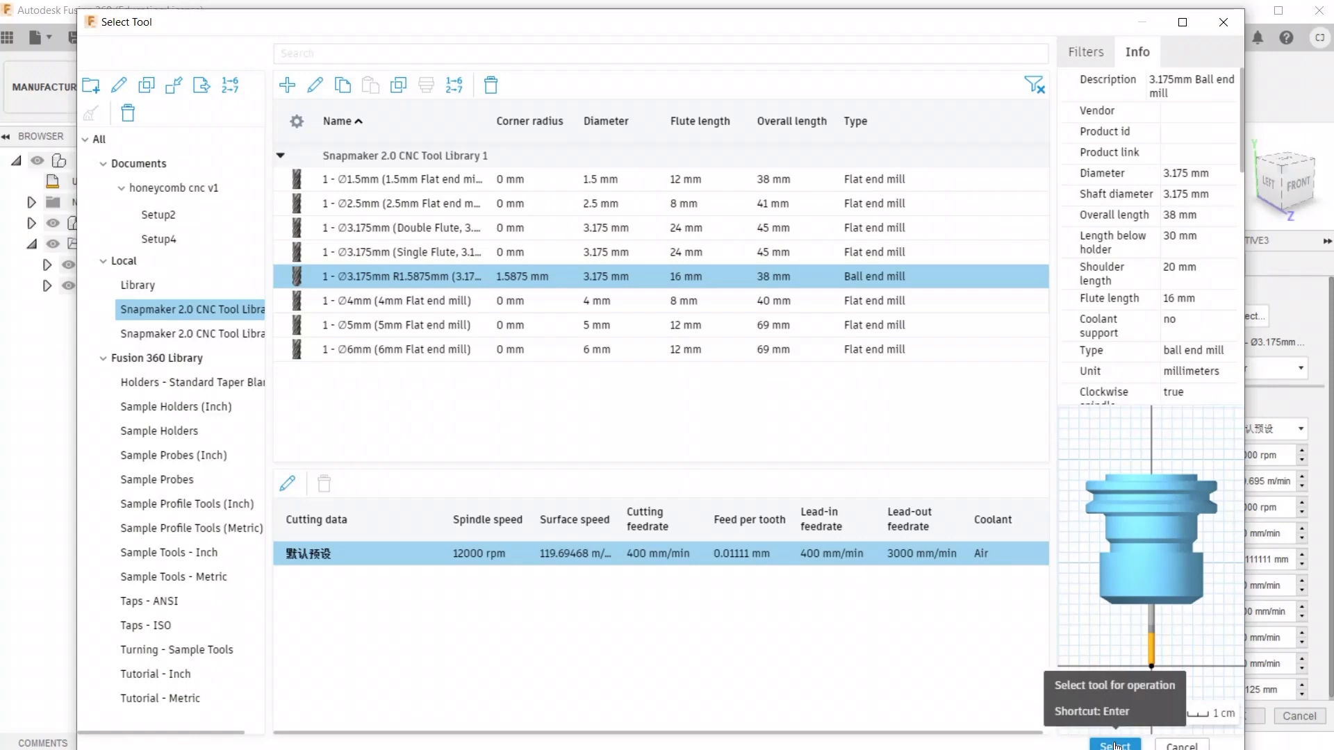
pyautogui.click(1116, 745)
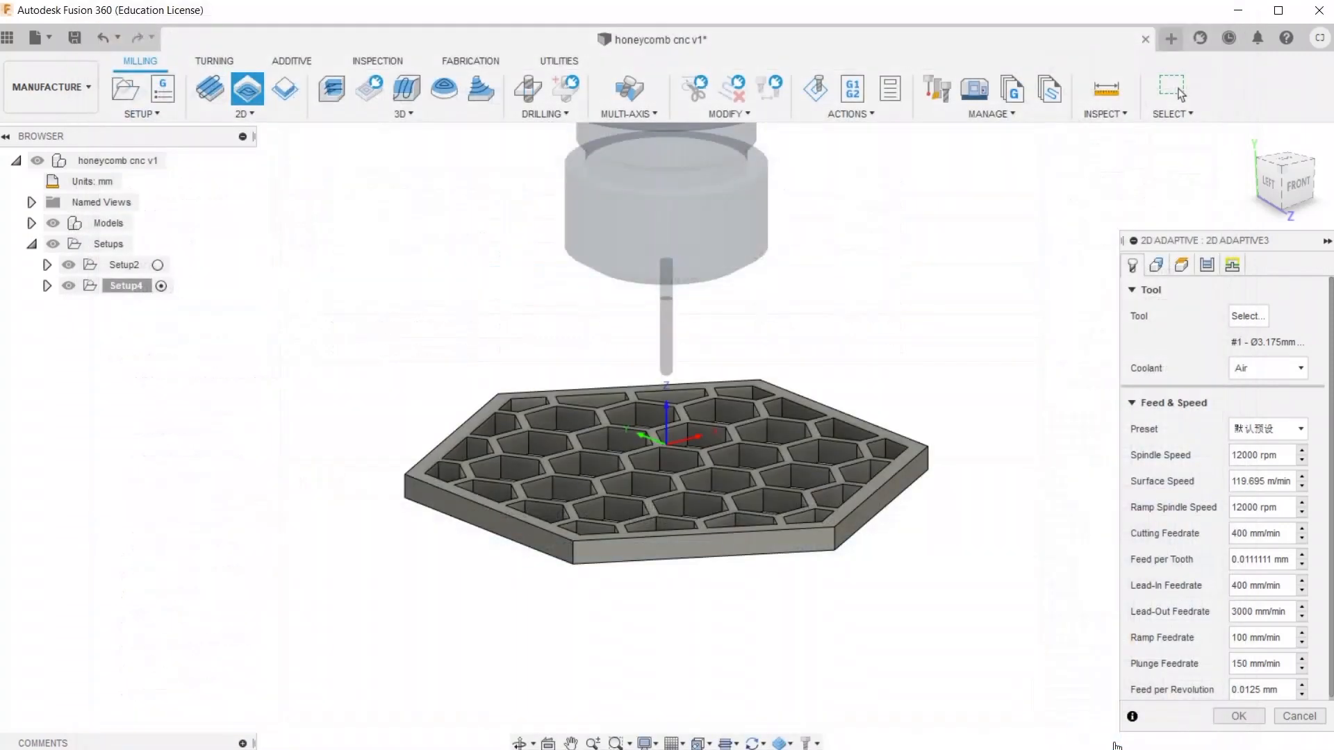
pyautogui.moveTo(1059, 649)
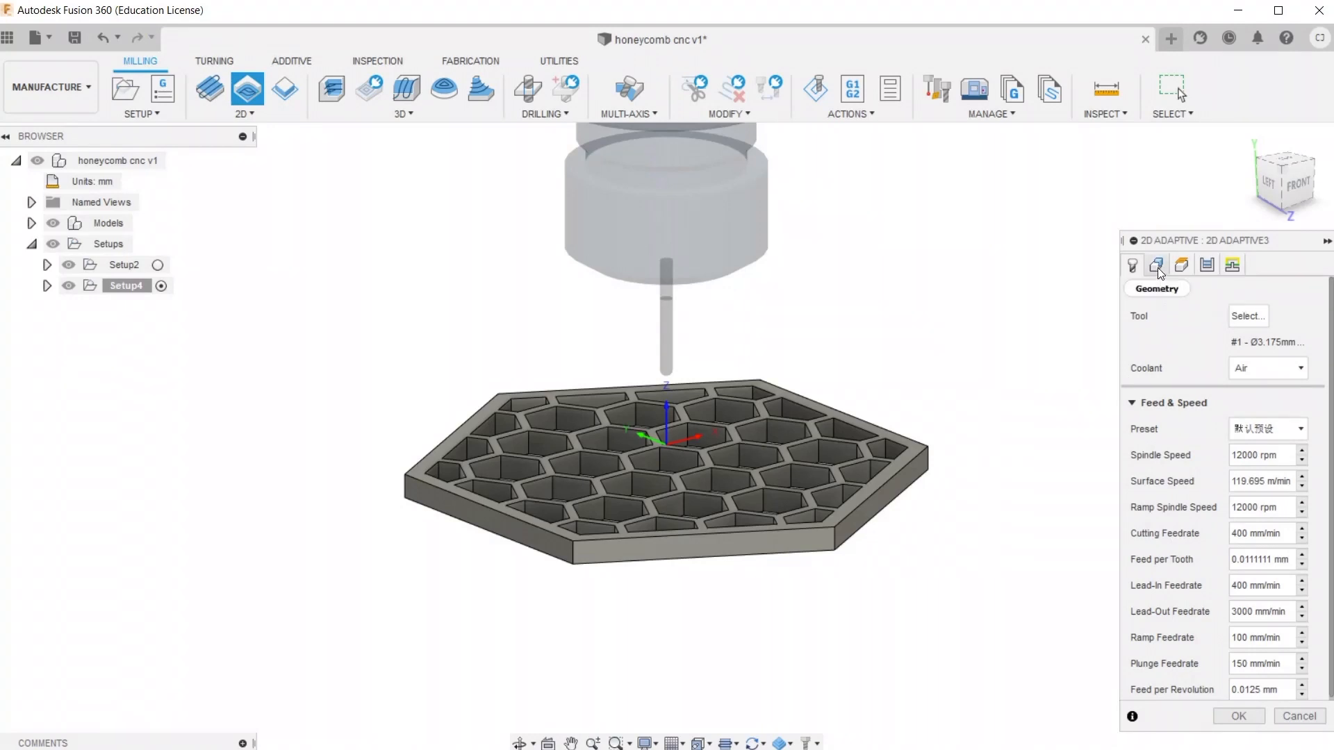
# On Passes, enable Multiple Depths with 2 mm roughing stepdown and no stock to leave, then review ramp types under Linking
pyautogui.click(1156, 265)
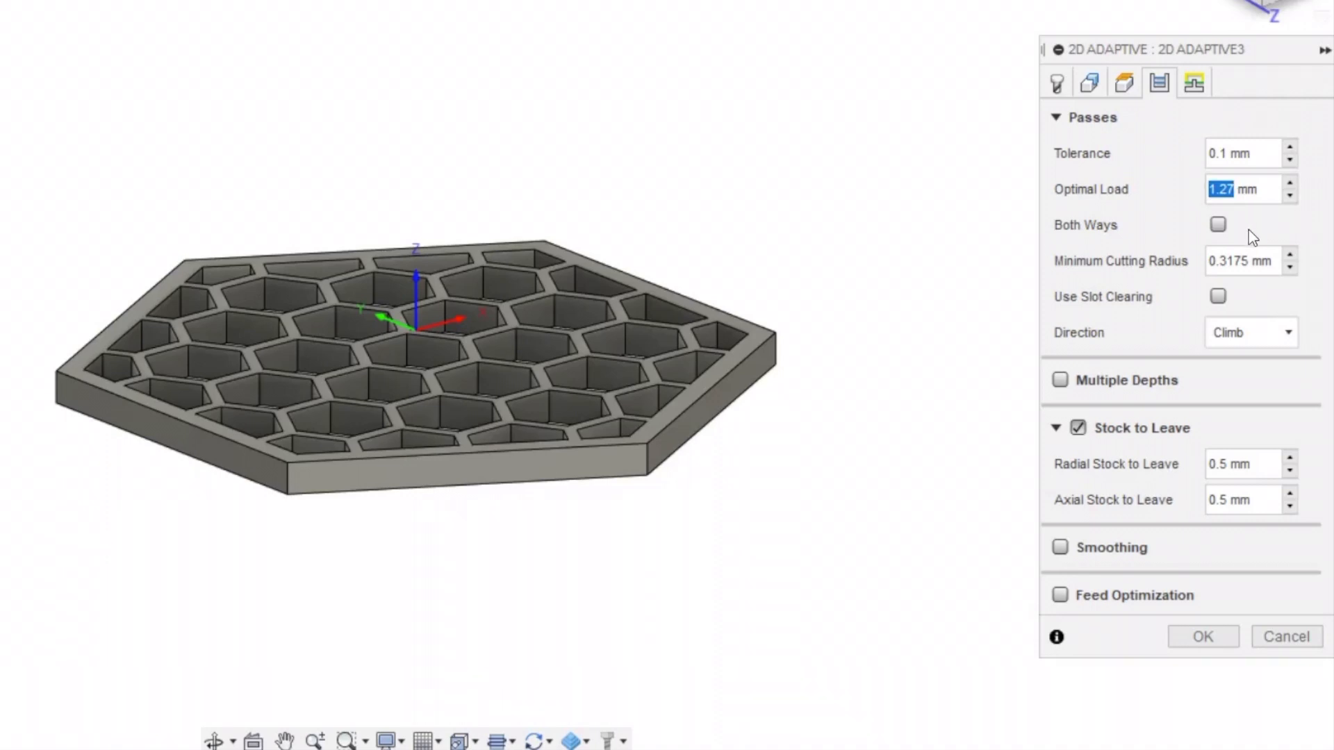
pyautogui.click(1240, 262)
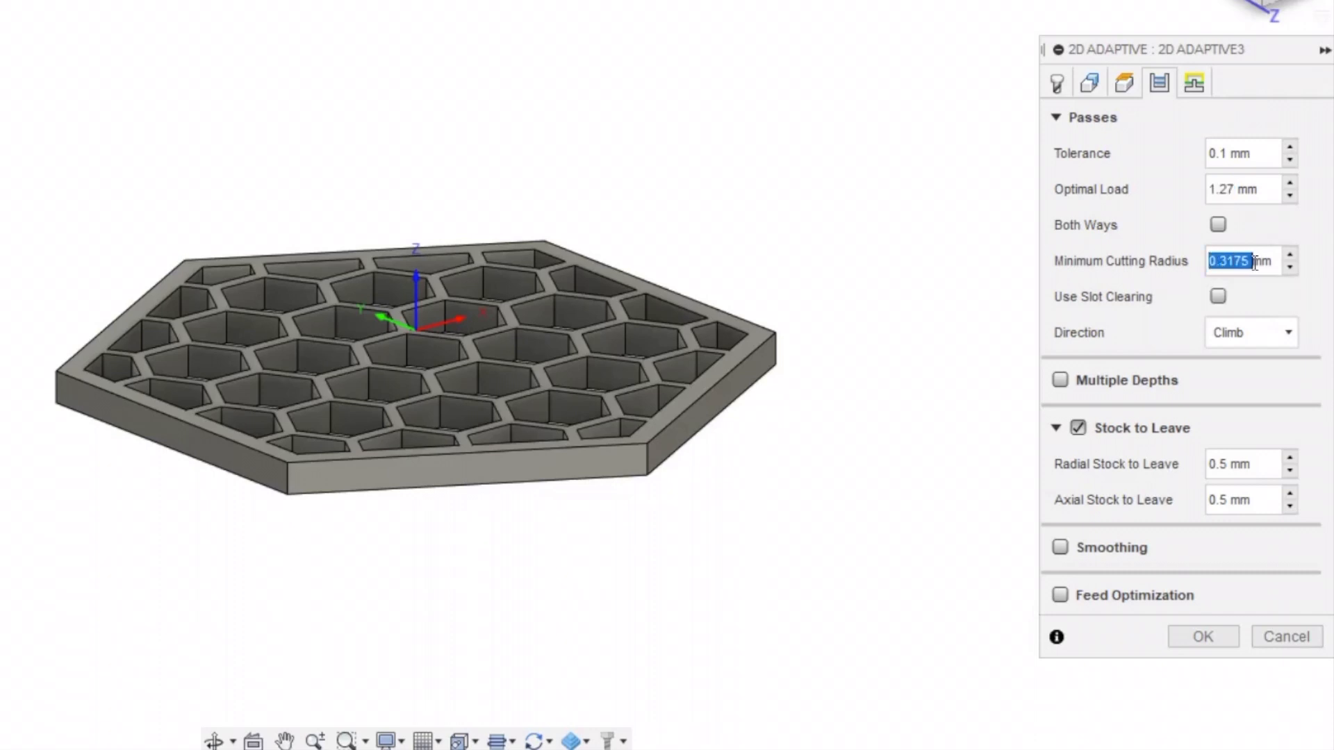
pyautogui.moveTo(1208, 375)
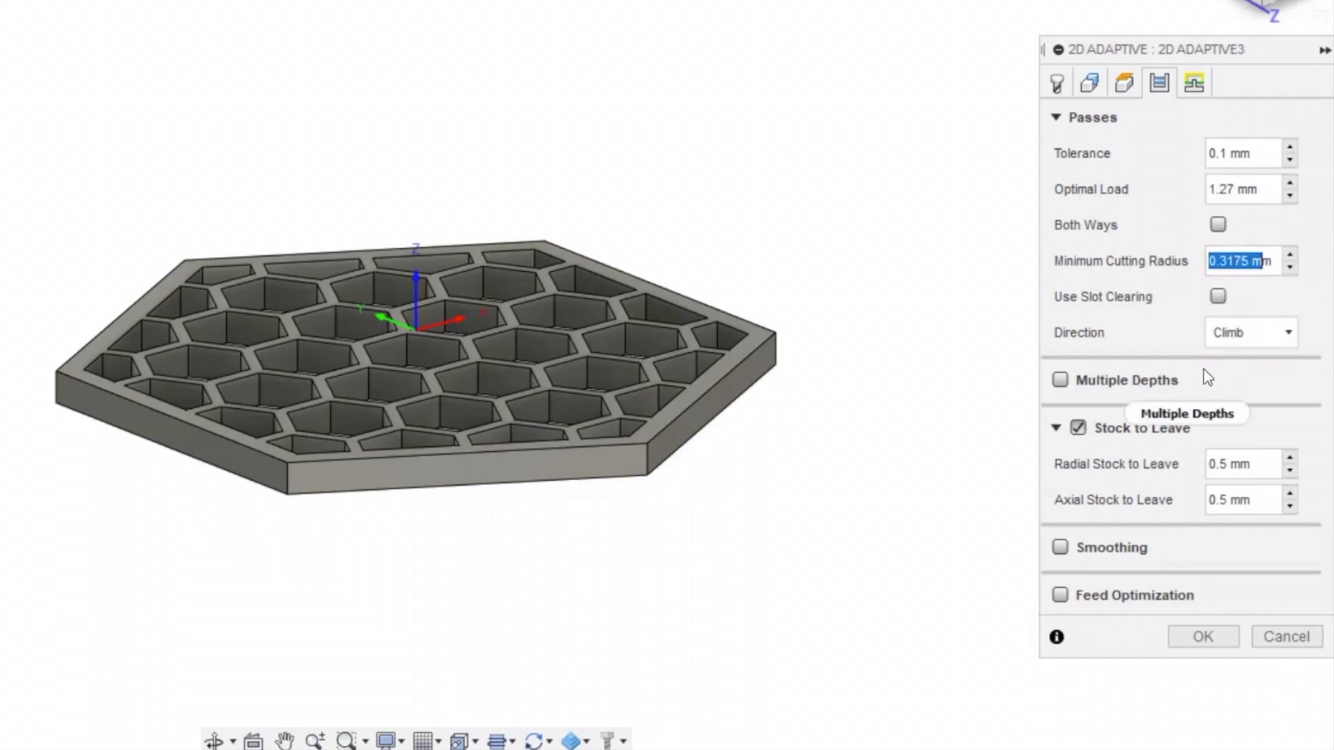
pyautogui.moveTo(1155, 350)
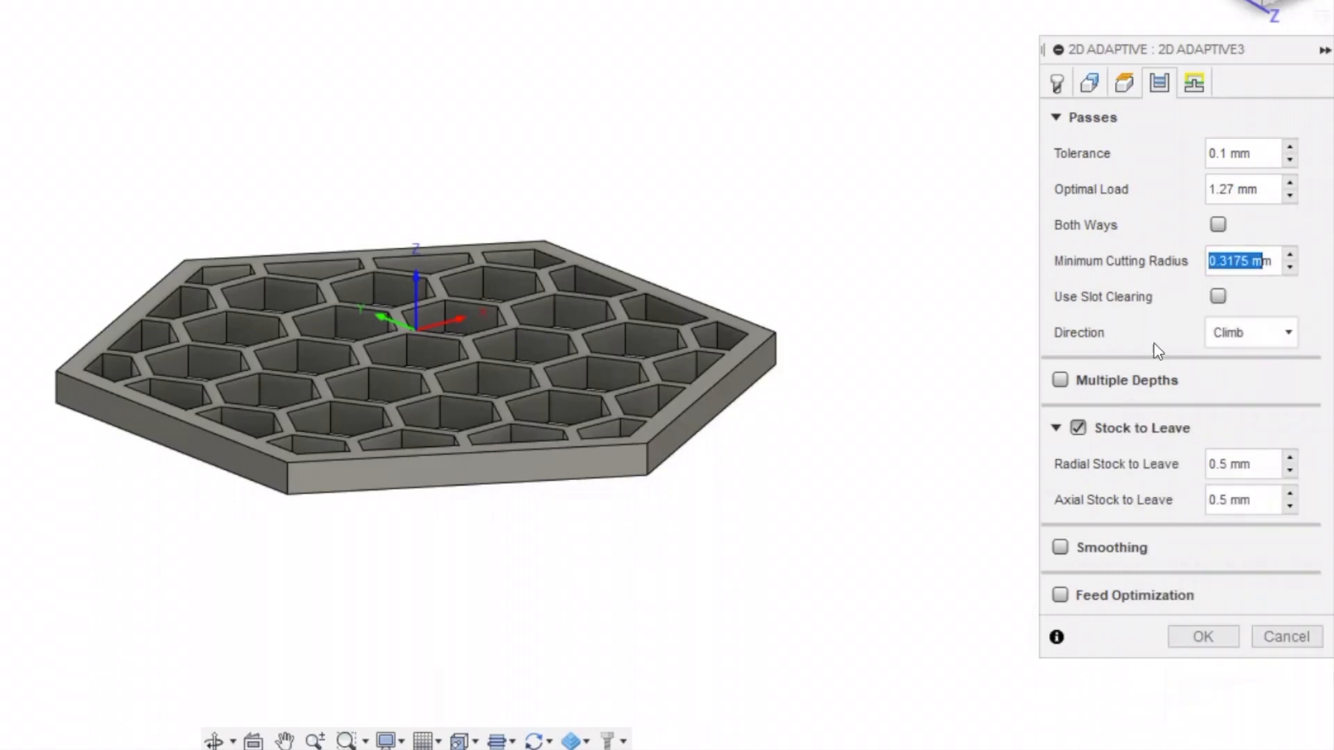
pyautogui.moveTo(1059, 380)
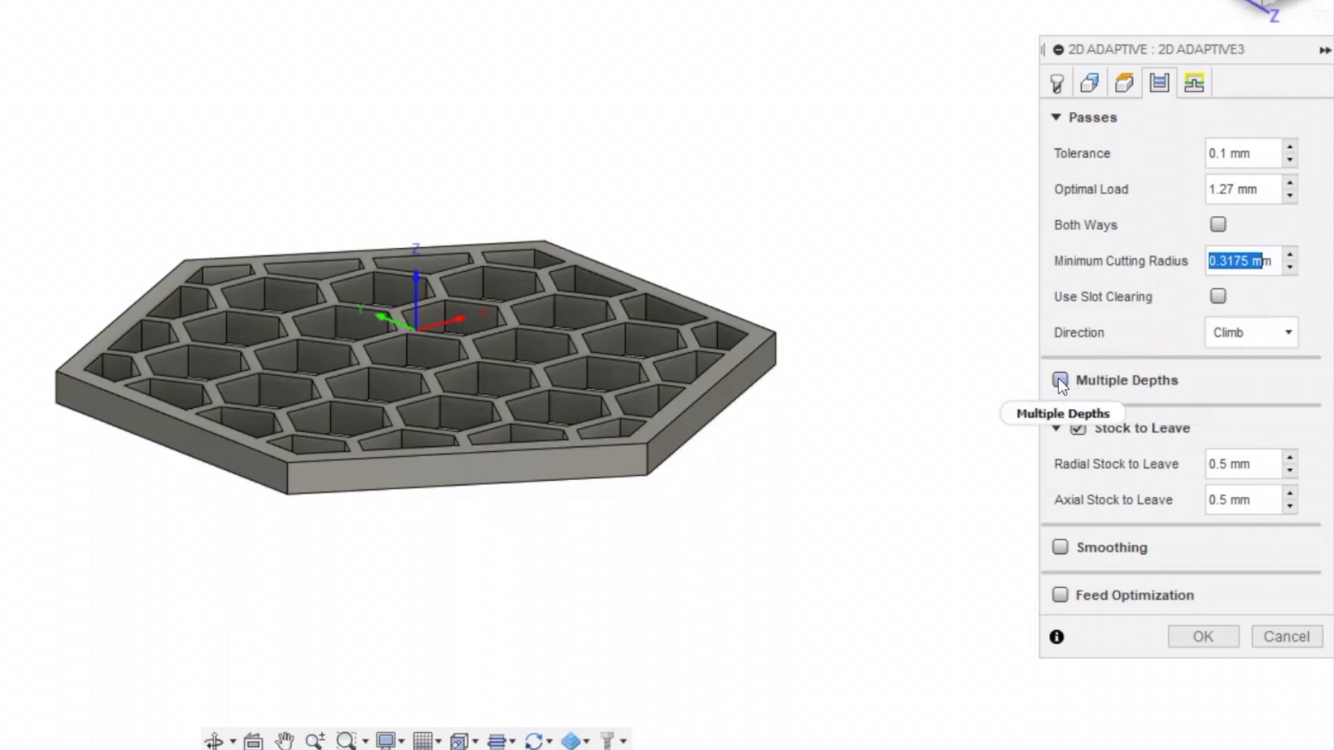
pyautogui.click(1059, 381)
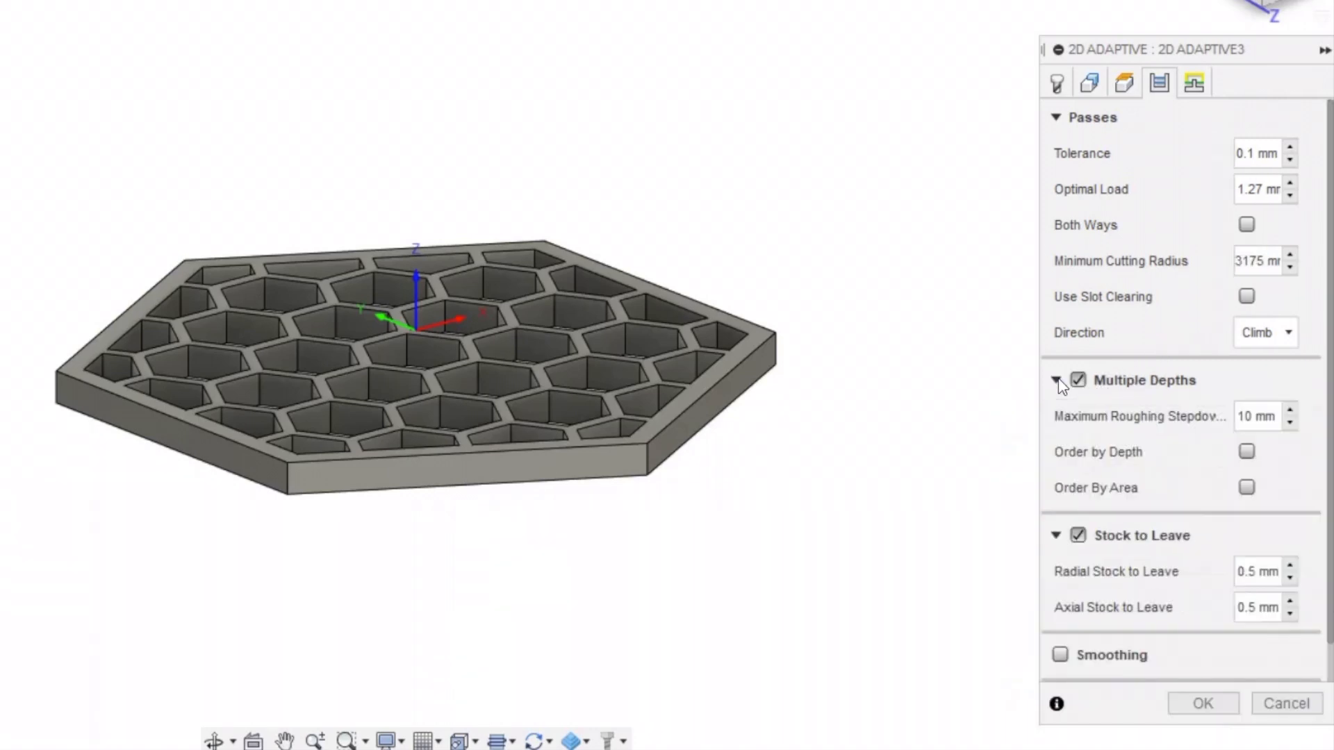
pyautogui.moveTo(1254, 425)
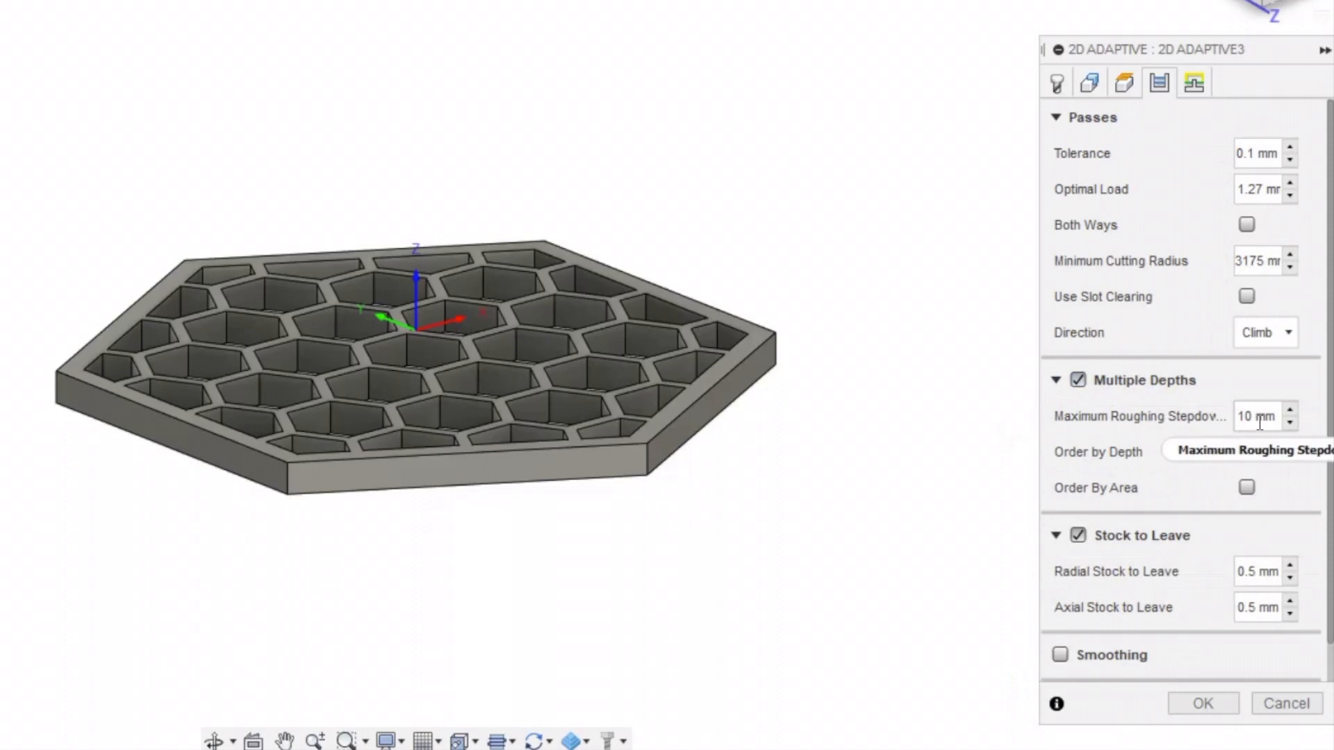
pyautogui.moveTo(1262, 425)
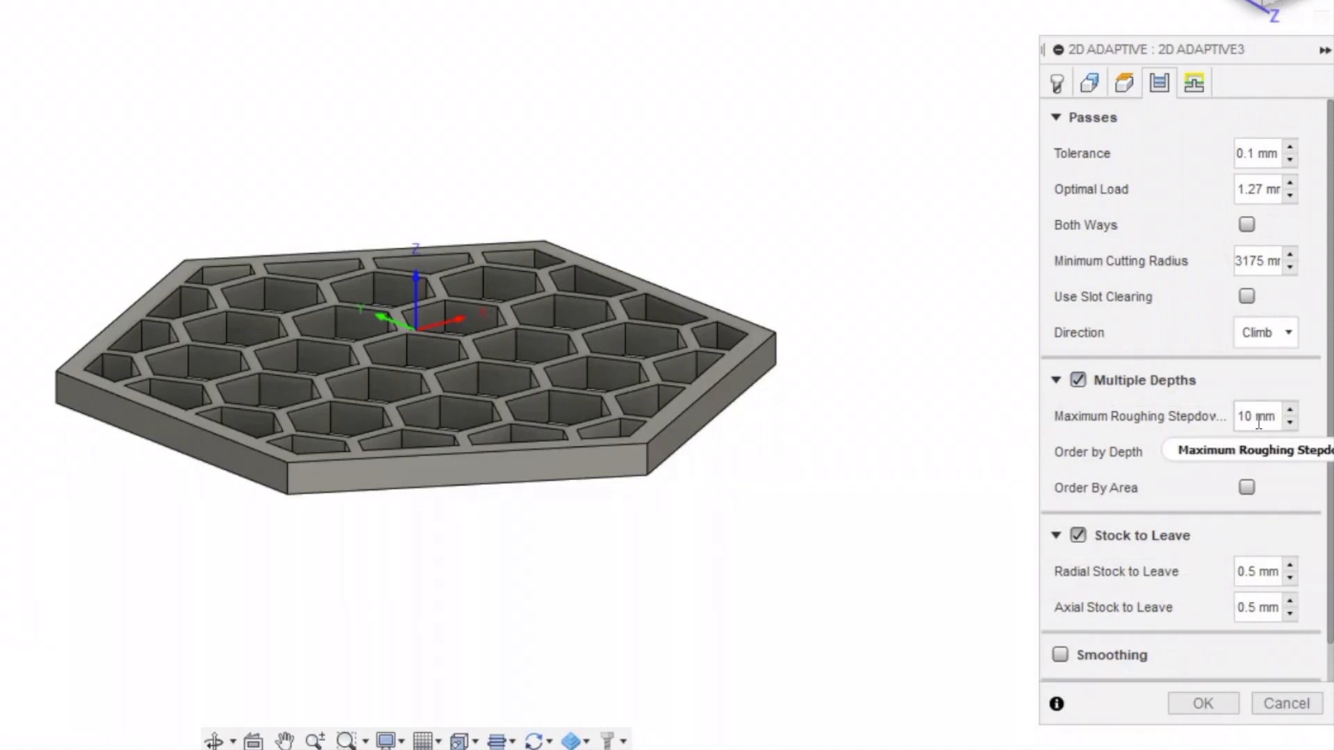
pyautogui.moveTo(1253, 417)
pyautogui.write('2')
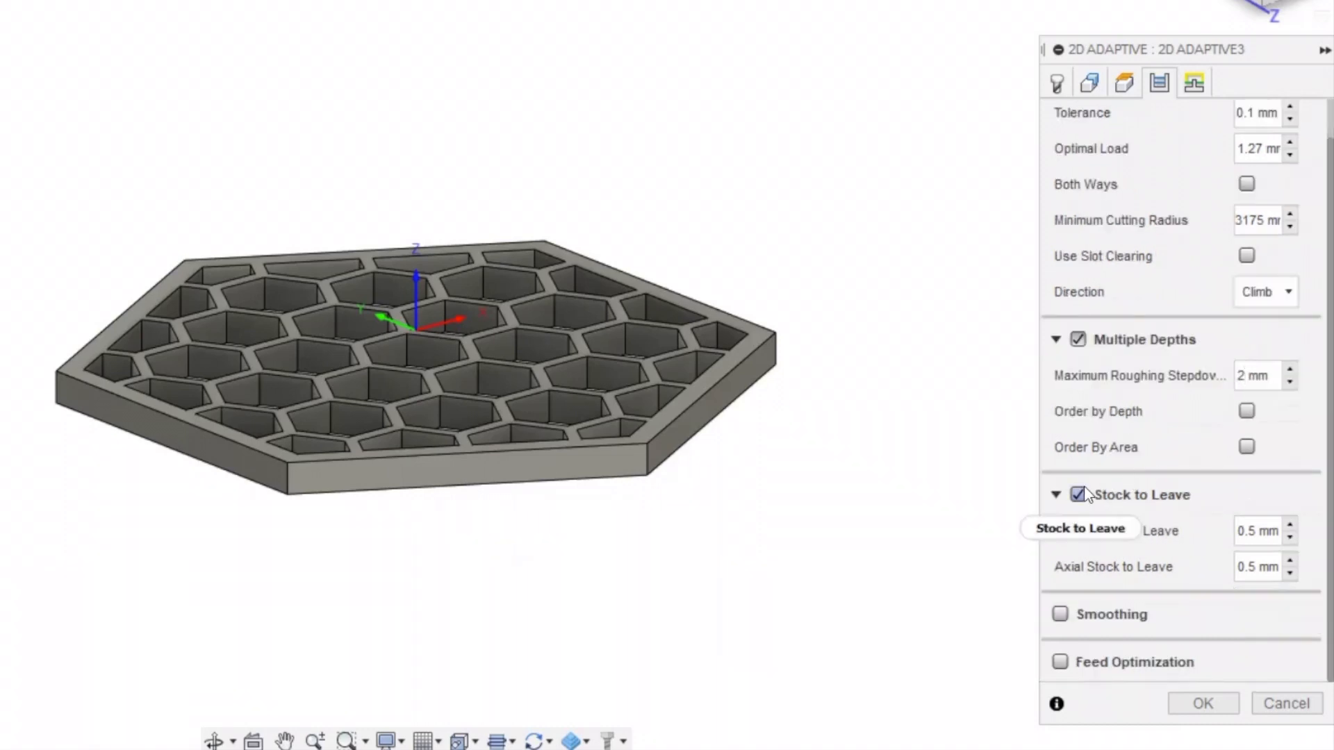
pyautogui.click(1077, 494)
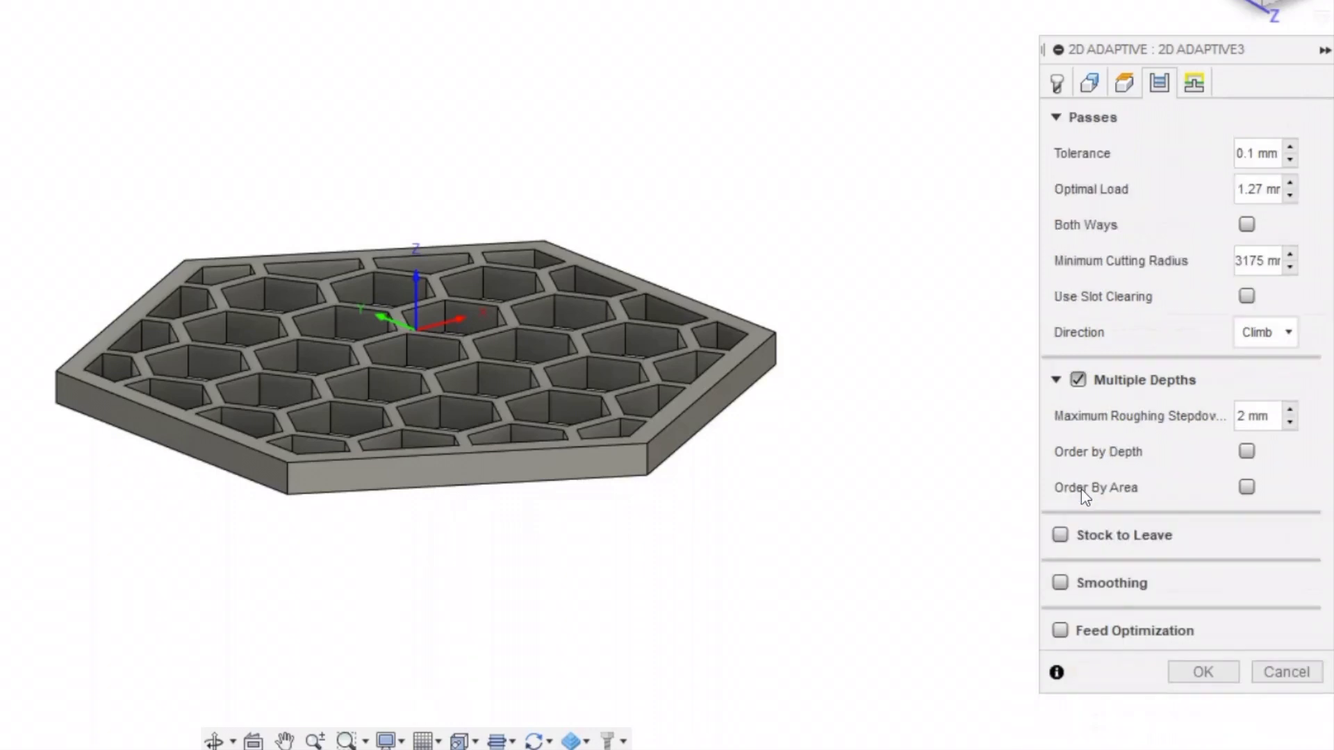
pyautogui.moveTo(1191, 565)
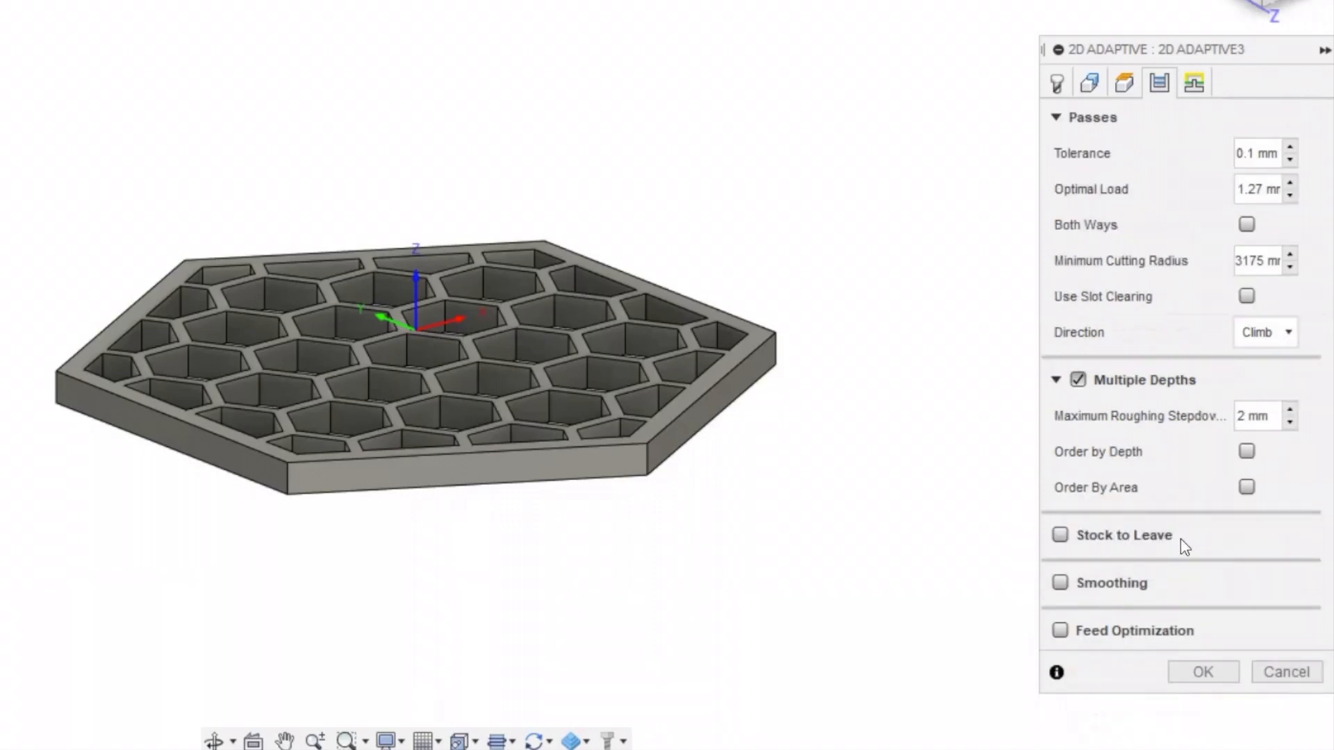
pyautogui.click(1189, 84)
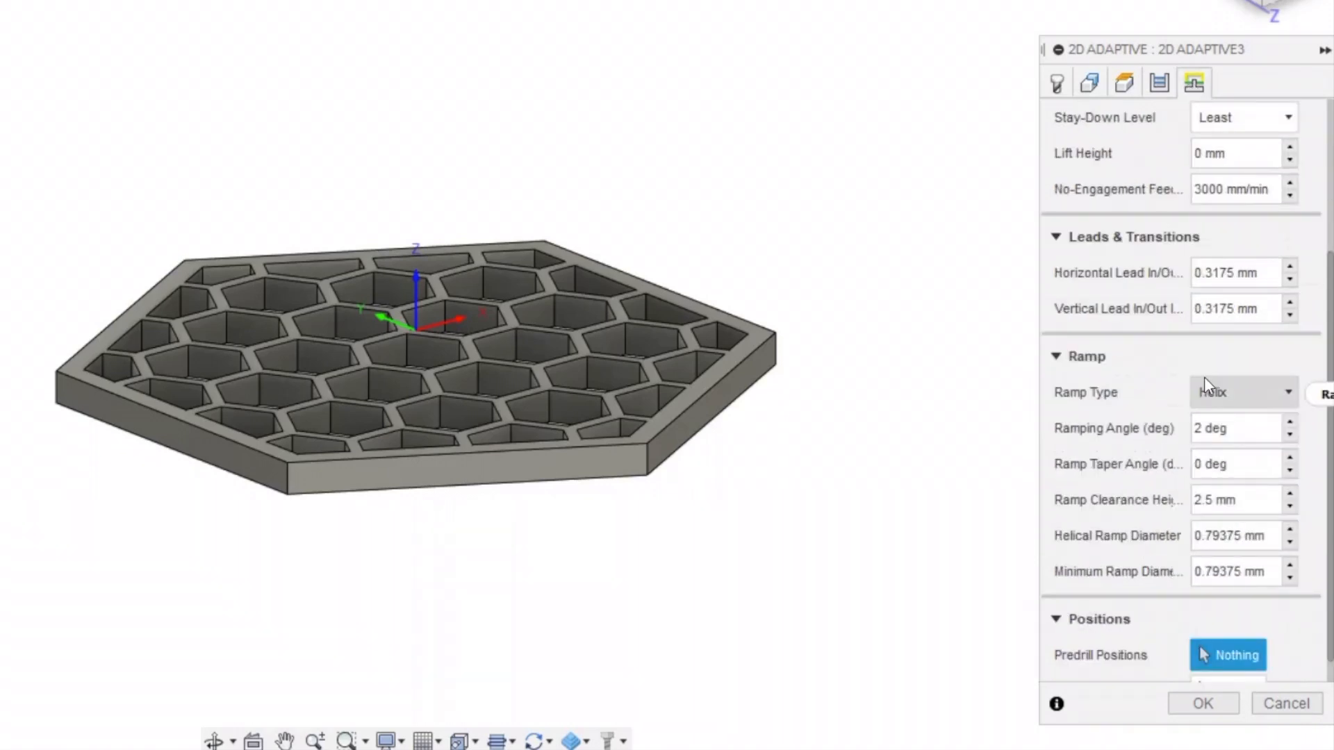
pyautogui.click(1243, 392)
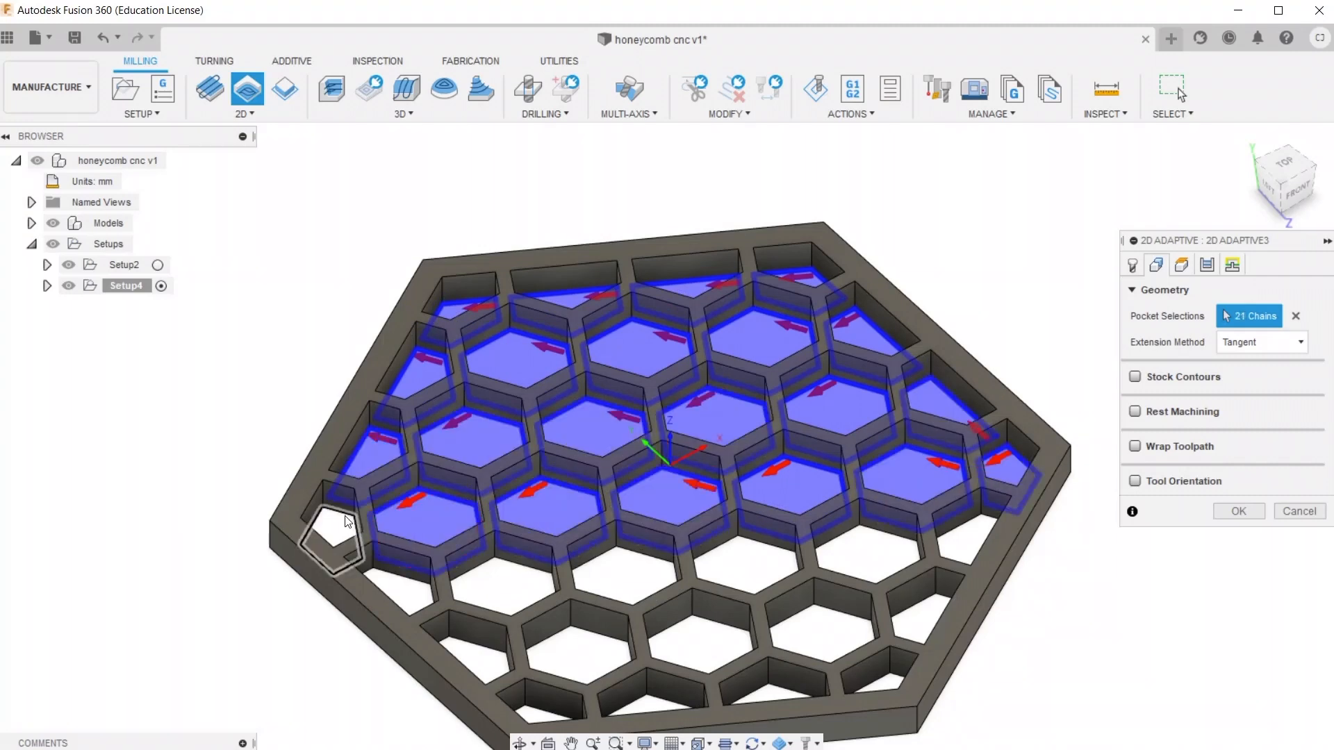
# Add the remaining hexagon pocket to reach 37 chains and confirm to generate the 2D Adaptive3 toolpath
pyautogui.click(832, 620)
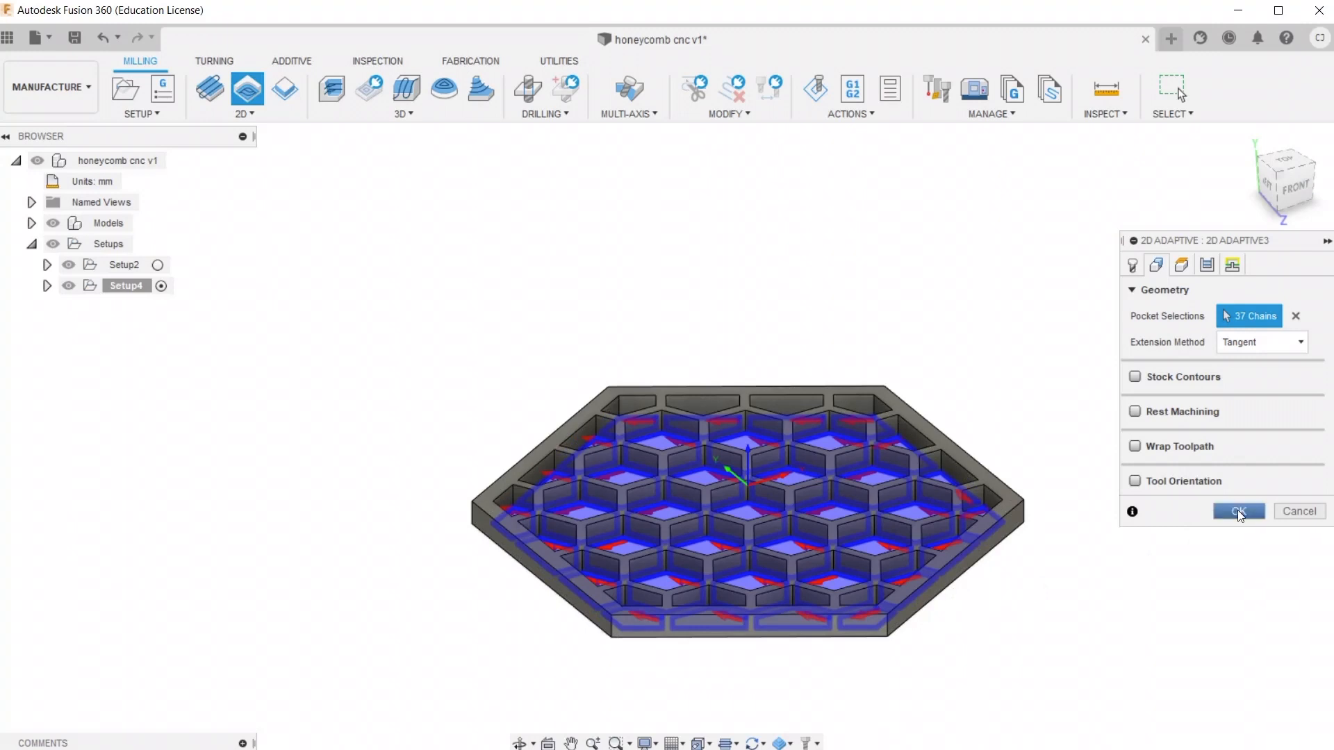
pyautogui.click(1240, 512)
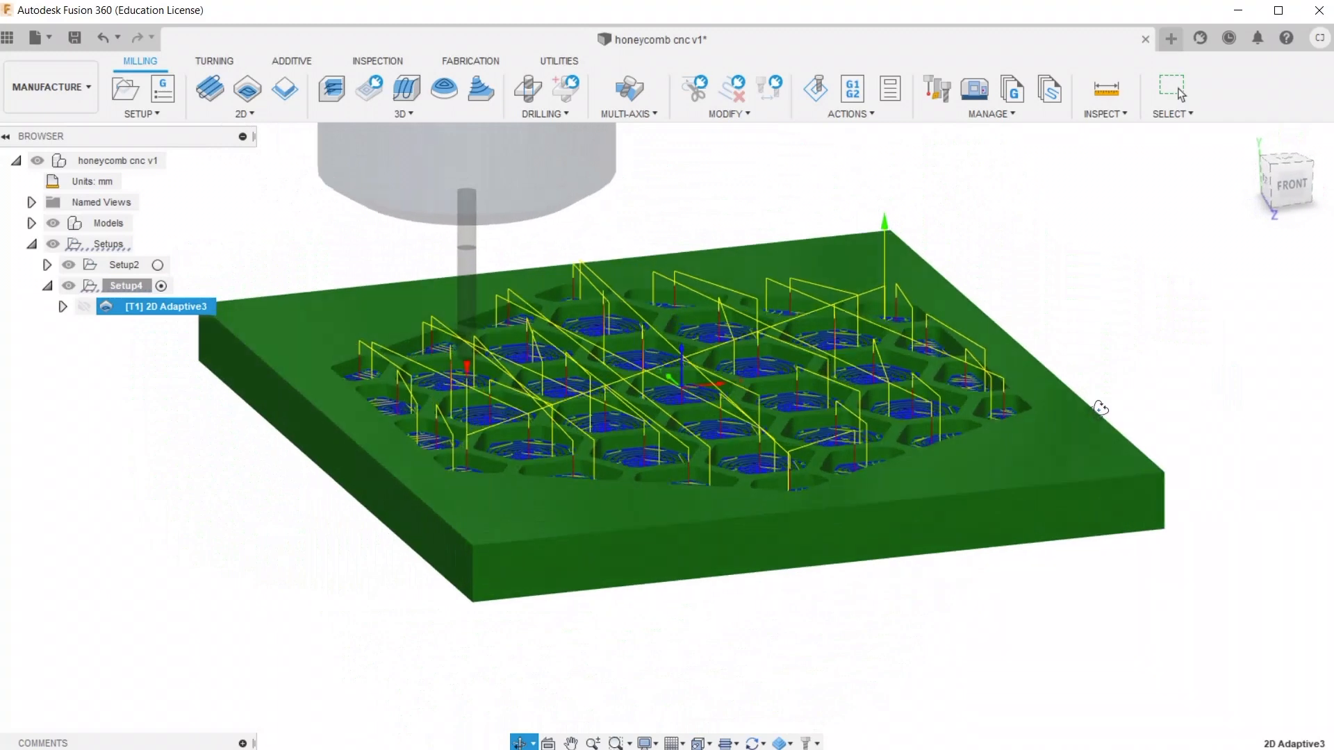
# Simulate the 2D Adaptive3 operation, play the cut through, and end the simulation
pyautogui.click(156, 305)
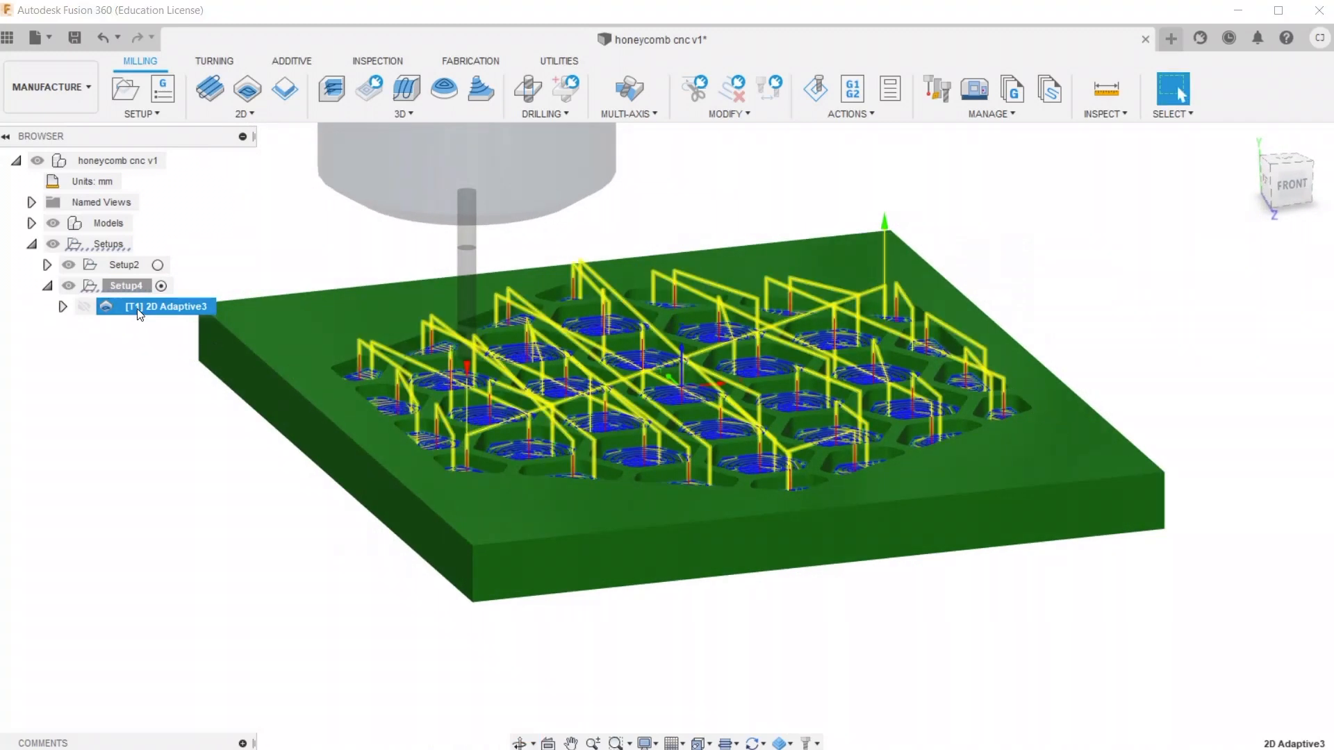
pyautogui.rightClick(139, 307)
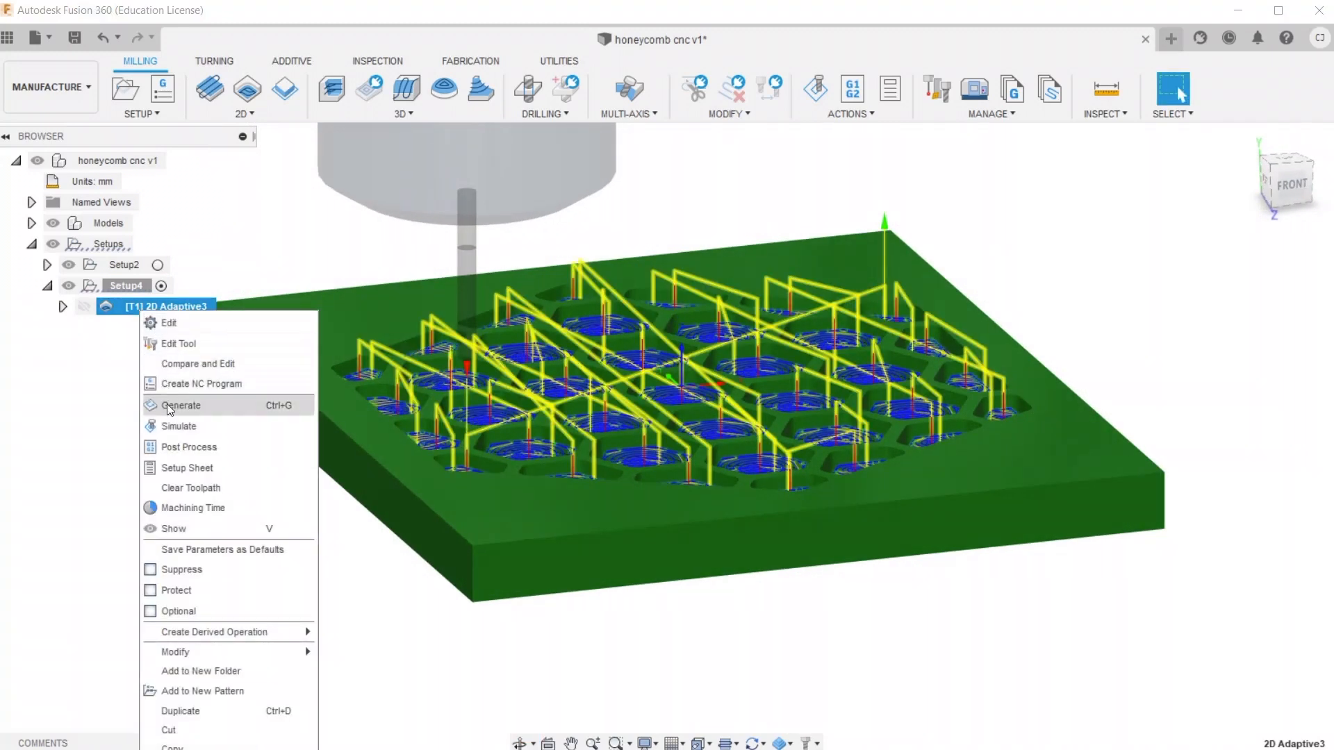
pyautogui.click(178, 426)
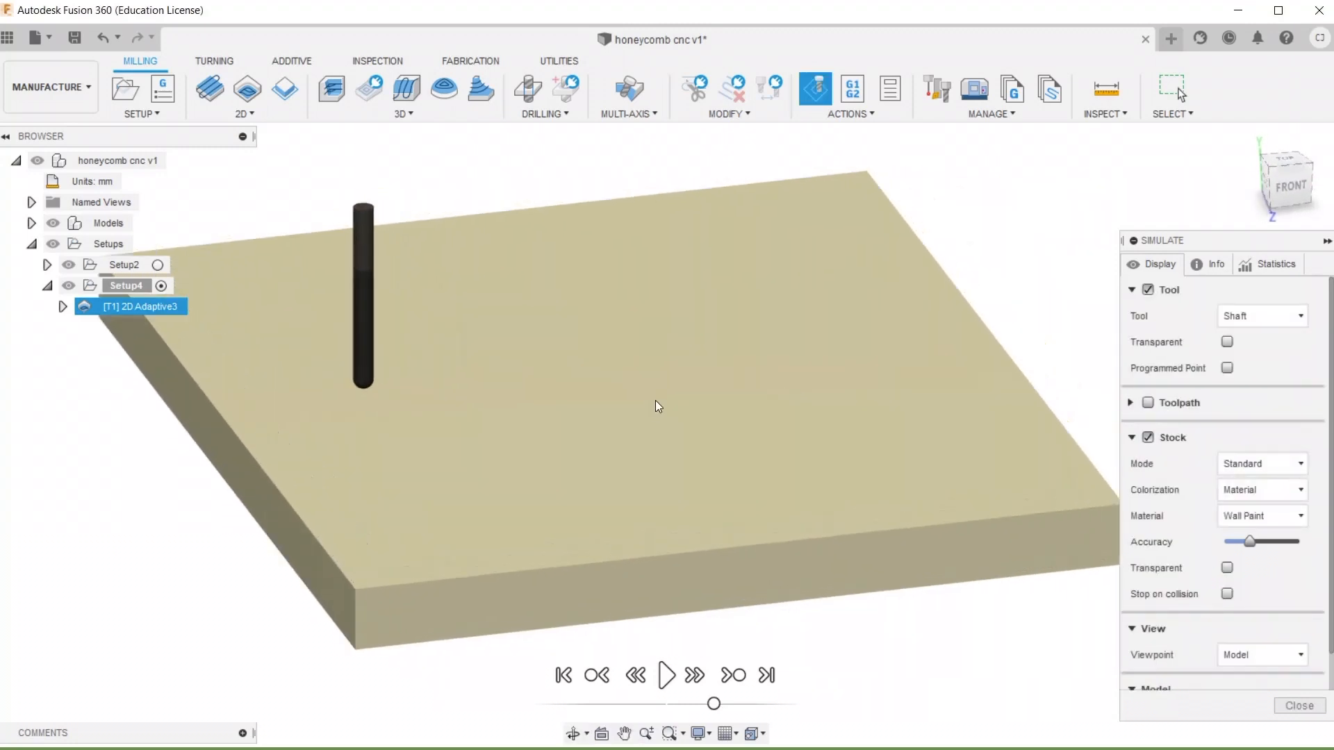
pyautogui.moveTo(716, 700)
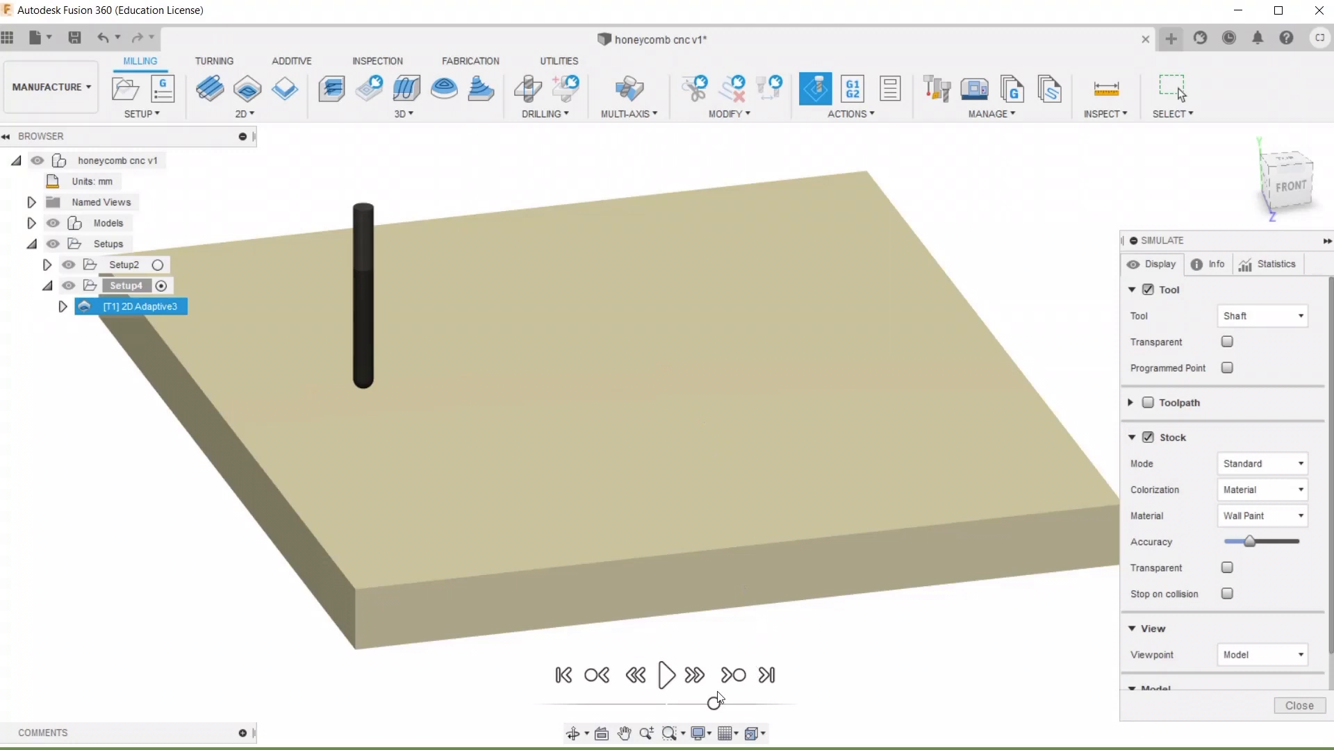
pyautogui.click(667, 676)
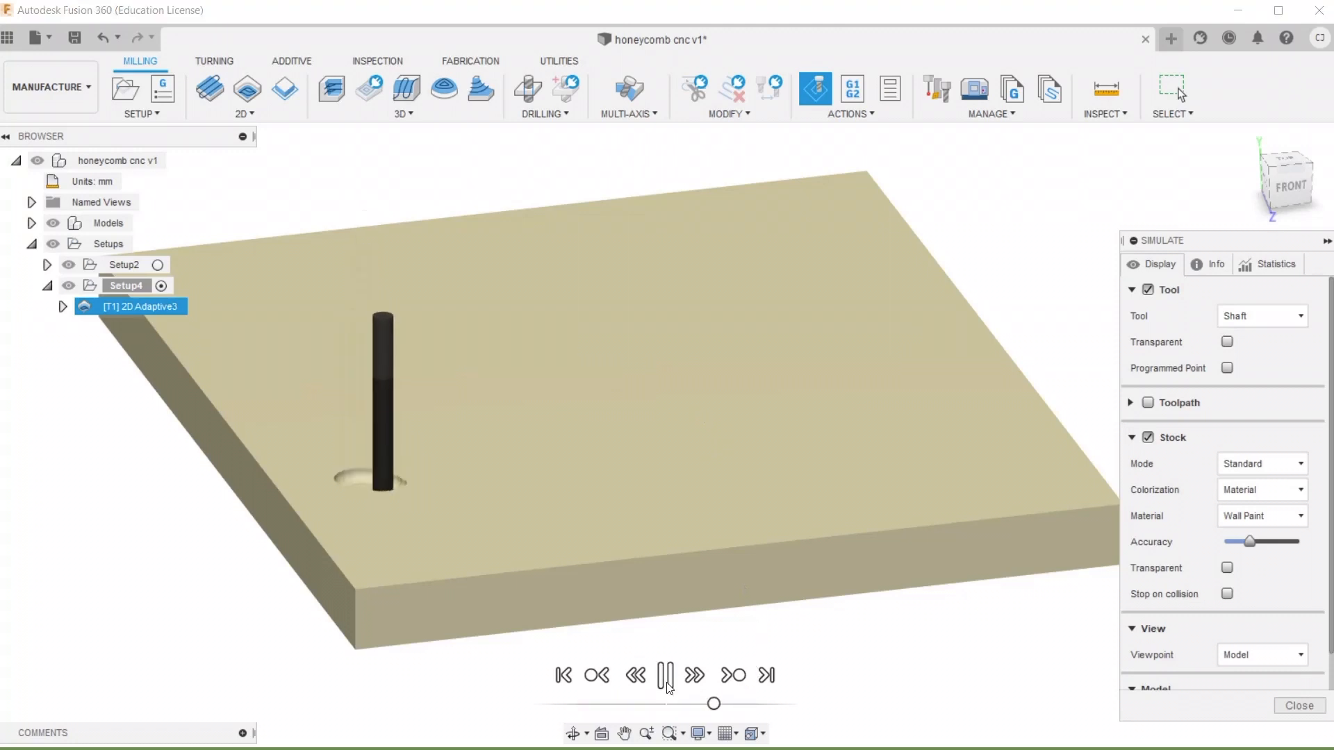
pyautogui.click(664, 676)
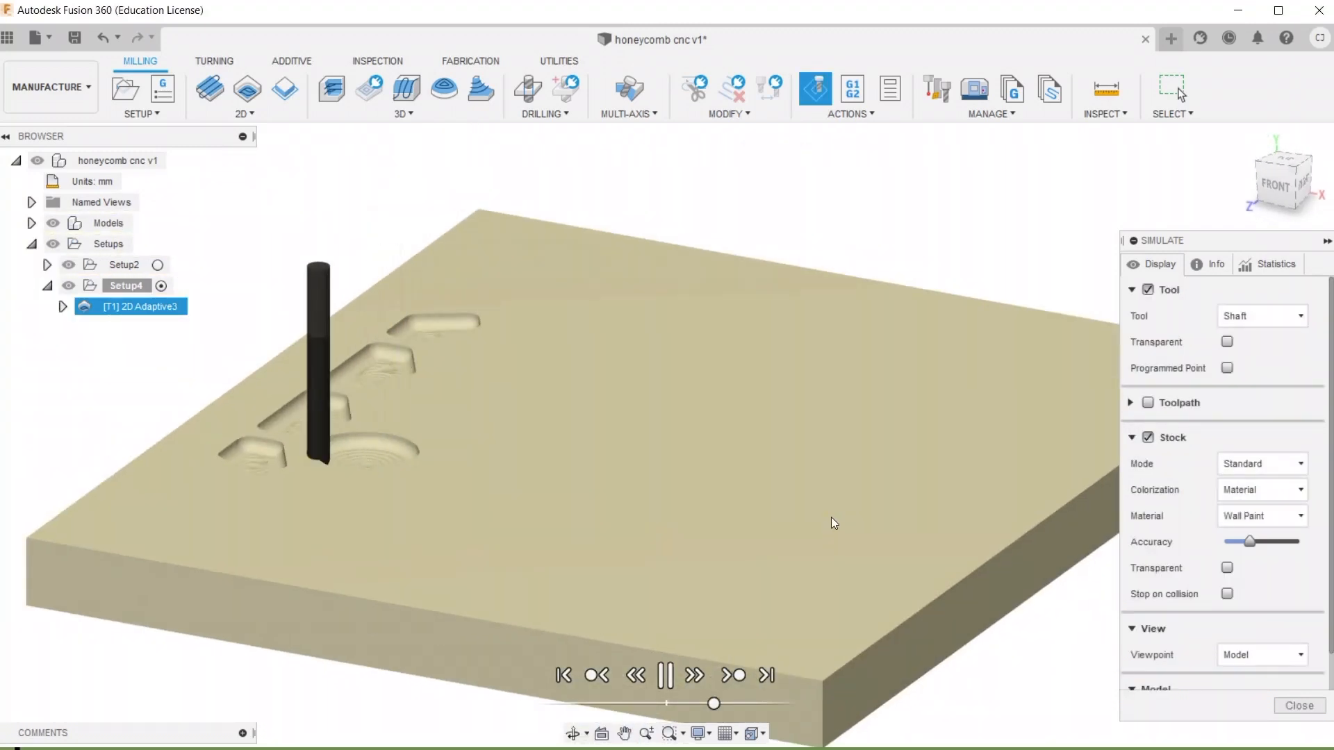
pyautogui.click(665, 676)
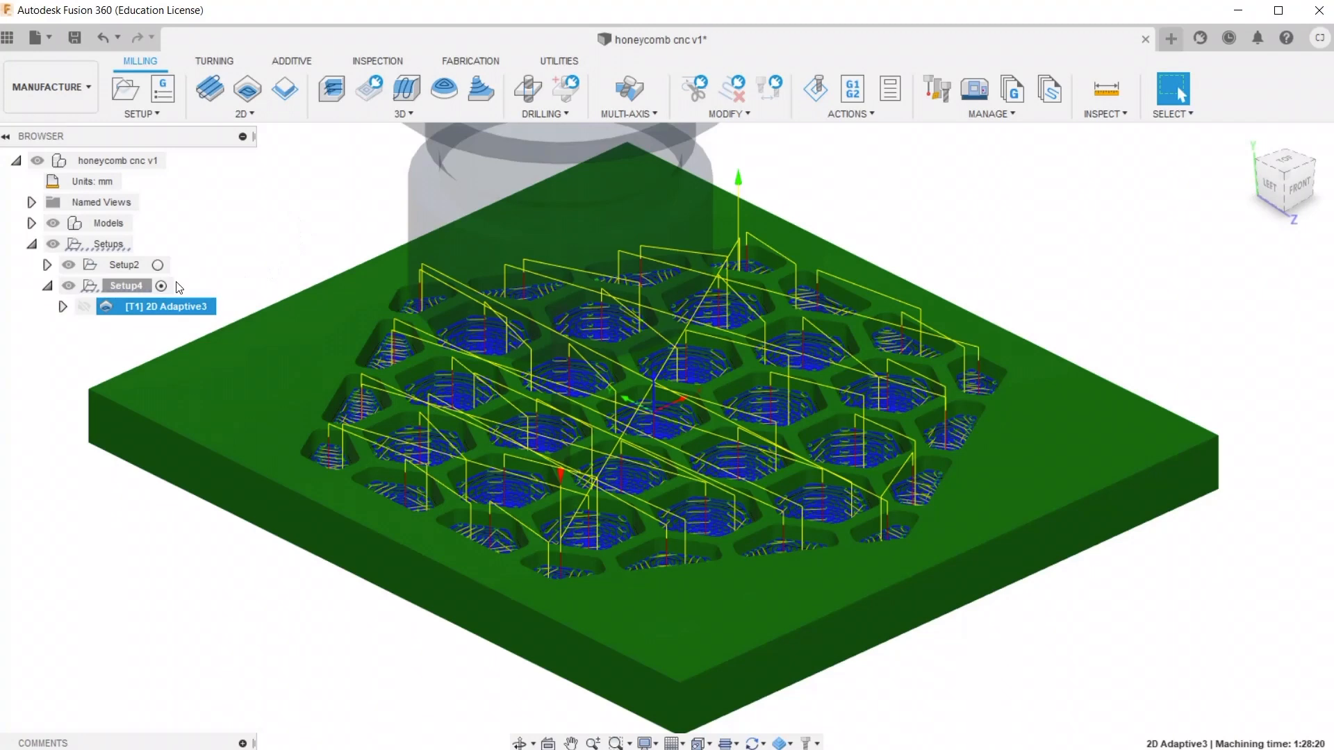
pyautogui.moveTo(282, 89)
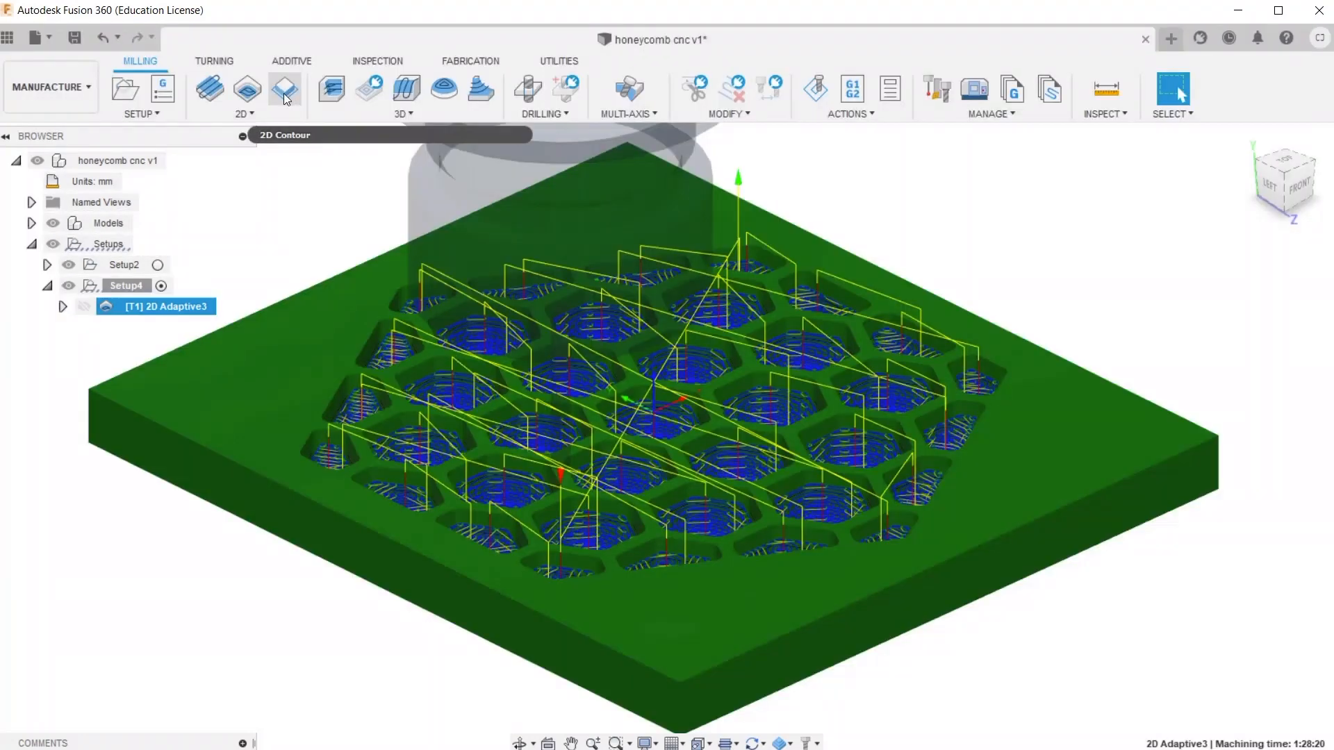
# Create a 2D Contour on the outer hexagon edge with tabs enabled and positioned At points
pyautogui.click(283, 89)
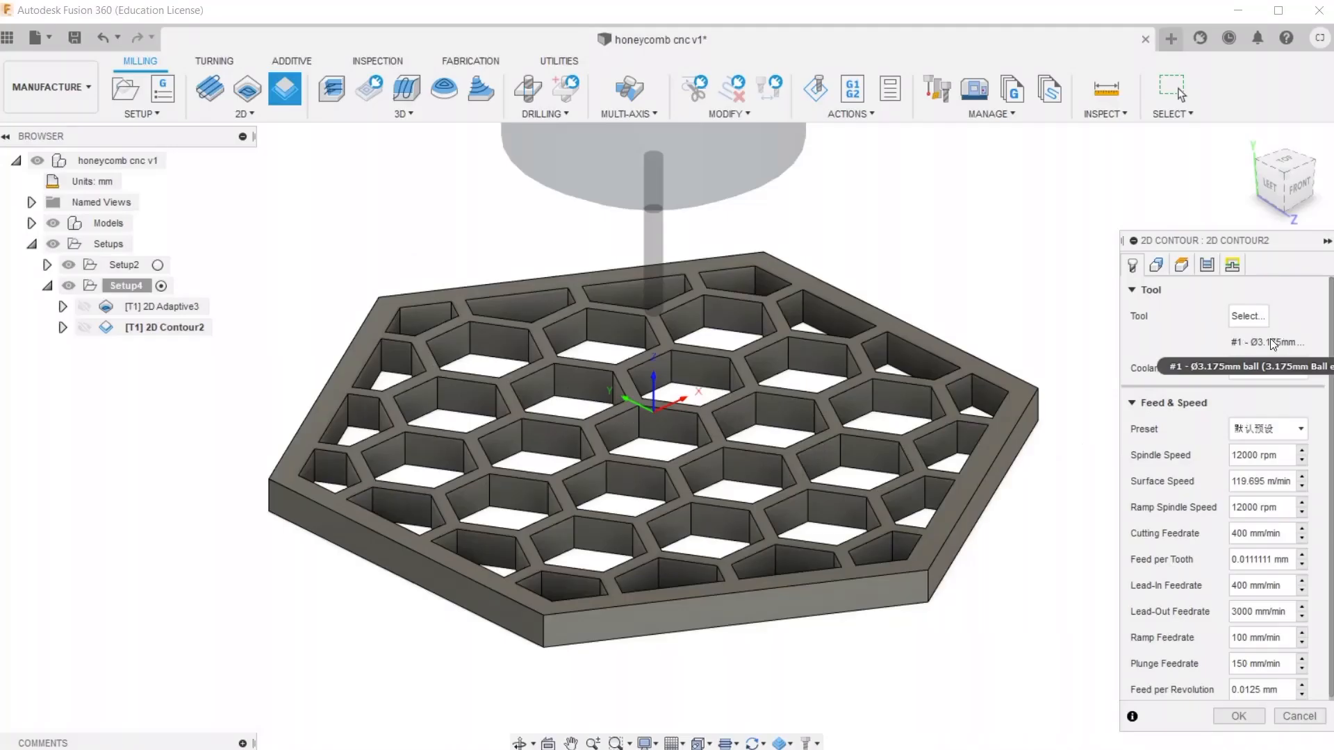
pyautogui.click(1156, 264)
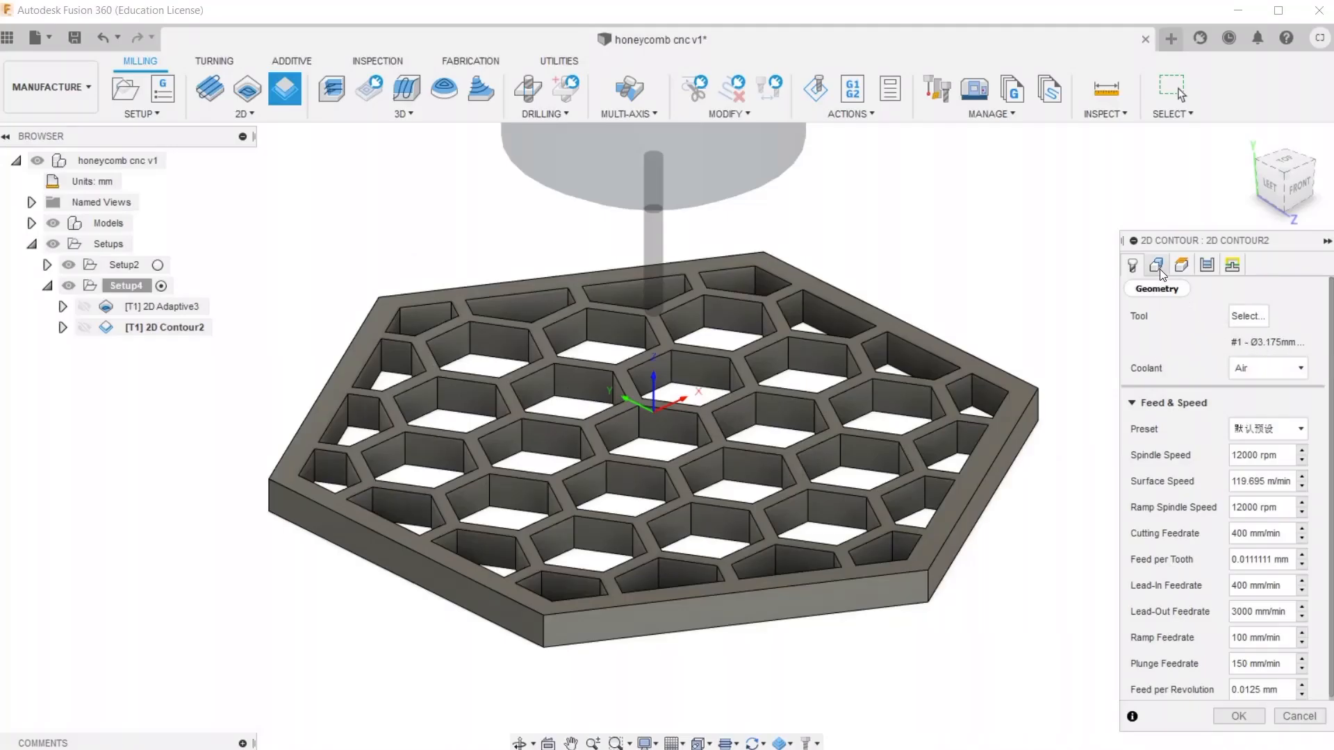
pyautogui.click(1156, 264)
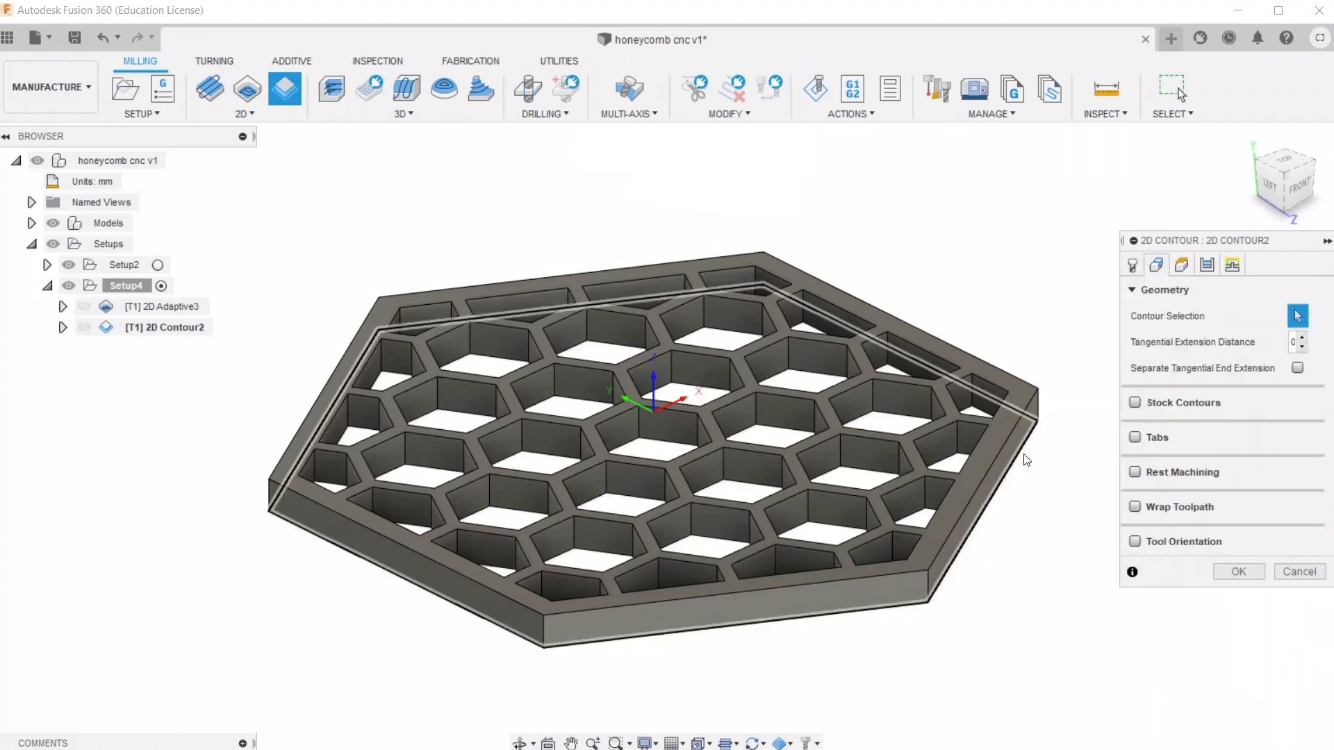
pyautogui.moveTo(1026, 460)
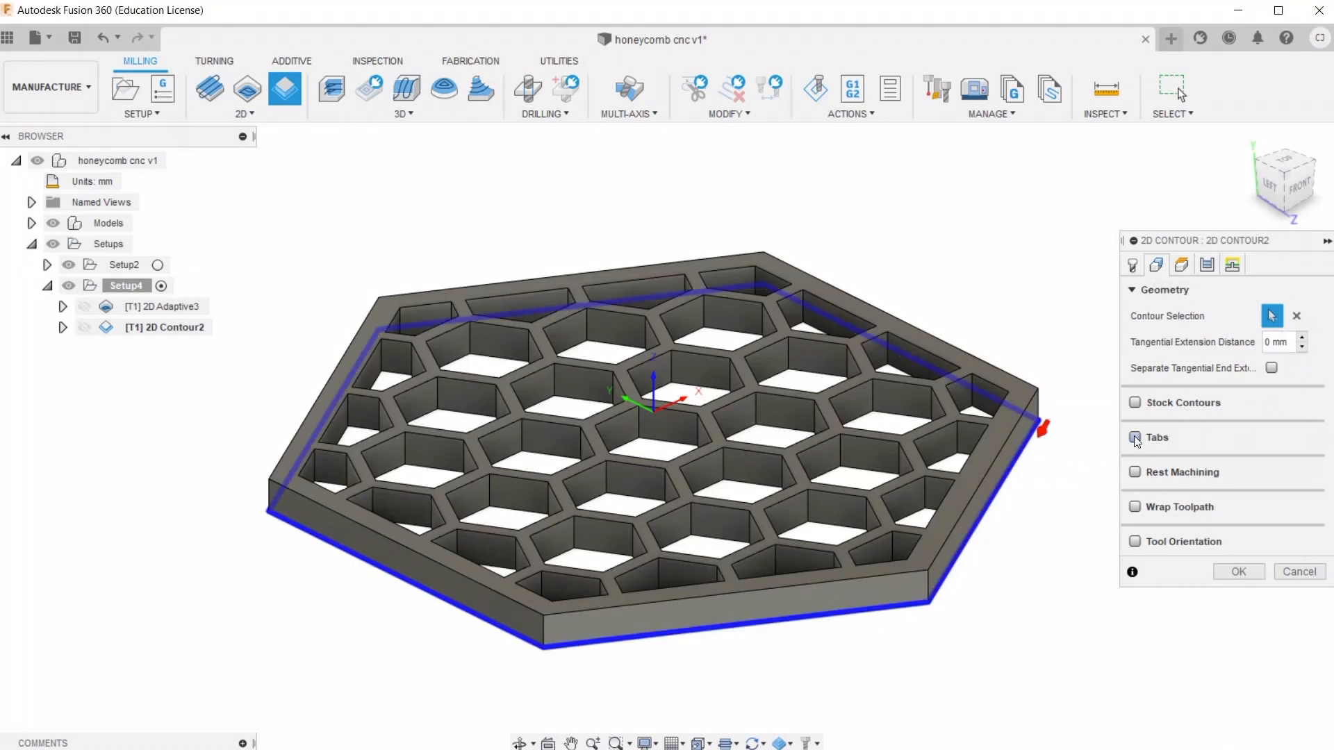
pyautogui.moveTo(1134, 438)
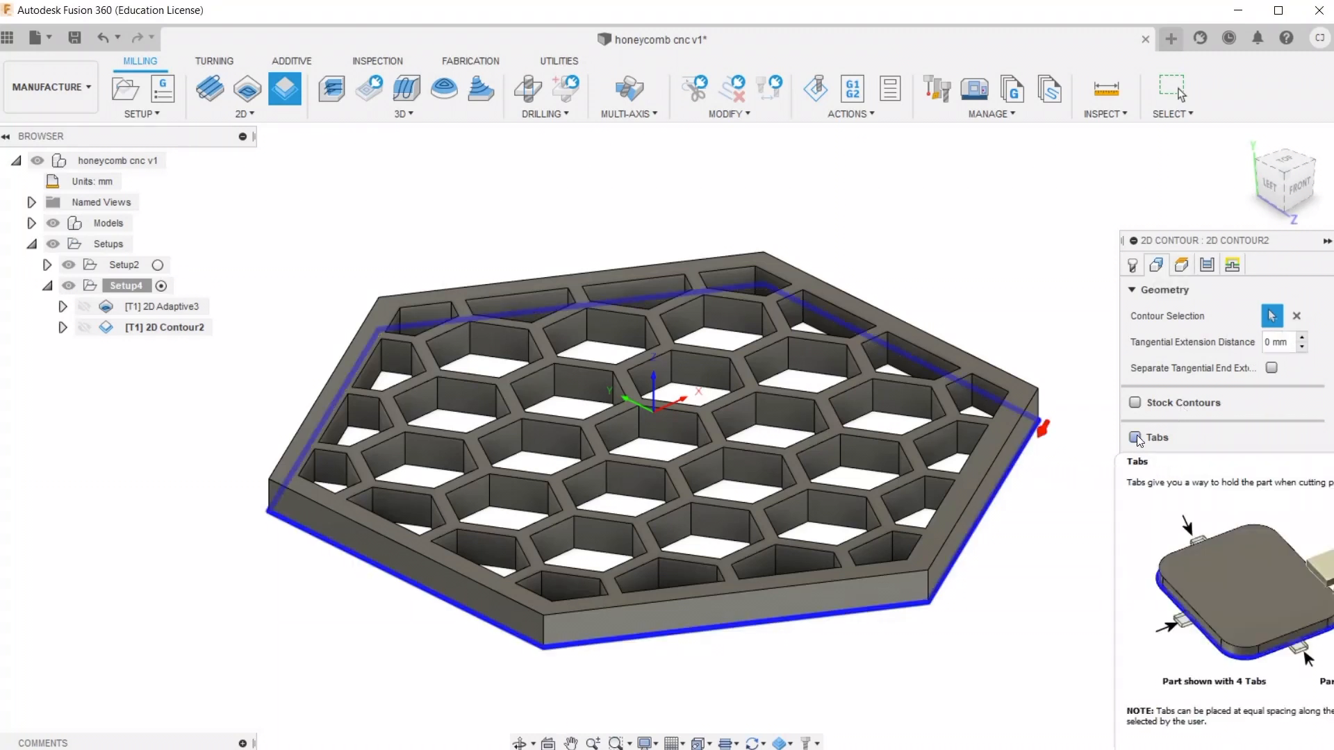
pyautogui.click(1133, 438)
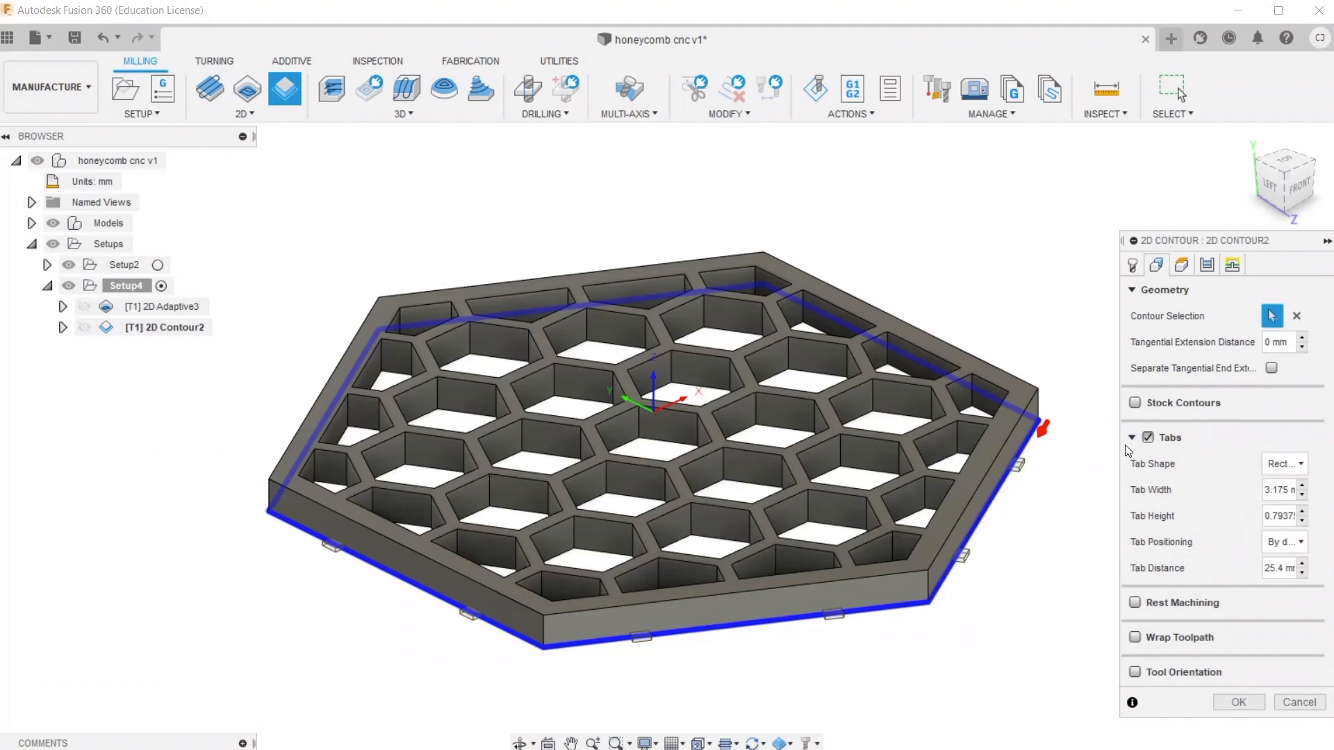
pyautogui.moveTo(1282, 464)
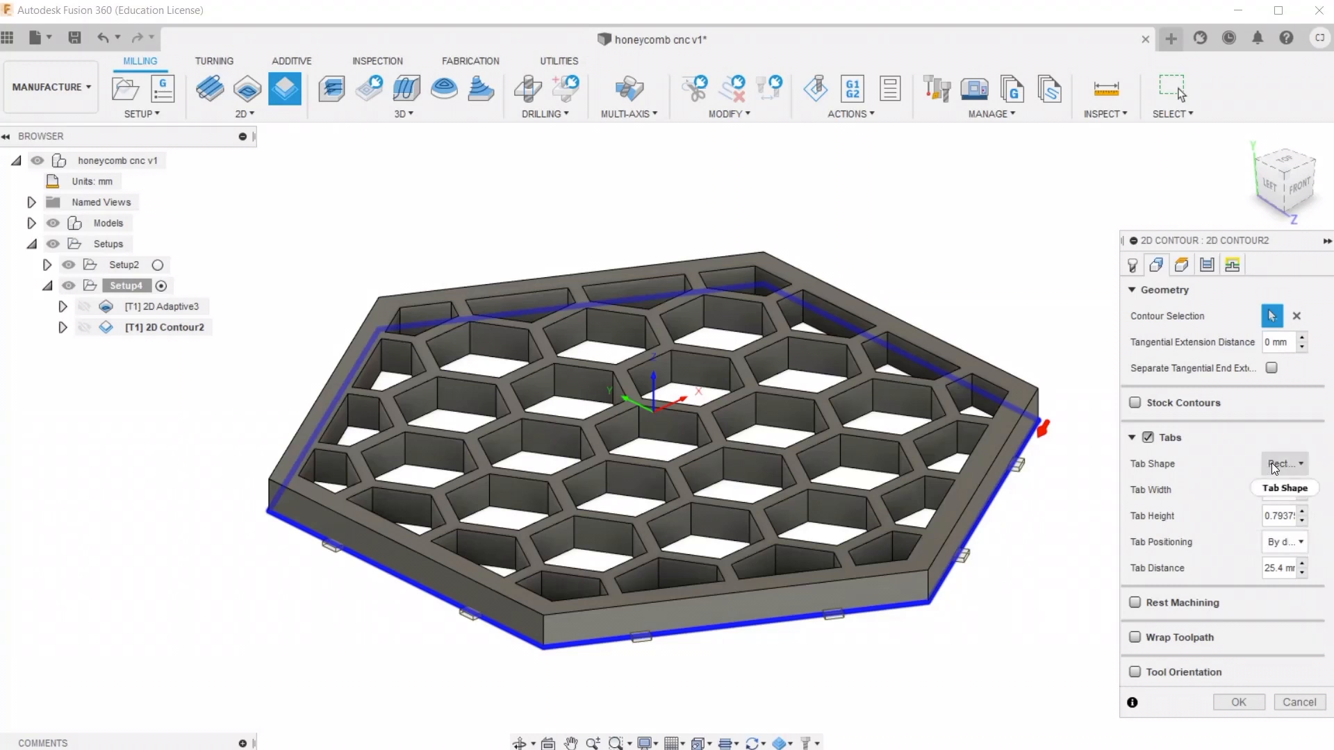
pyautogui.click(1284, 542)
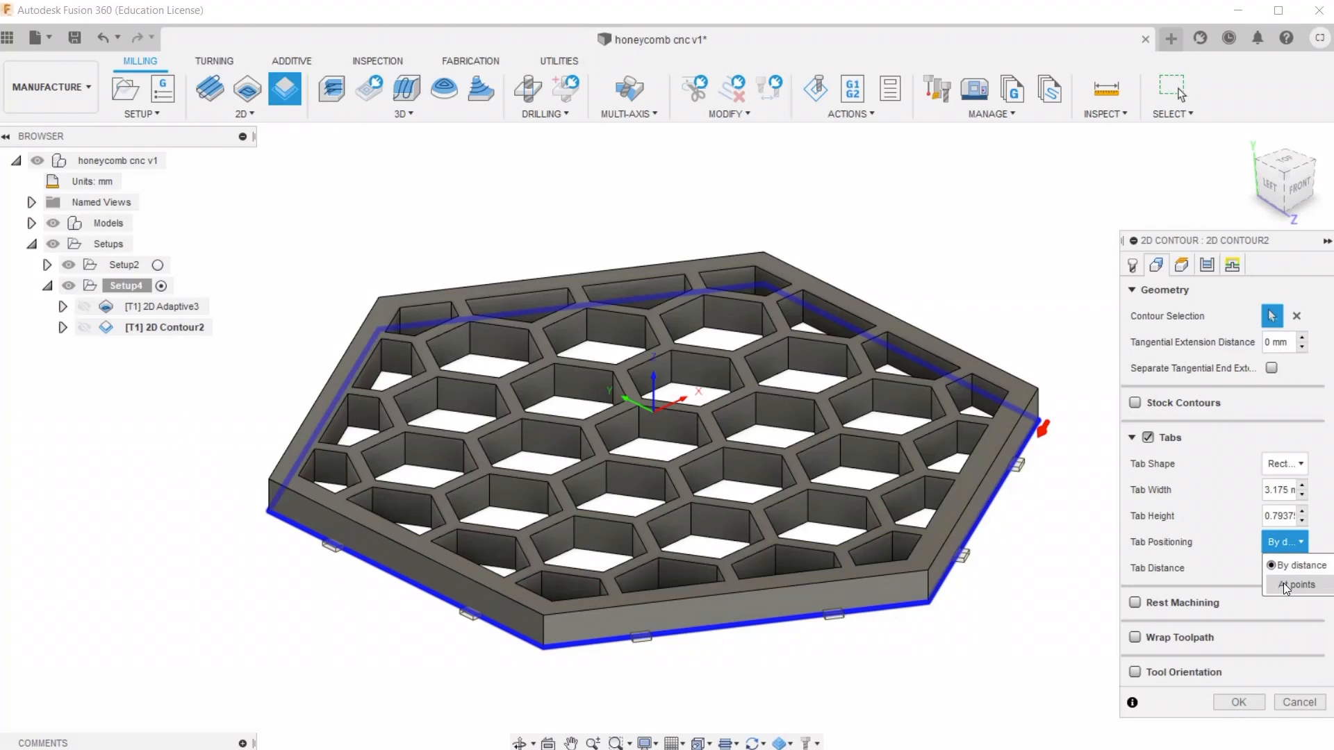
pyautogui.click(1298, 585)
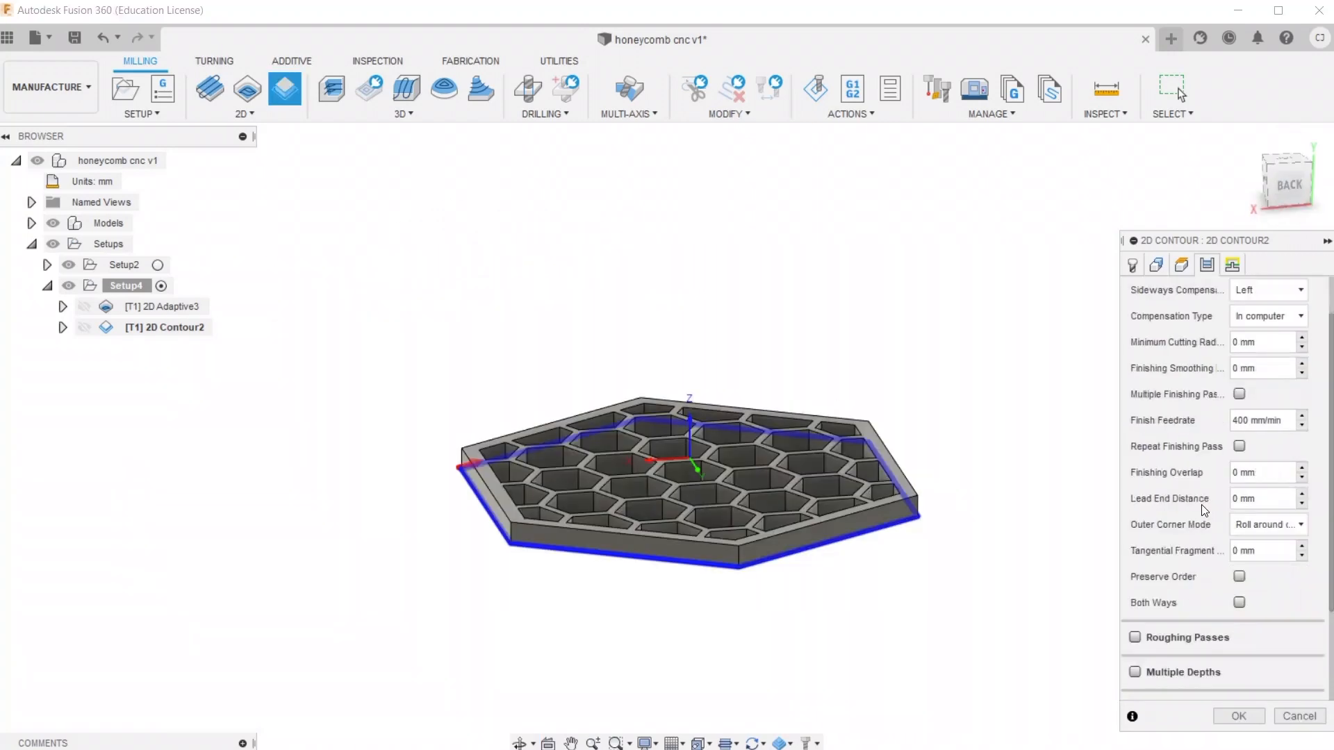
# On Passes, enable Multiple Depths for the contour and set the maximum roughing stepdown to 2 mm
pyautogui.scroll(-3)
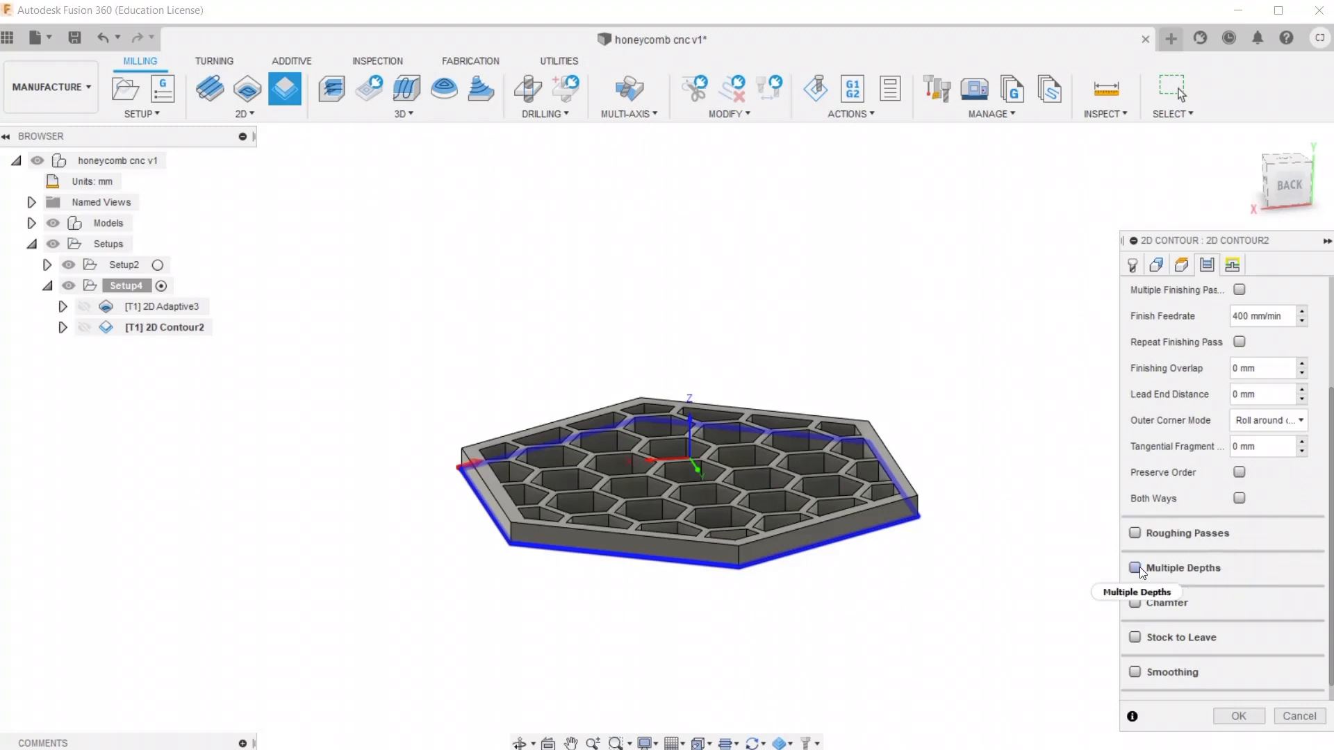
pyautogui.click(1134, 569)
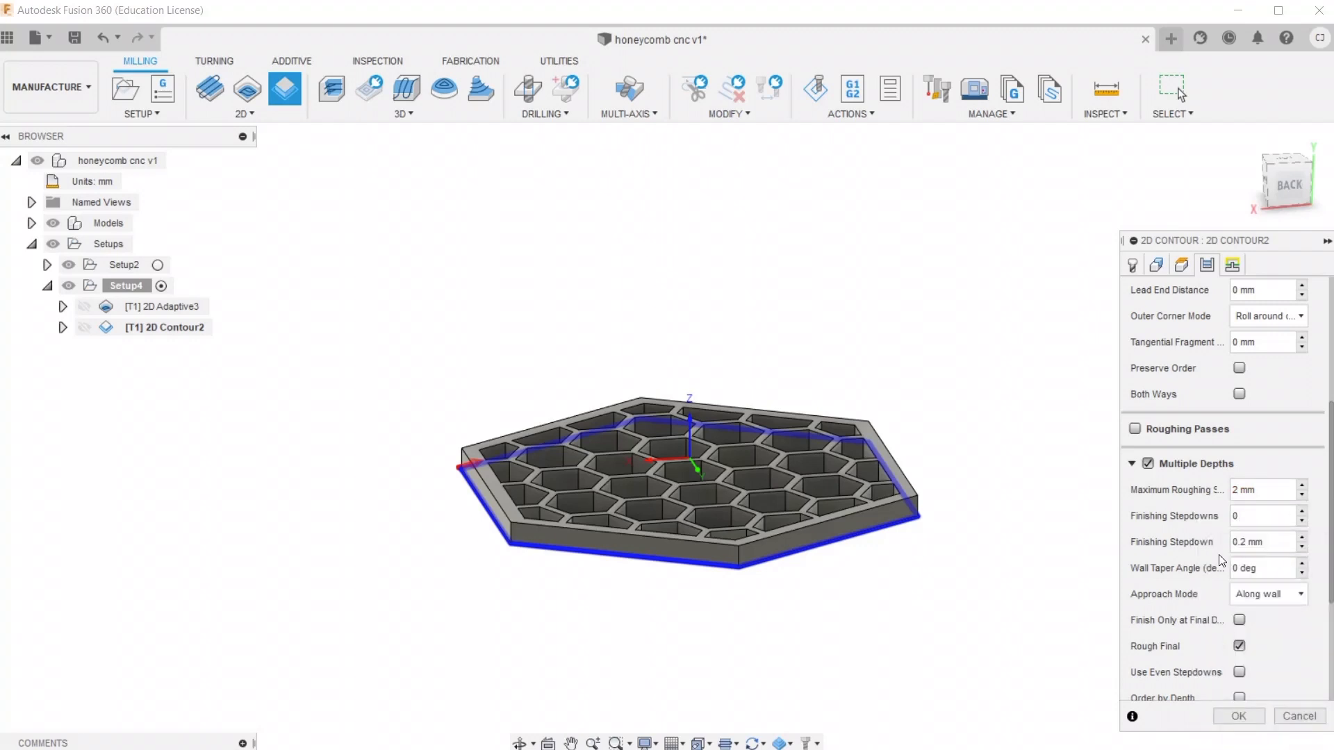
pyautogui.scroll(-3)
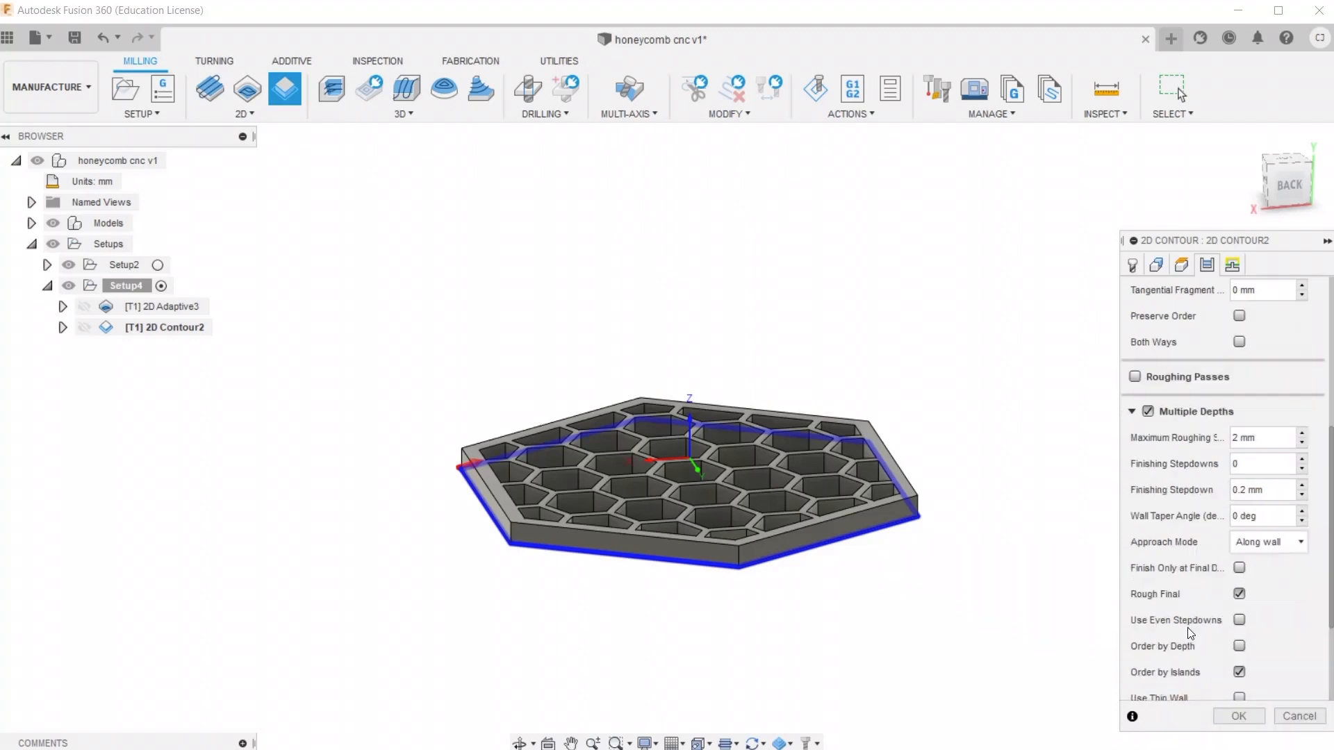
pyautogui.scroll(-3)
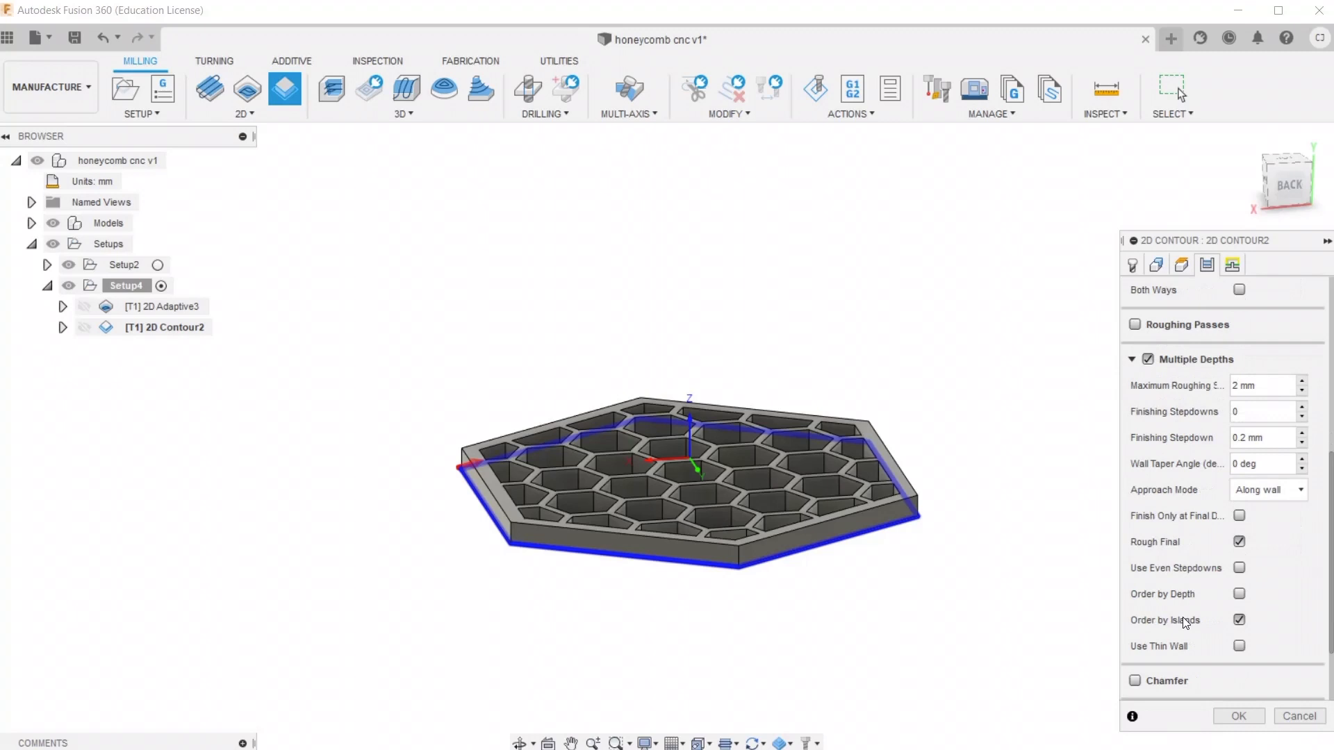
pyautogui.click(1259, 387)
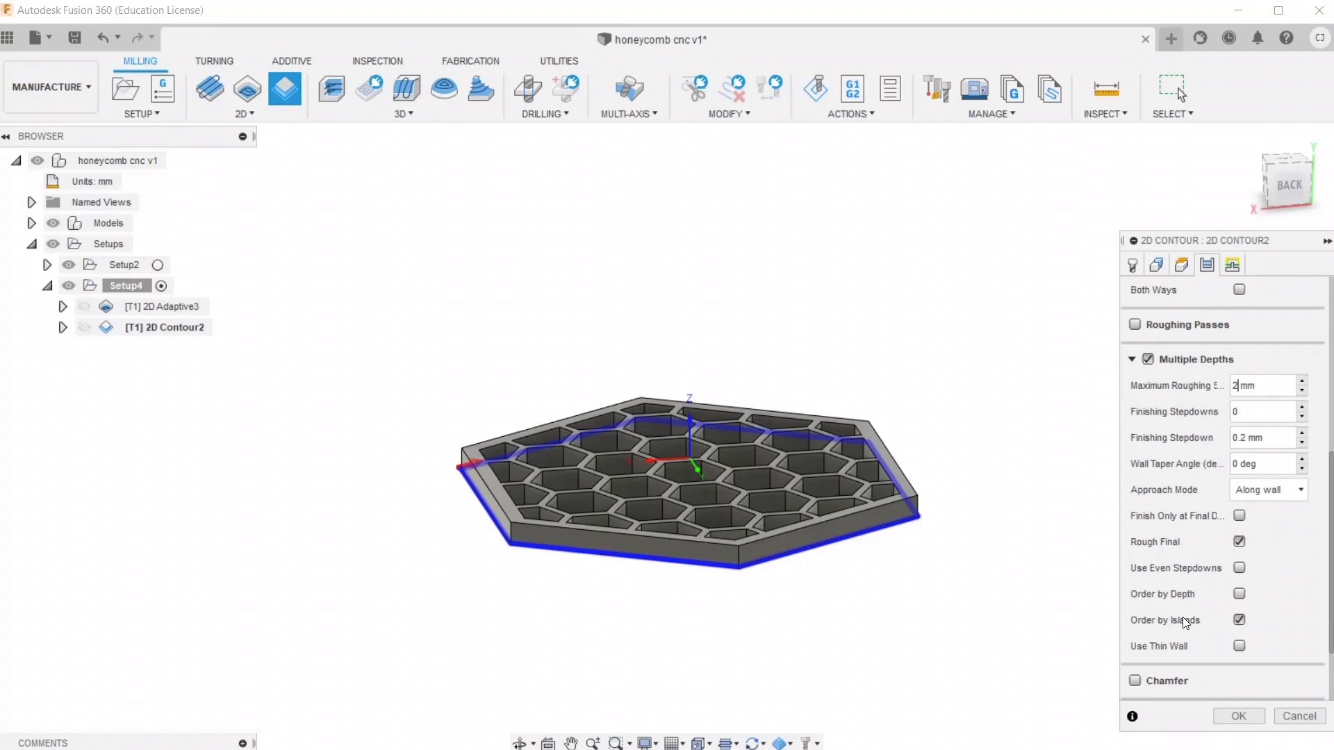
pyautogui.scroll(-3)
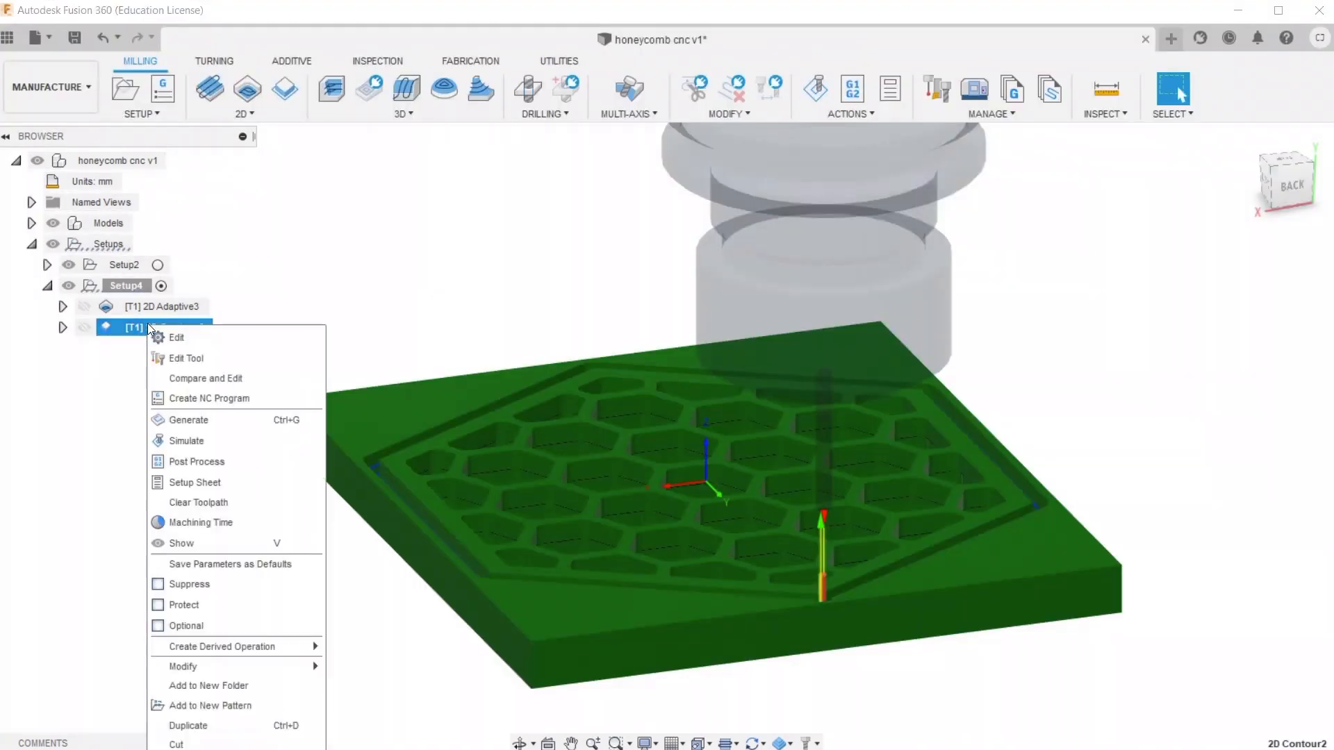
# Simulate the 2D Contour2 cut around the hexagon, play it, and close the simulation
pyautogui.click(192, 445)
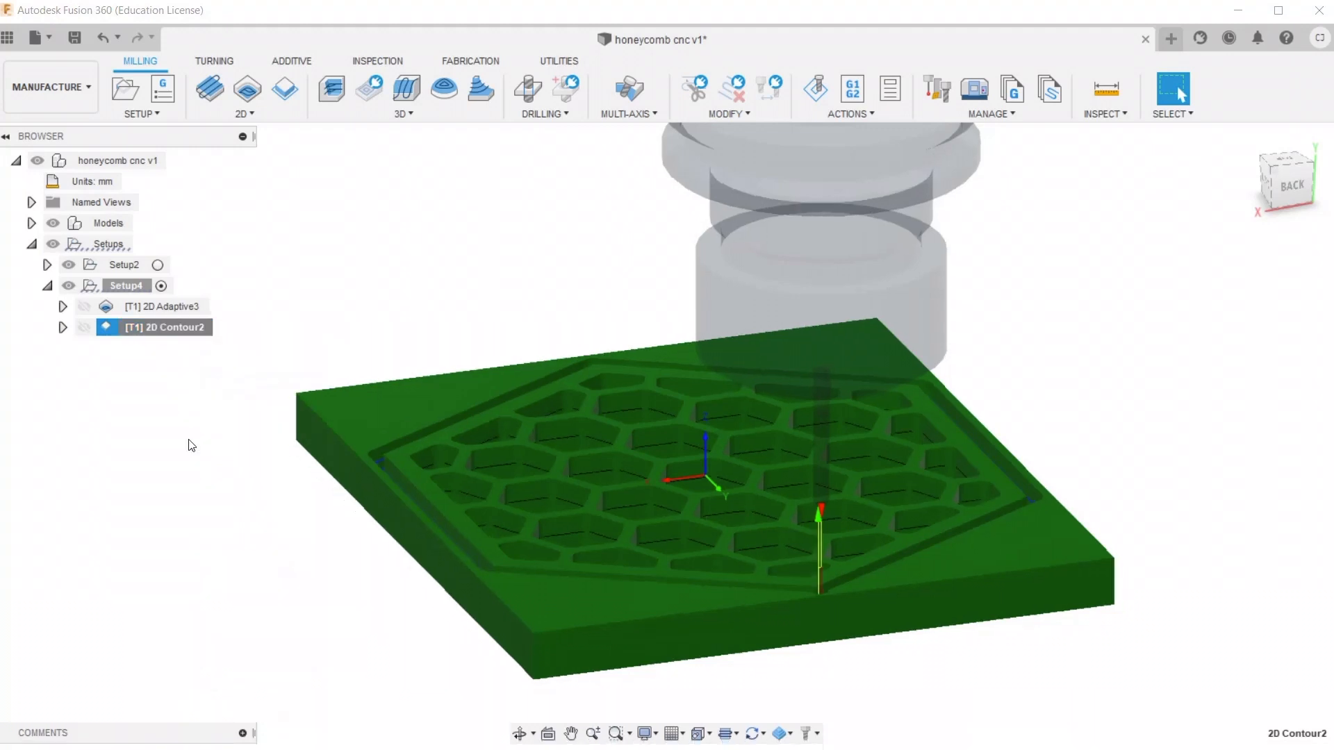
pyautogui.moveTo(204, 463)
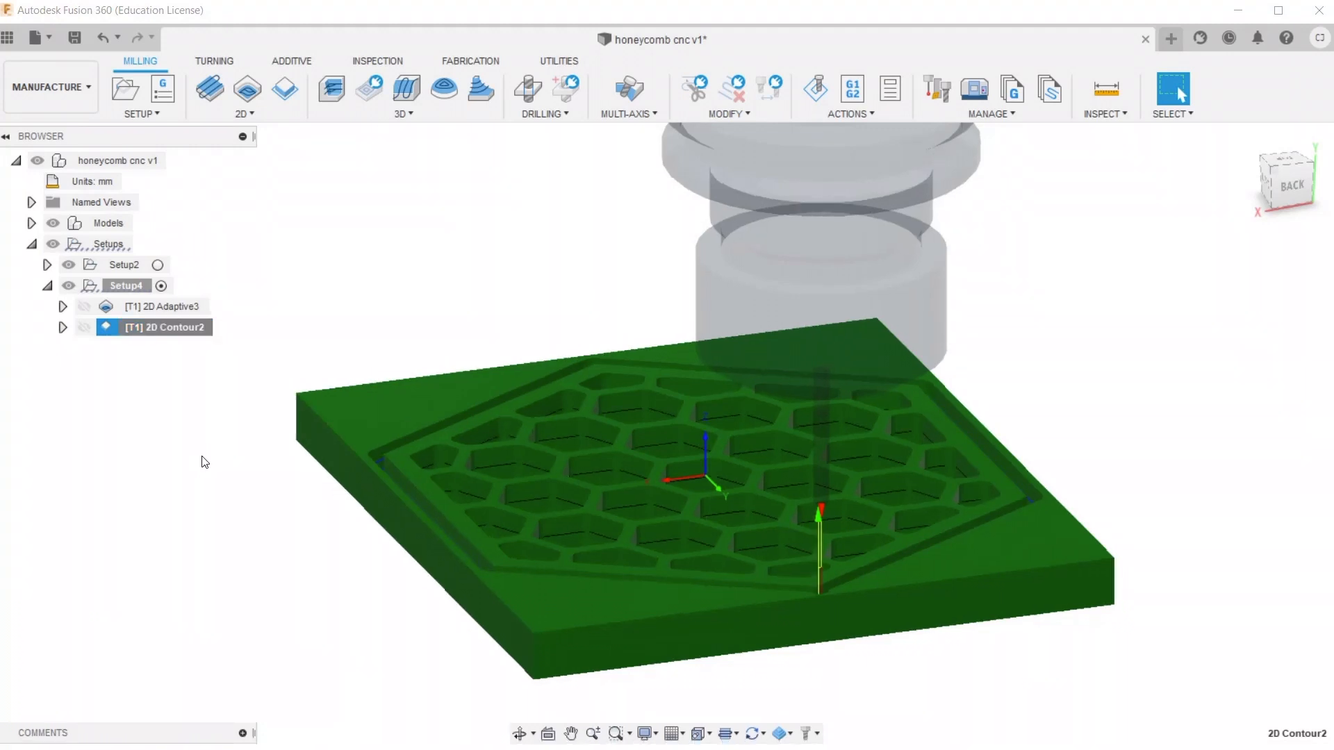
pyautogui.click(815, 89)
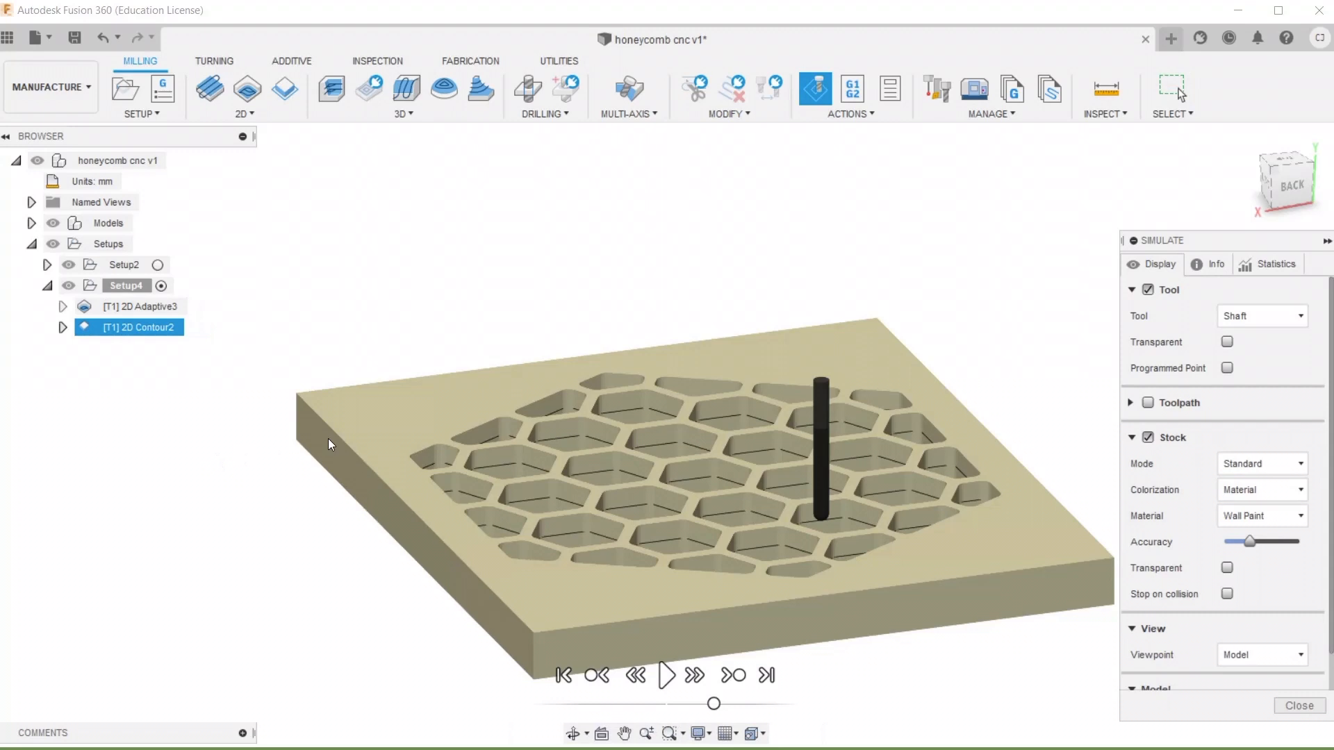
pyautogui.moveTo(330, 445); pyautogui.dragTo(645, 460)
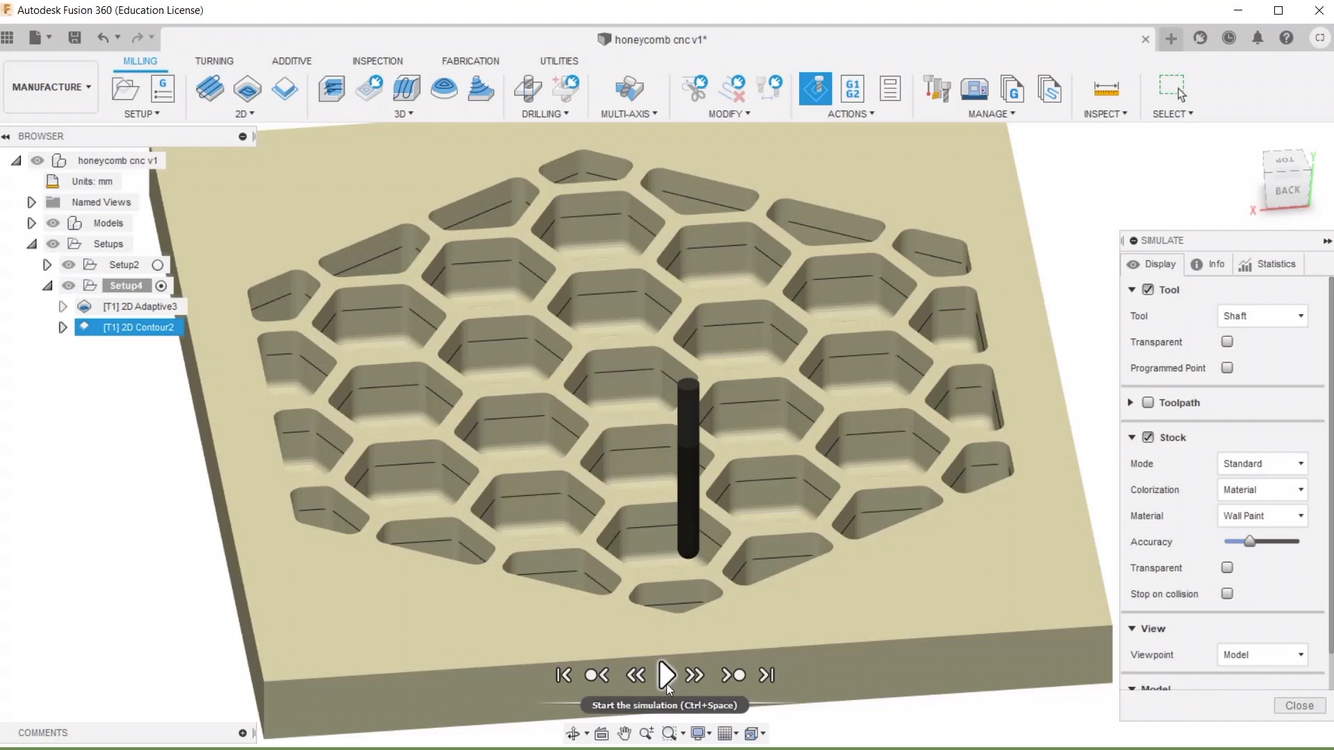
pyautogui.click(665, 675)
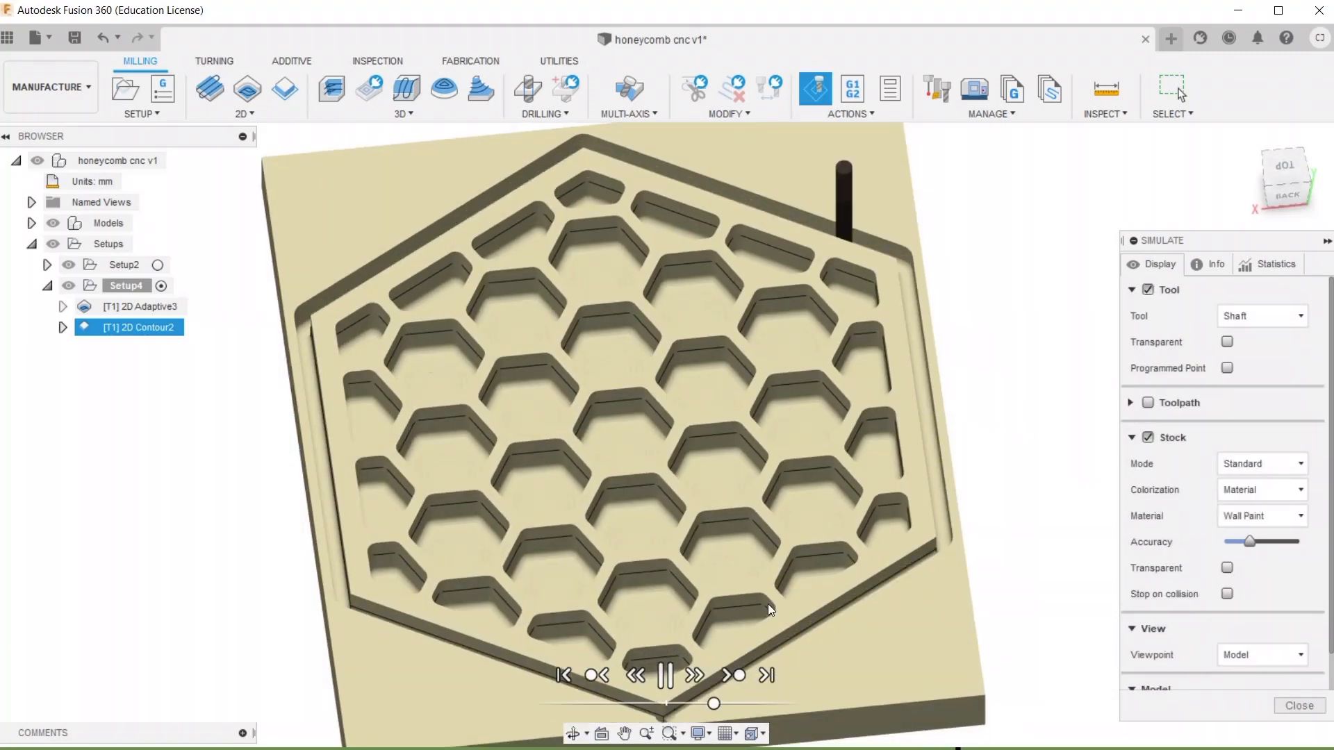
pyautogui.click(1307, 706)
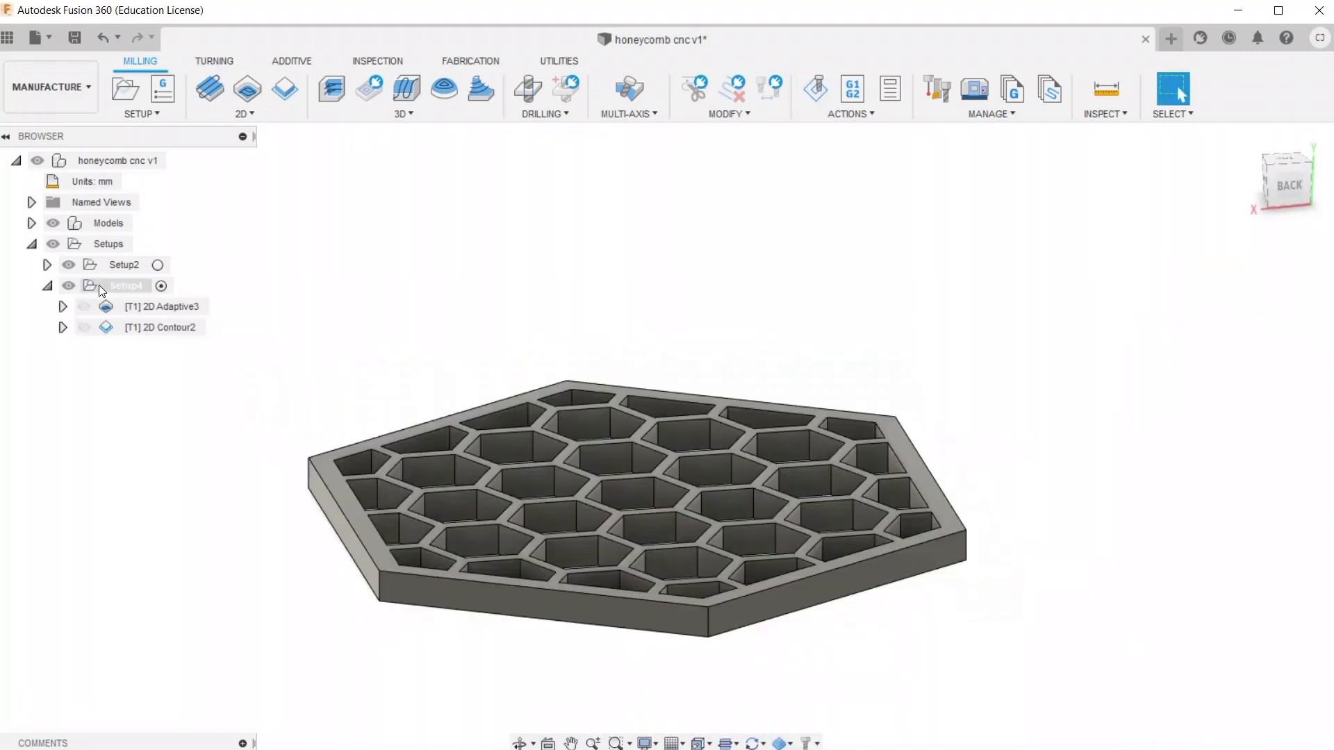
# Calculate Setup4's machining time (1:34:00 with one tool change) and close the summary
pyautogui.rightClick(114, 286)
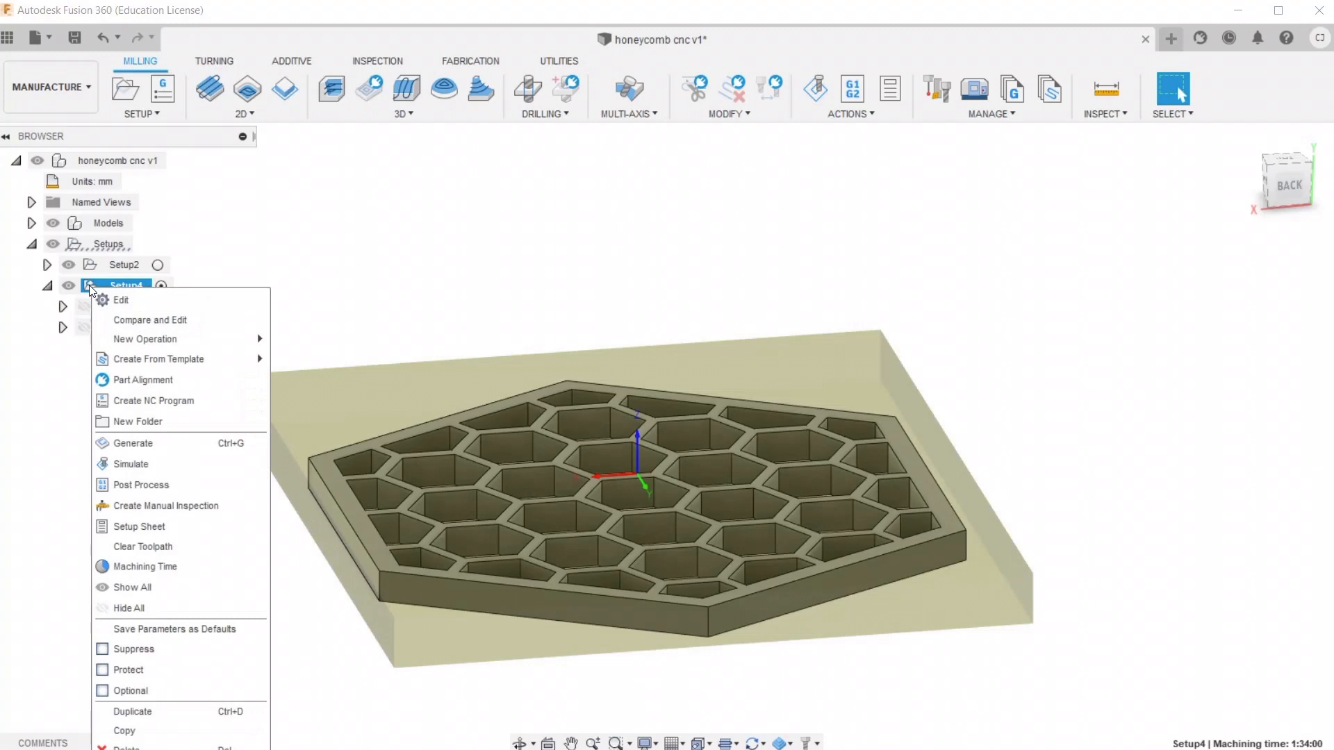
pyautogui.moveTo(131, 464)
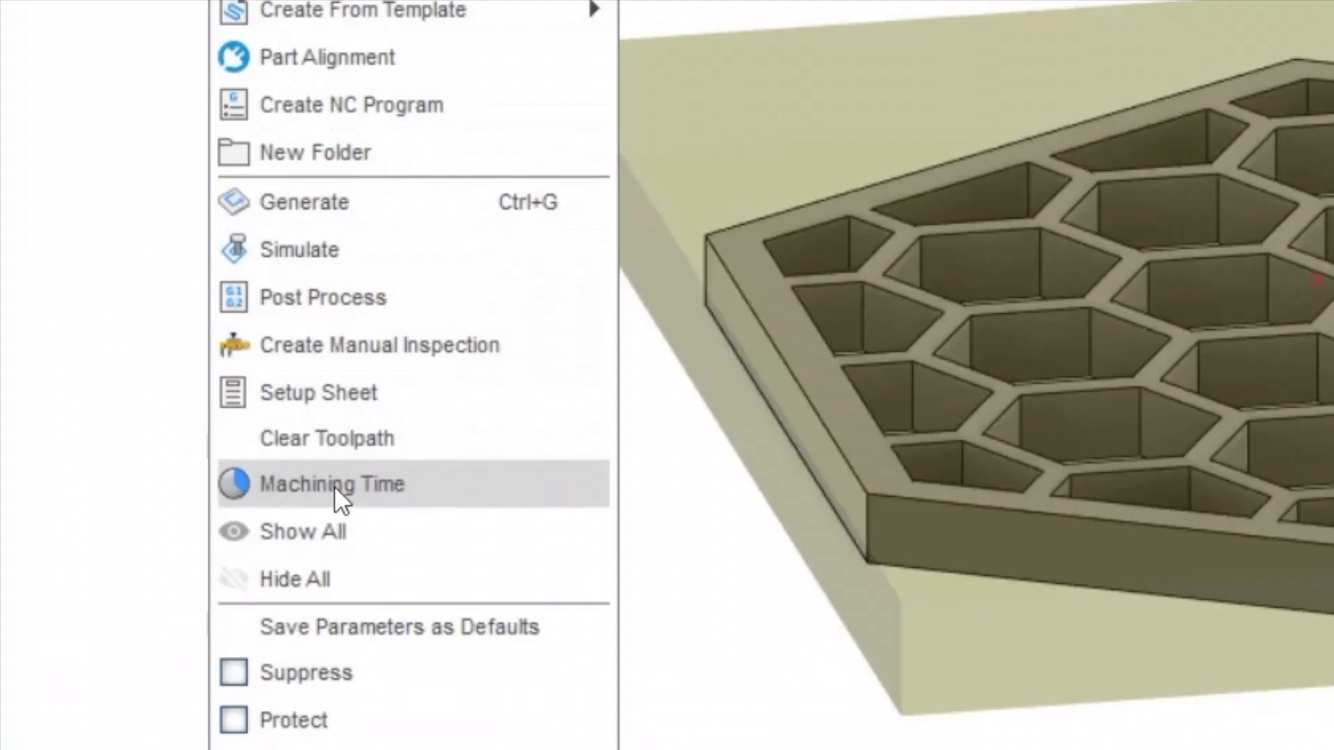
pyautogui.click(331, 483)
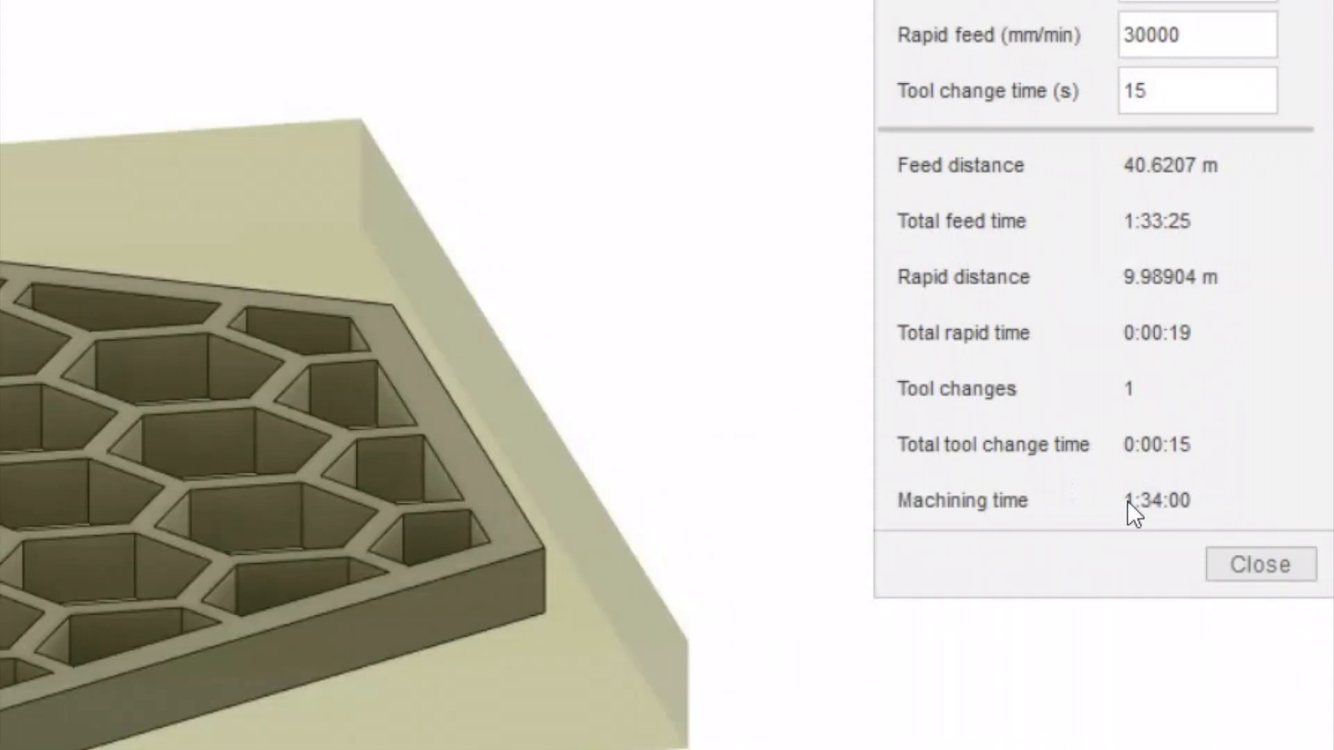
pyautogui.moveTo(1182, 533)
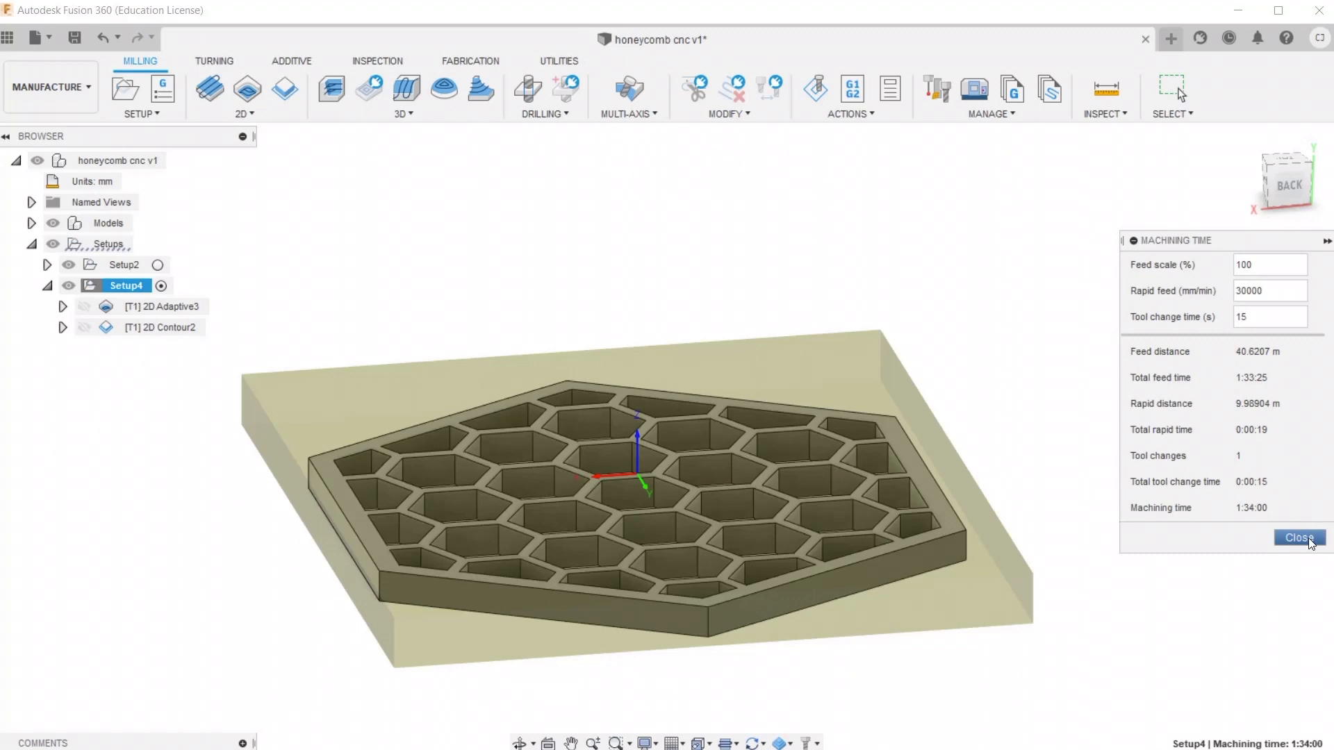
pyautogui.click(1298, 538)
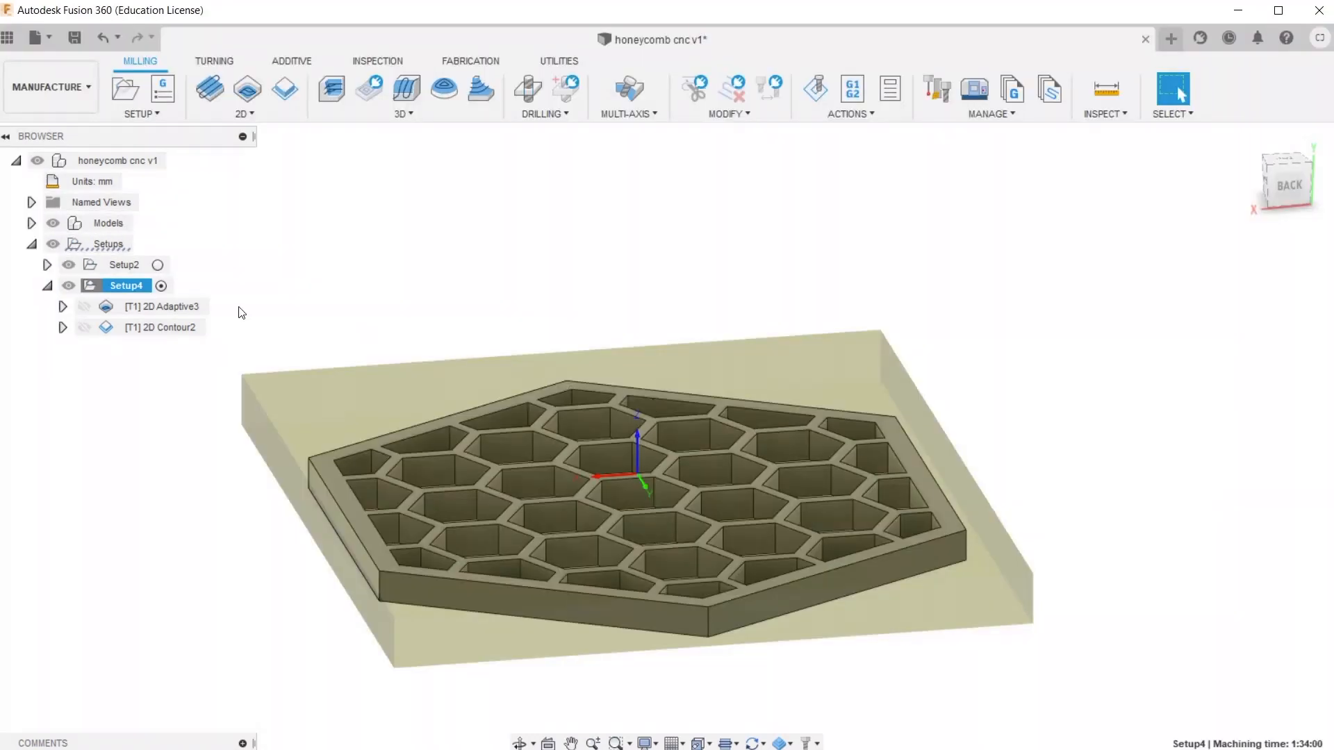
# Start Post Process for Setup4 from the setups tree
pyautogui.click(125, 287)
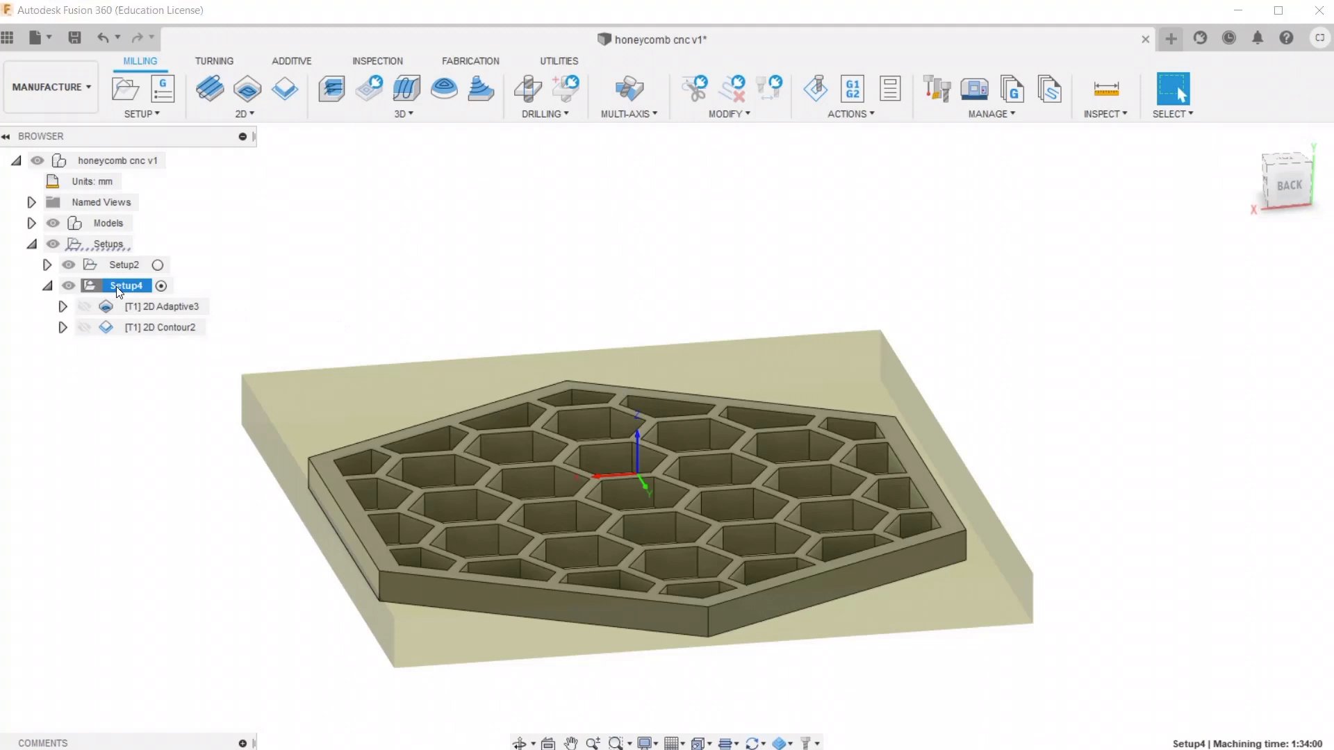
pyautogui.rightClick(118, 286)
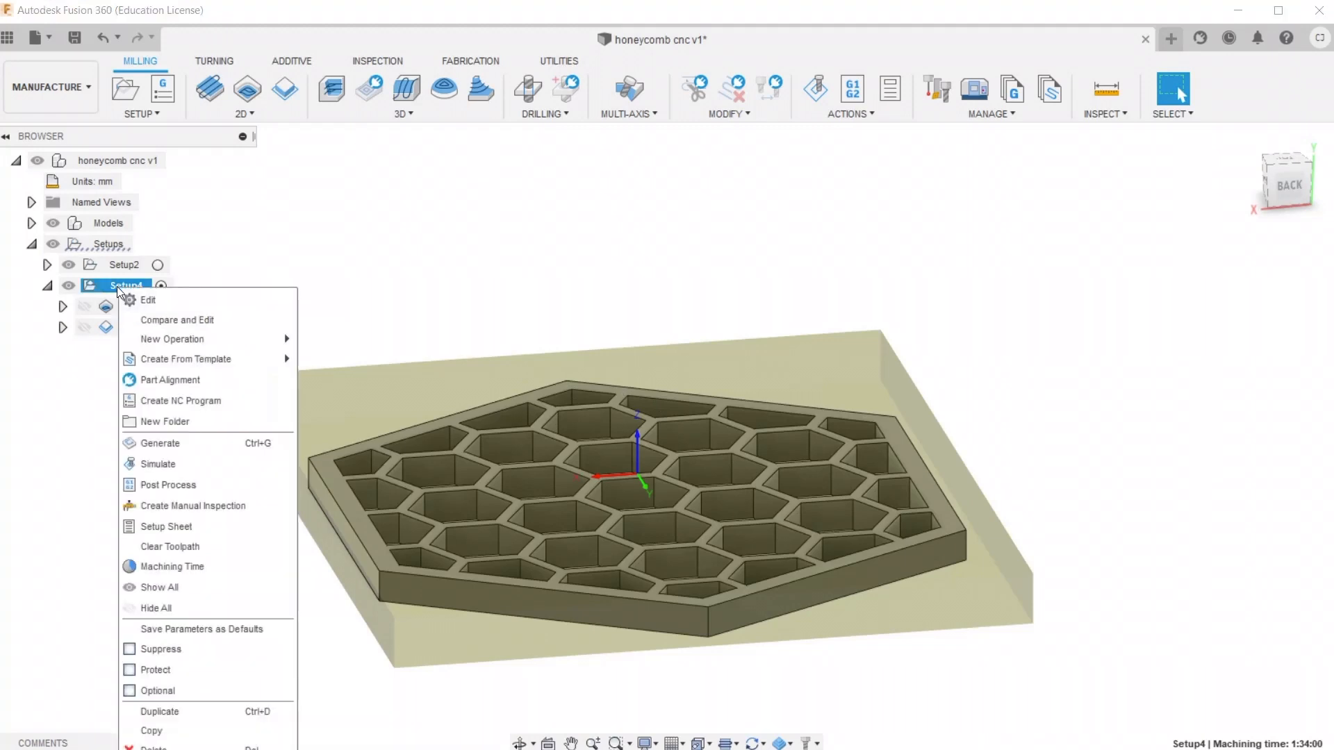
pyautogui.moveTo(167, 397)
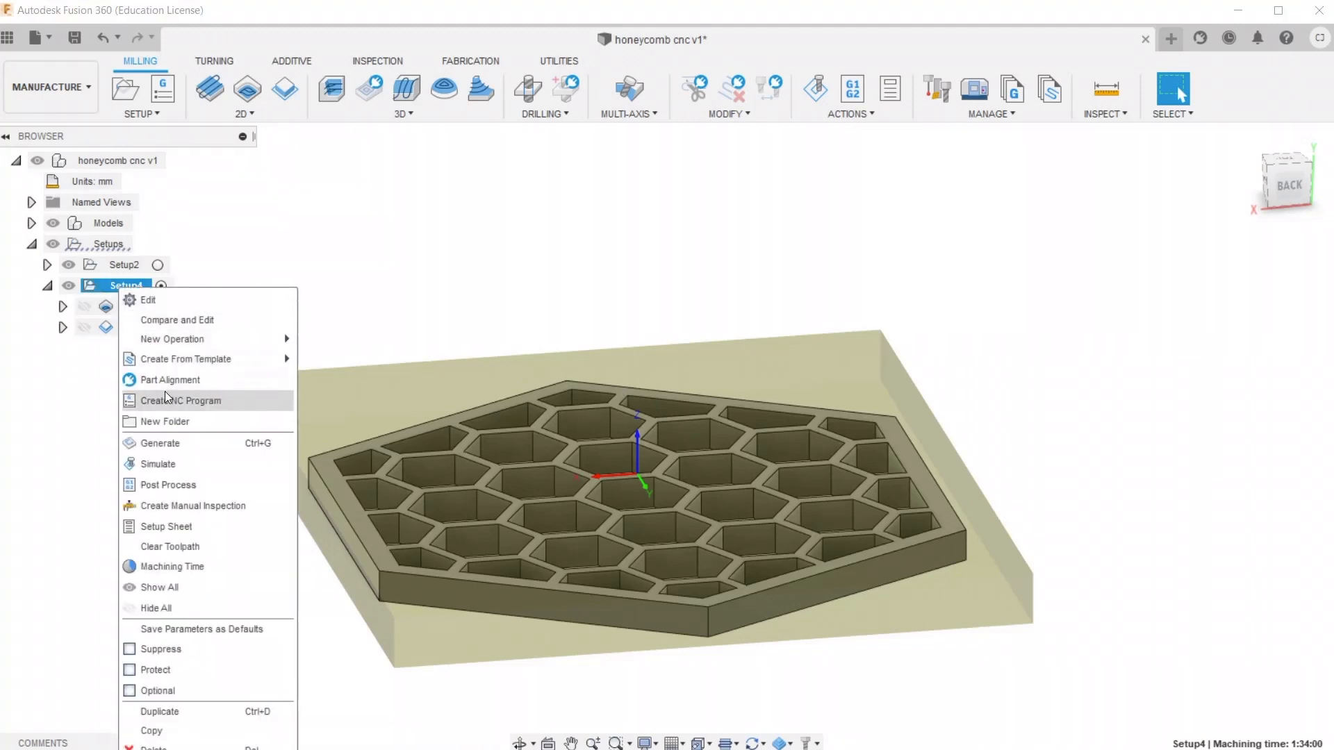
pyautogui.moveTo(188, 485)
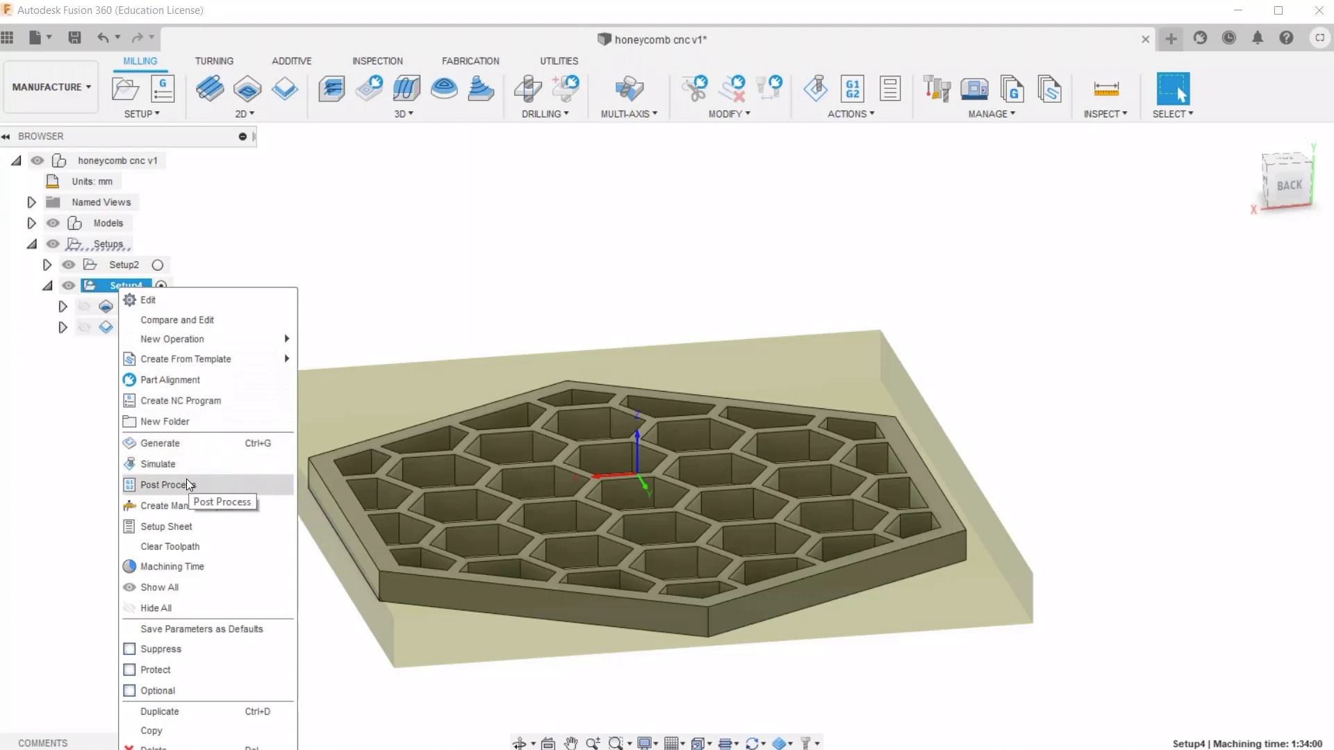
pyautogui.click(160, 485)
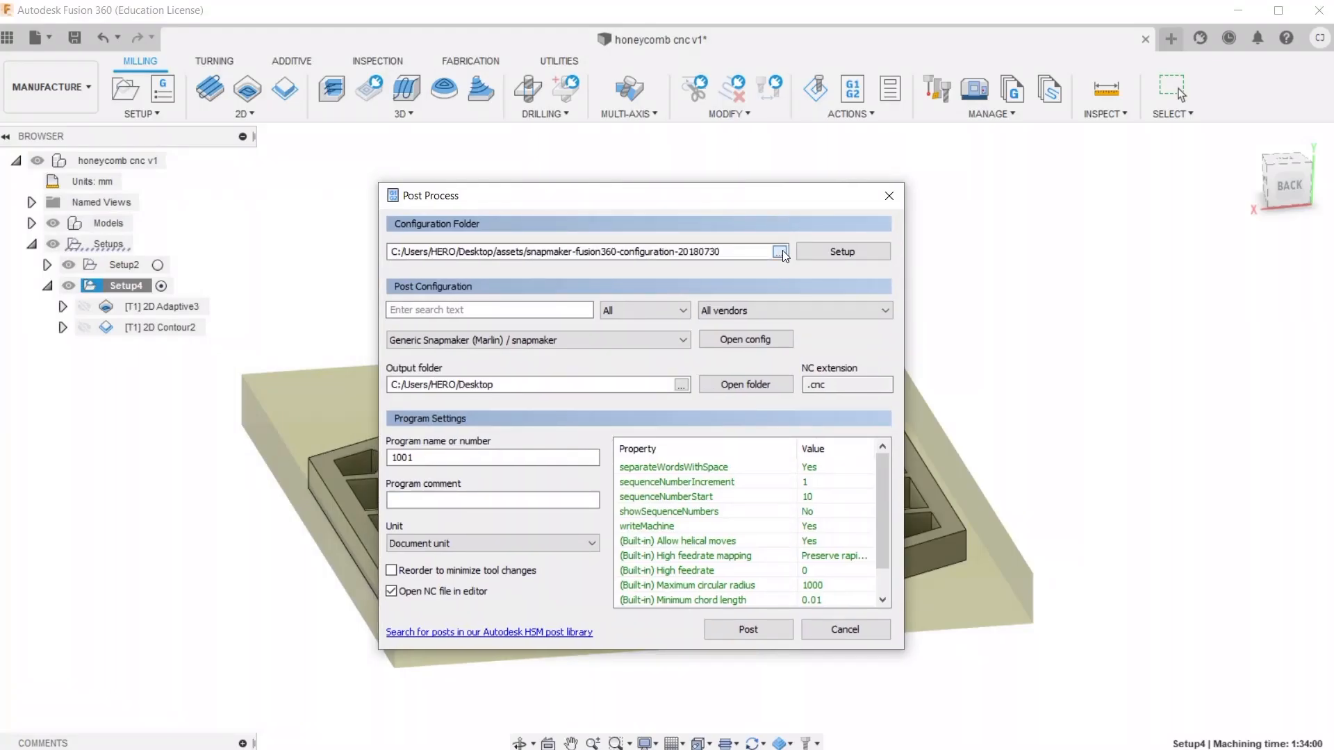
# Set the configuration folder to Desktop > assets > snapmaker-fusion360-configuration-20180730
pyautogui.click(781, 252)
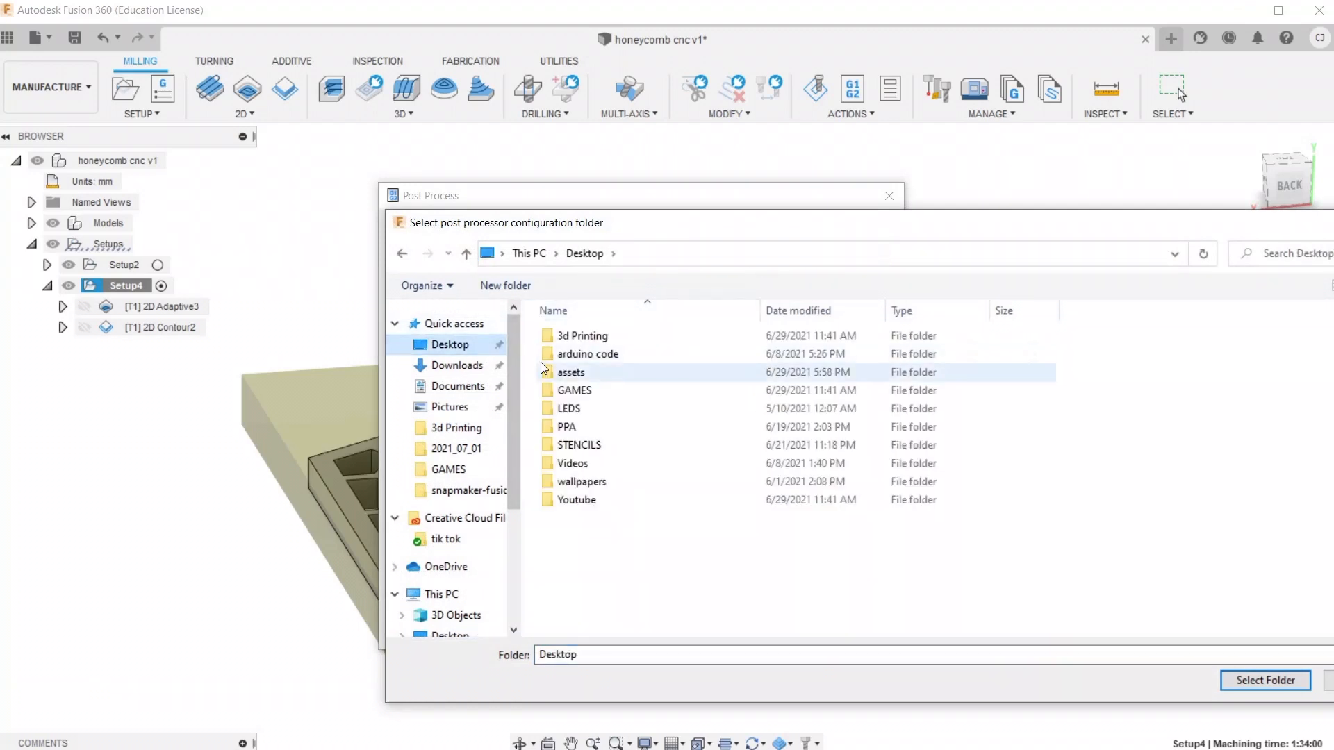
pyautogui.click(570, 373)
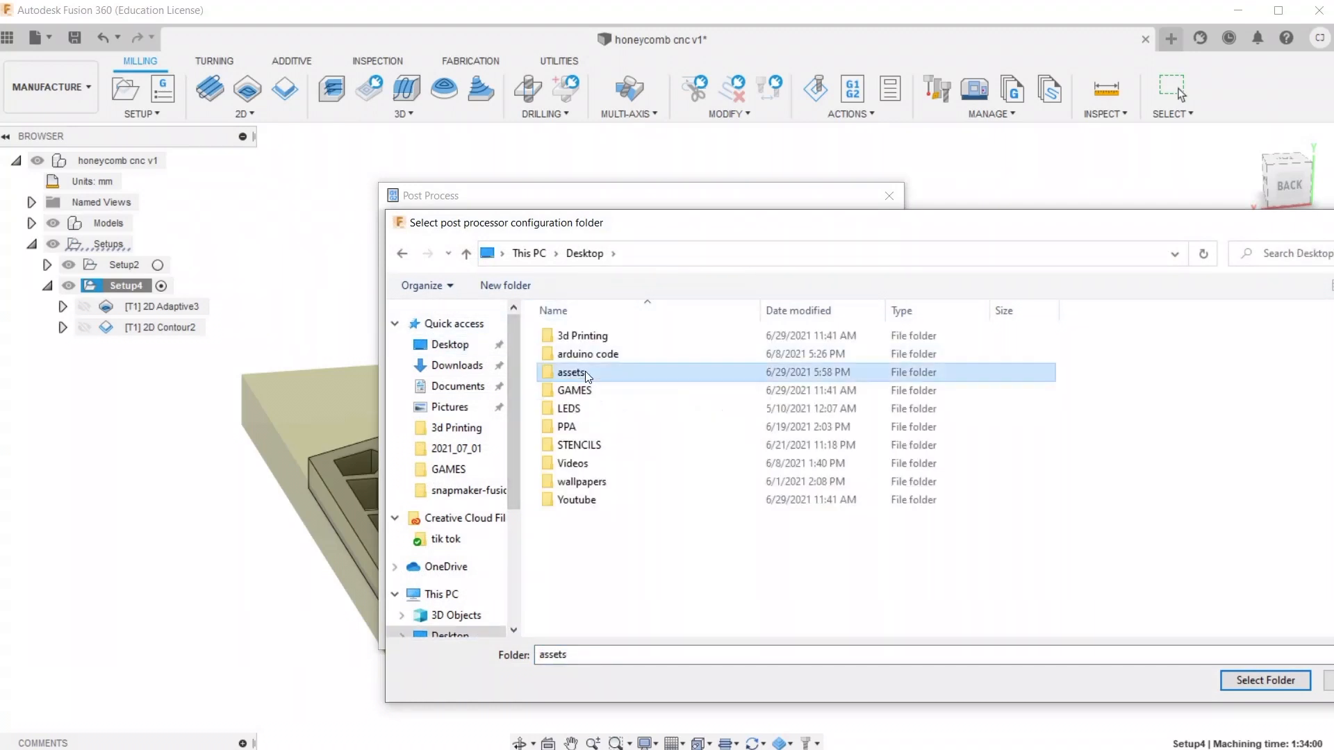
pyautogui.doubleClick(569, 373)
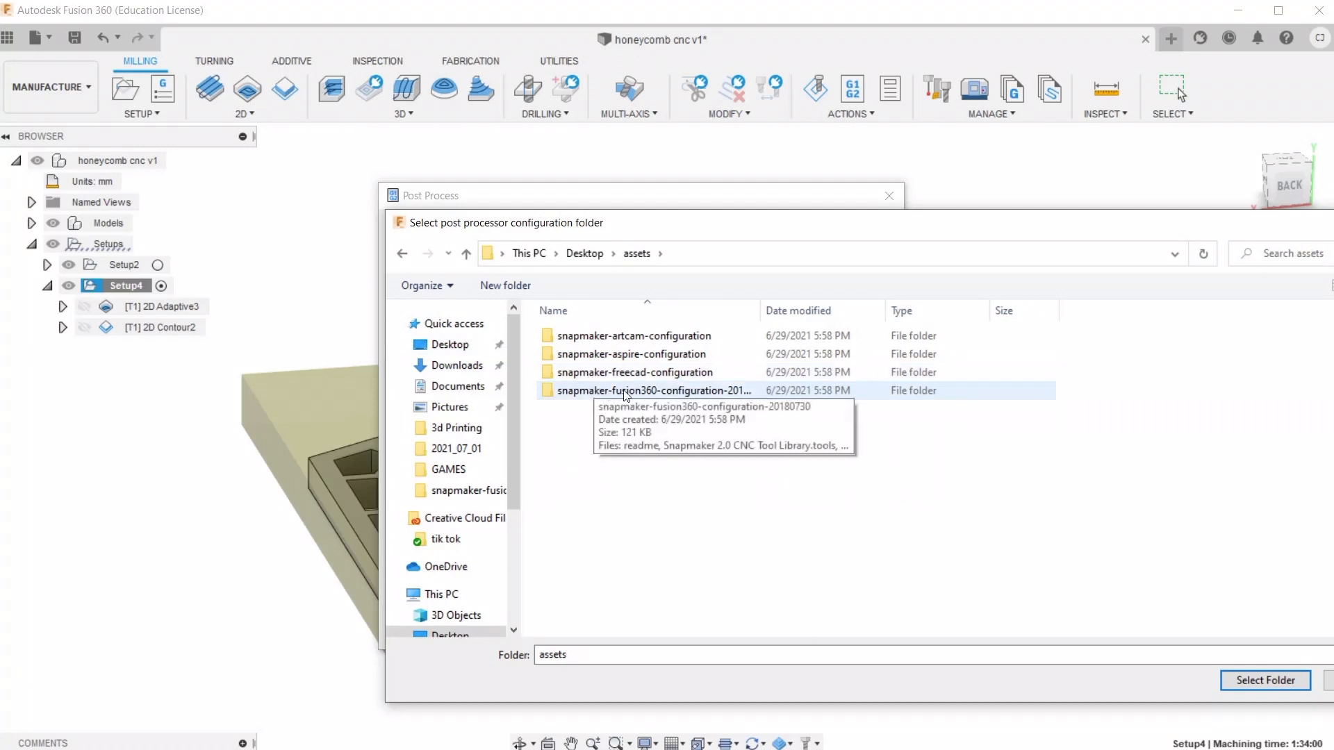
pyautogui.click(653, 390)
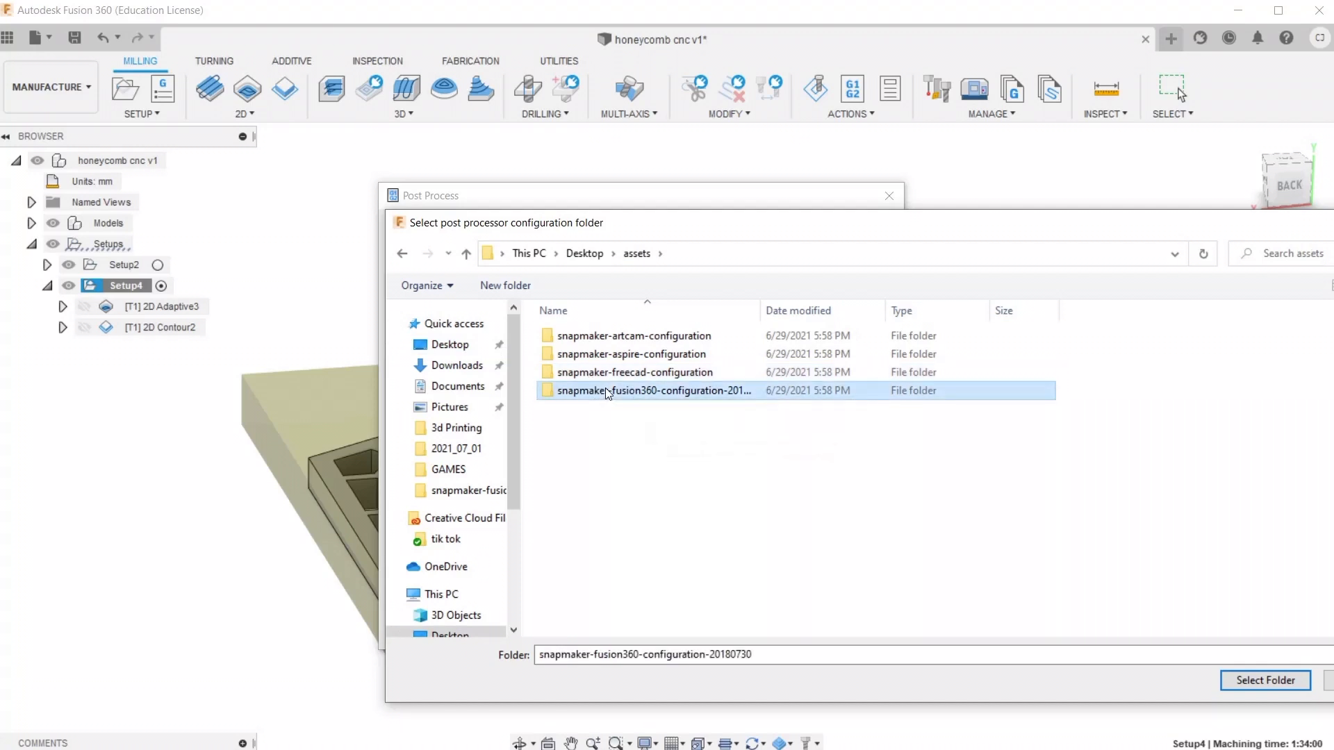
pyautogui.doubleClick(654, 390)
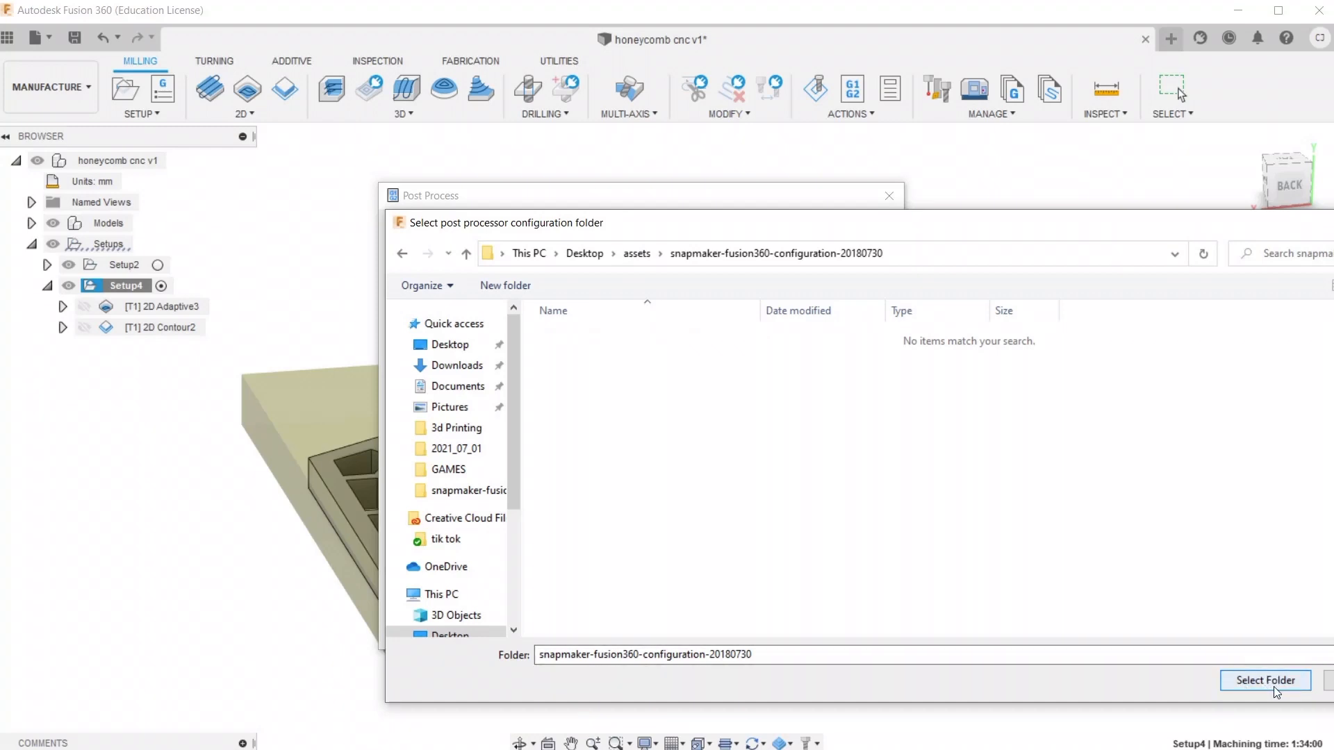
pyautogui.click(1265, 681)
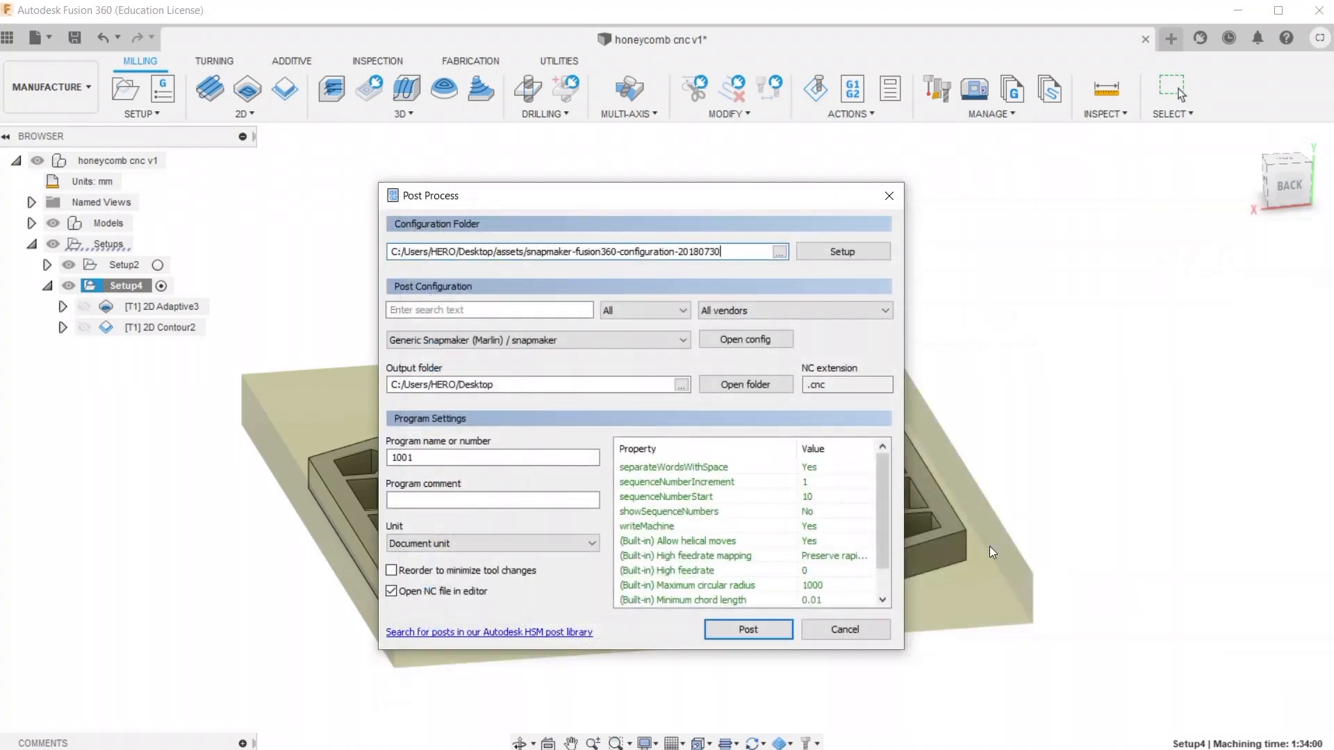
pyautogui.moveTo(536, 339)
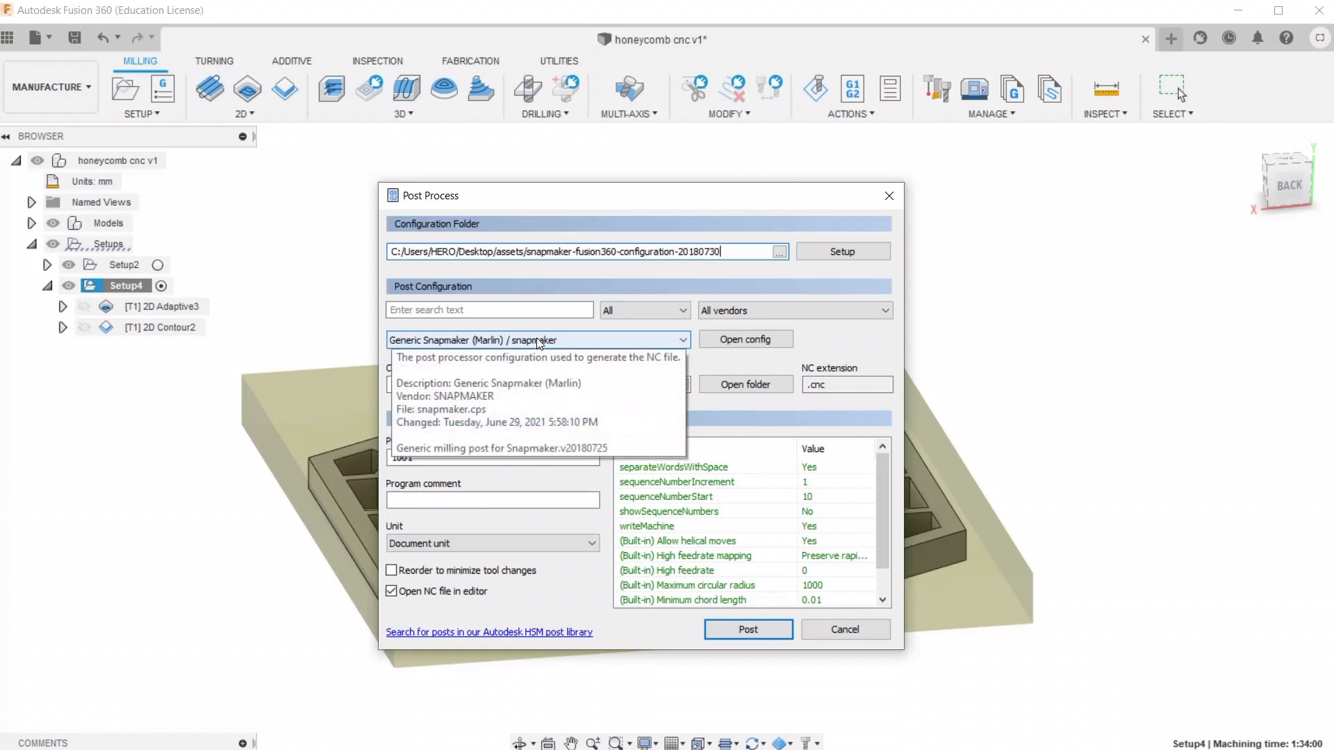
# Choose the Generic Snapmaker (Marlin) post and post the G-code to the Desktop as 'cnc test'
pyautogui.click(538, 339)
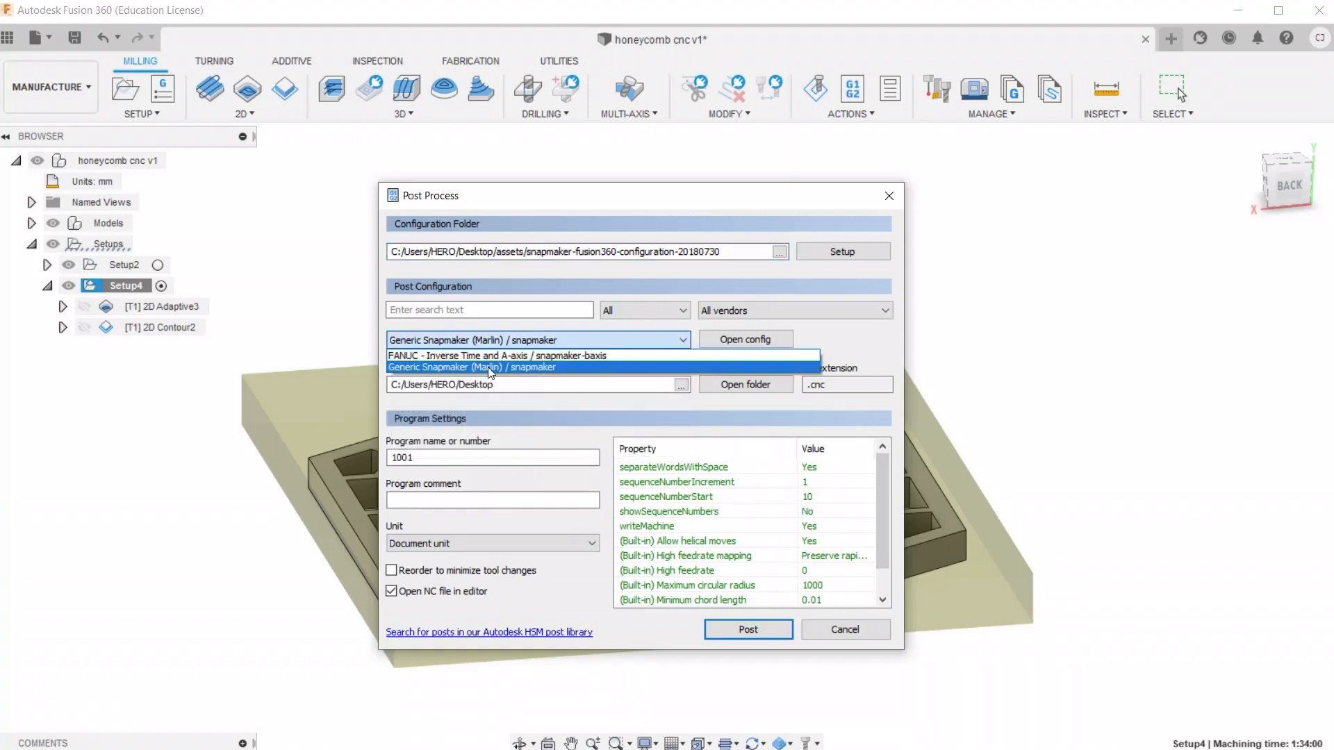
pyautogui.moveTo(498, 373)
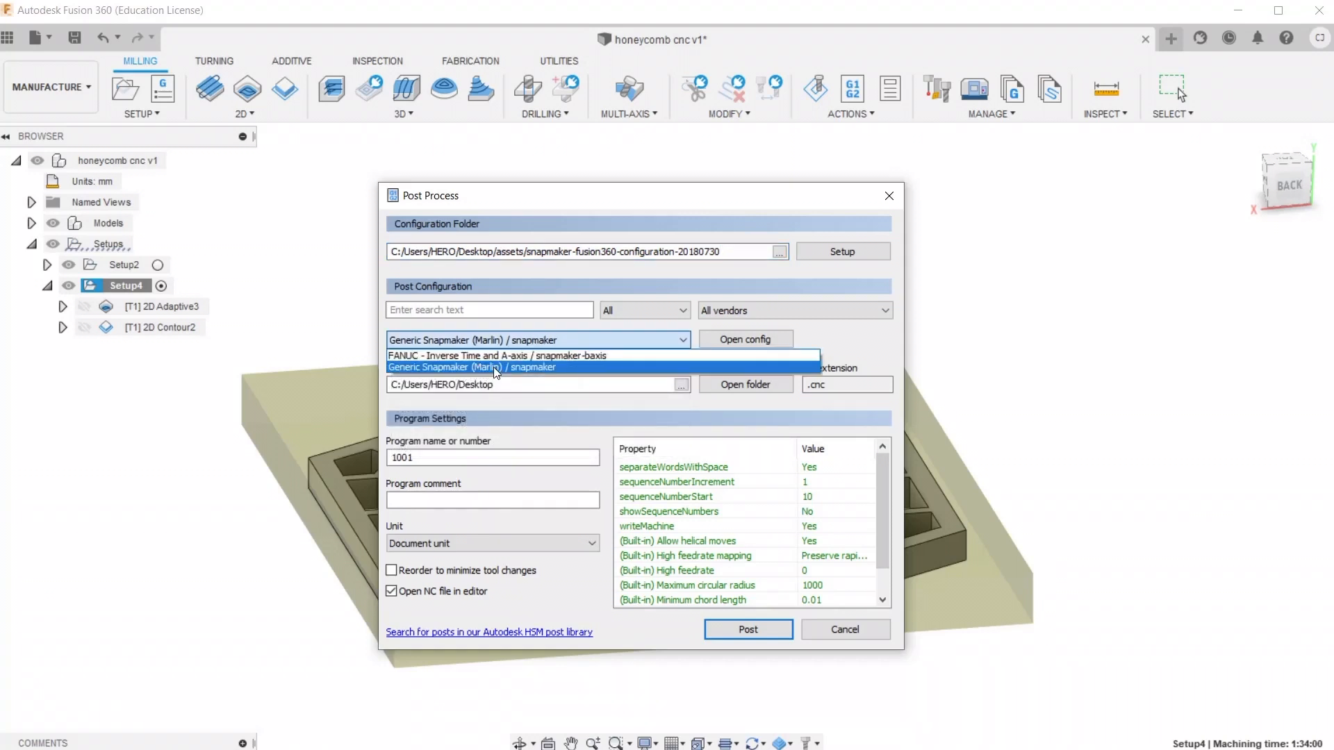
pyautogui.click(493, 367)
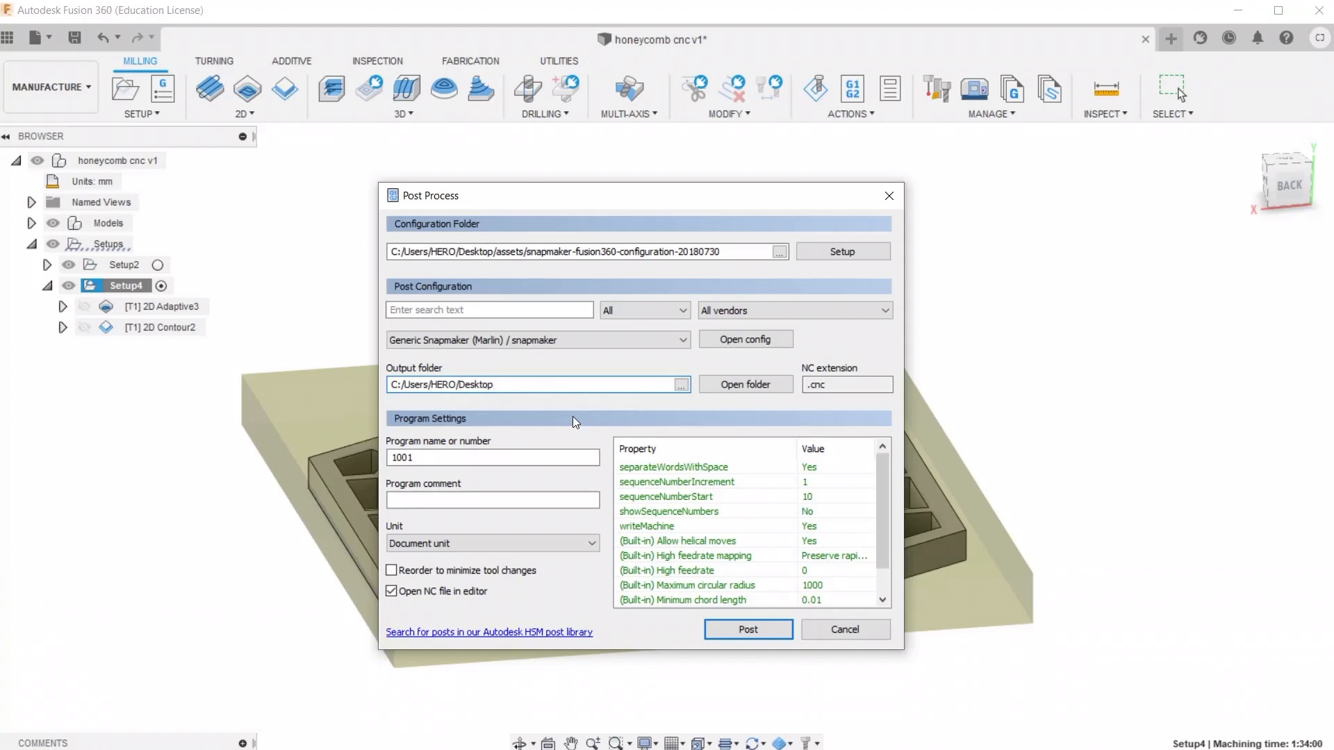
pyautogui.moveTo(612, 610)
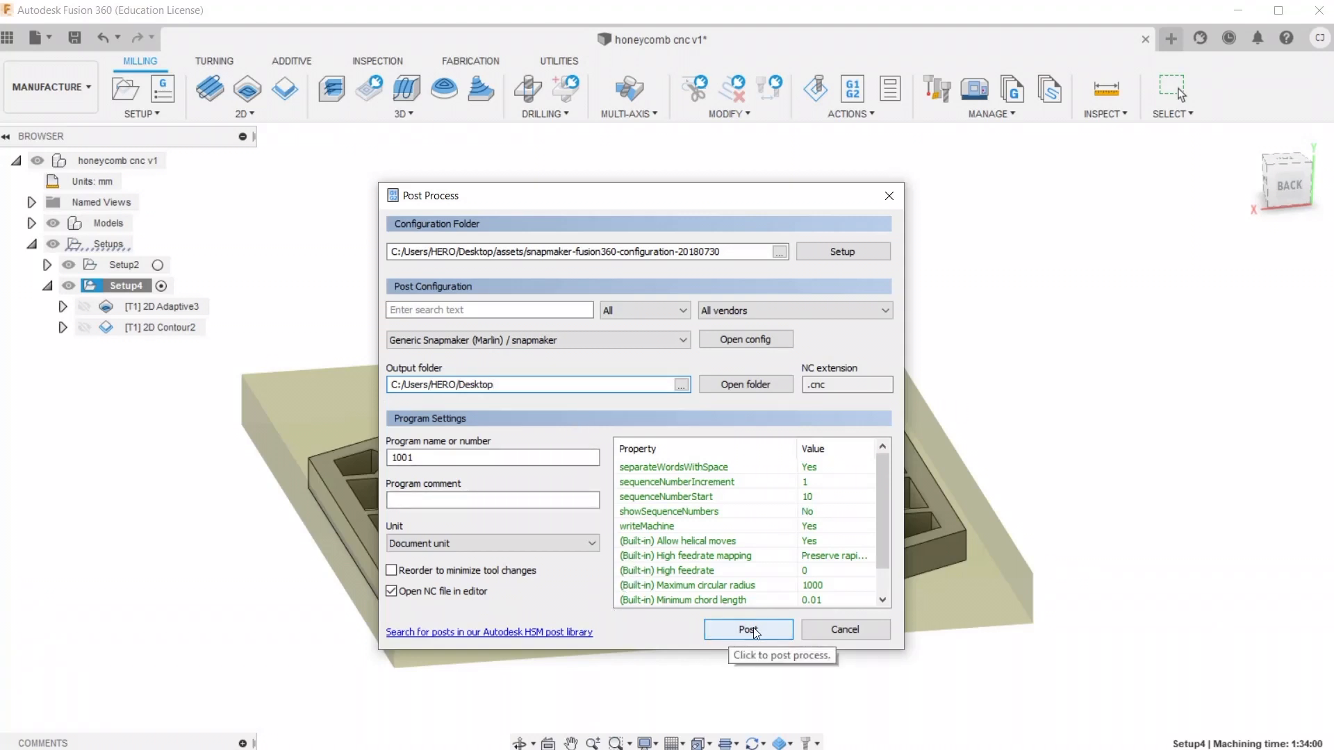
pyautogui.click(748, 629)
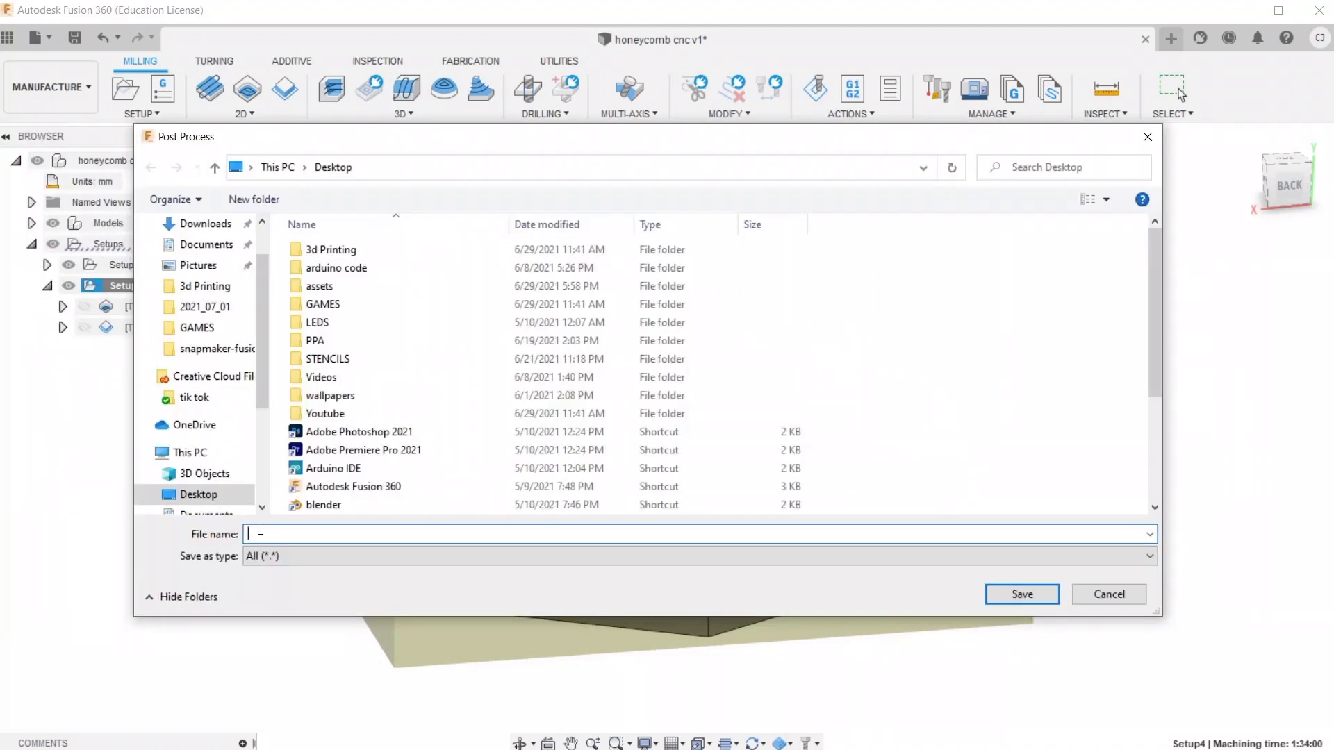
pyautogui.write('cnc test')
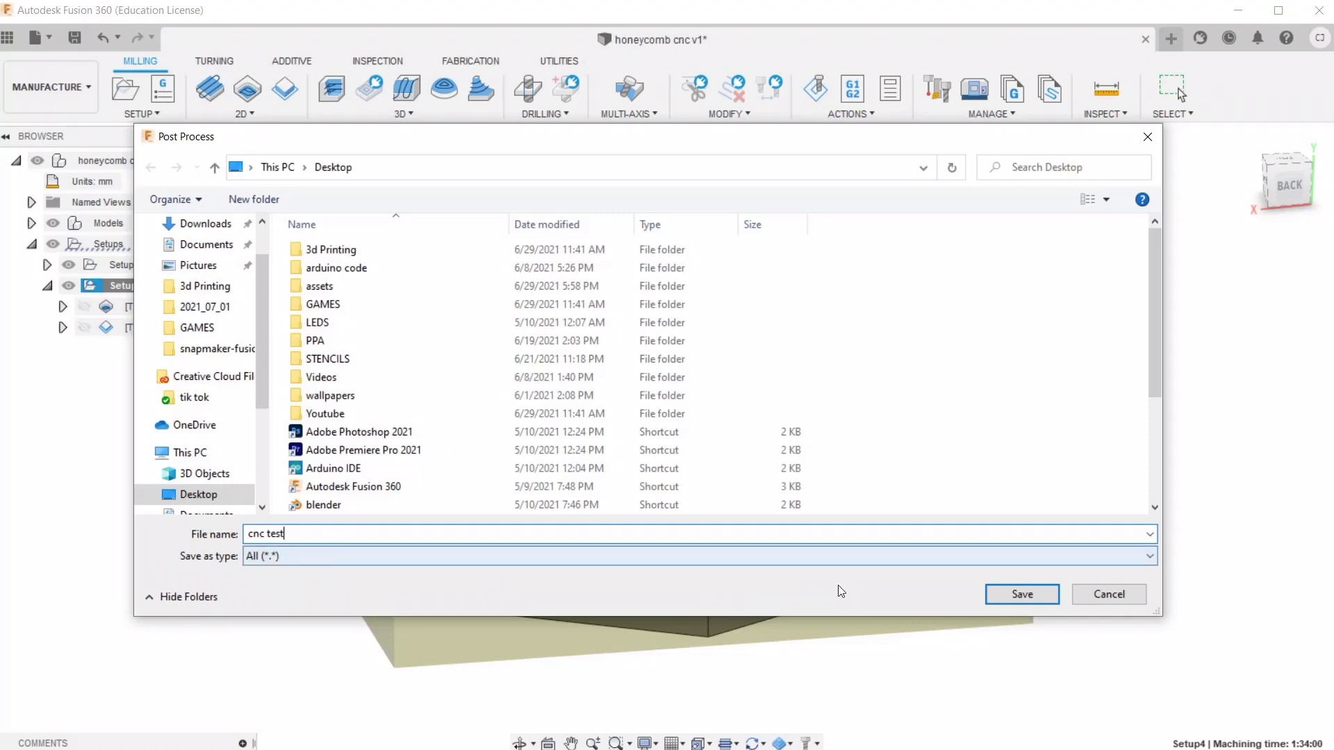
# Save the posted cnc test.cnc G-code to the Desktop, opening it in Visual Studio Code
pyautogui.click(1021, 595)
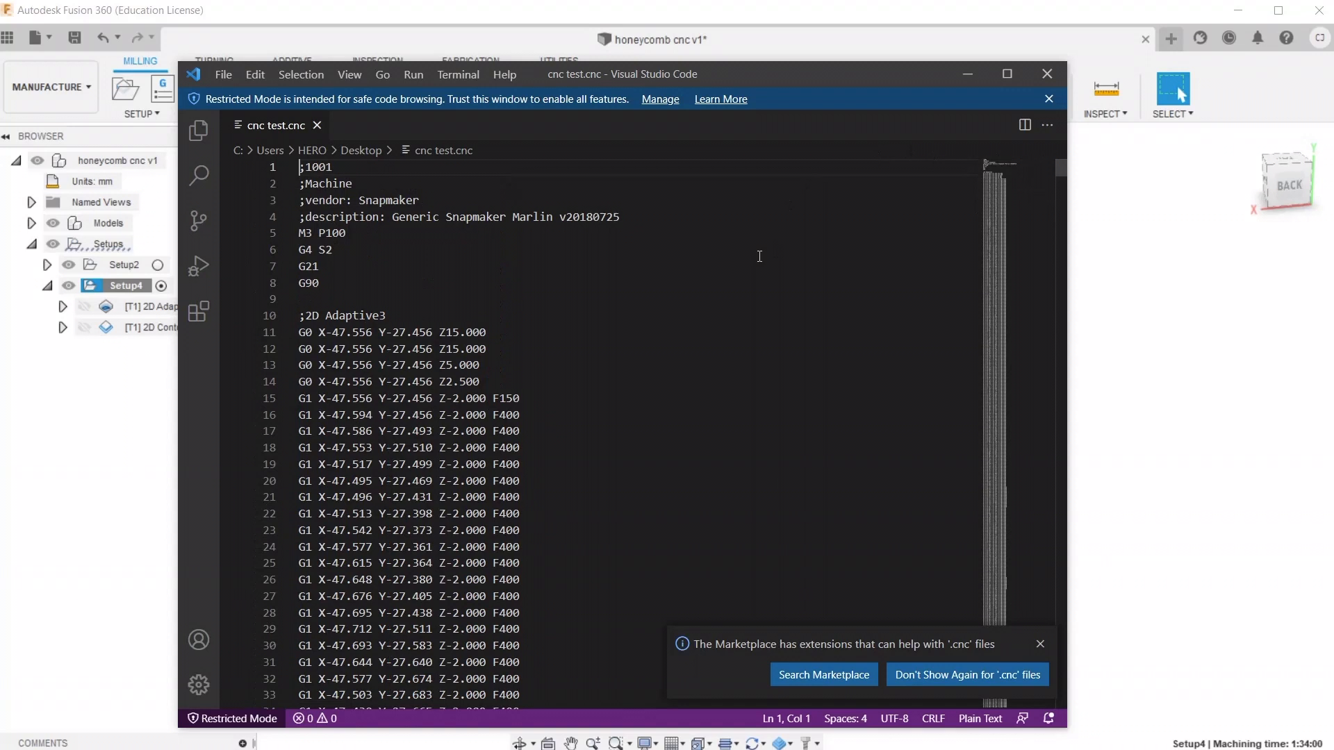
pyautogui.moveTo(1046, 73)
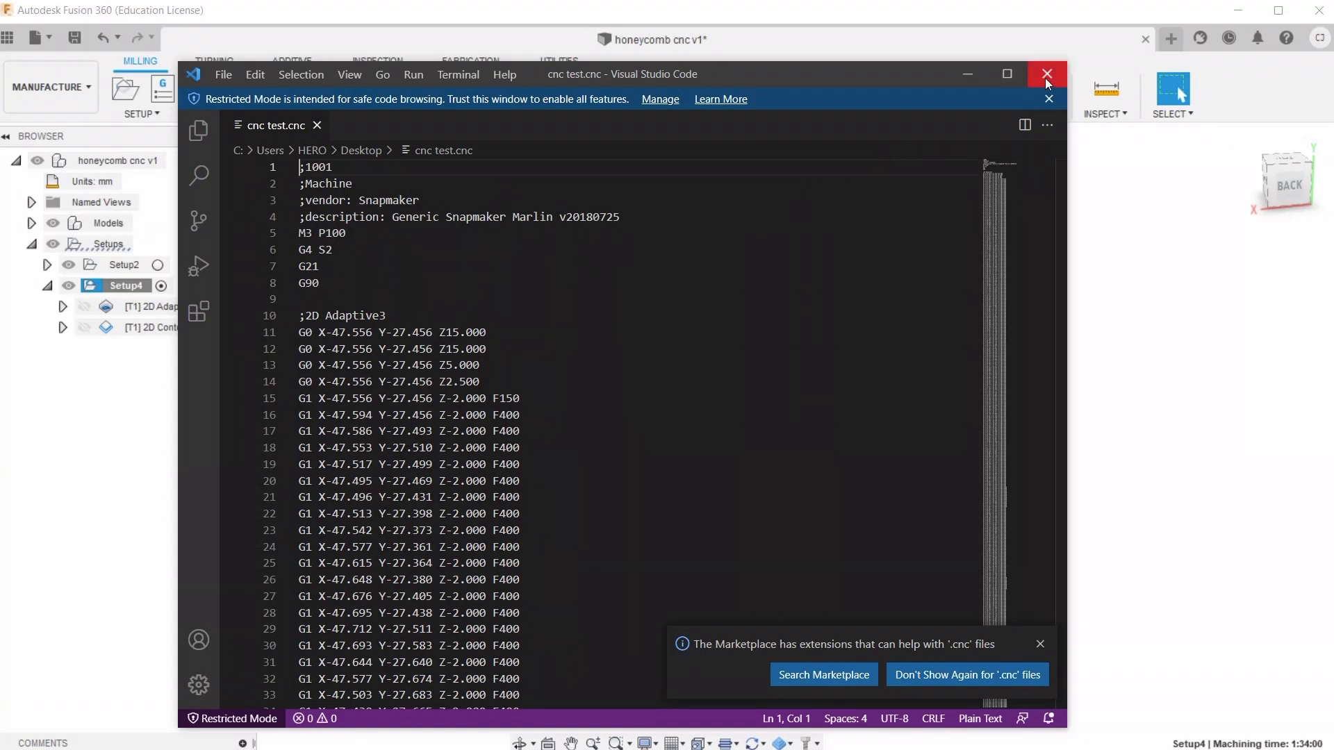
# Close the G-code preview, acknowledge the Safety Goggles notice and home the Snapmaker
pyautogui.click(1048, 74)
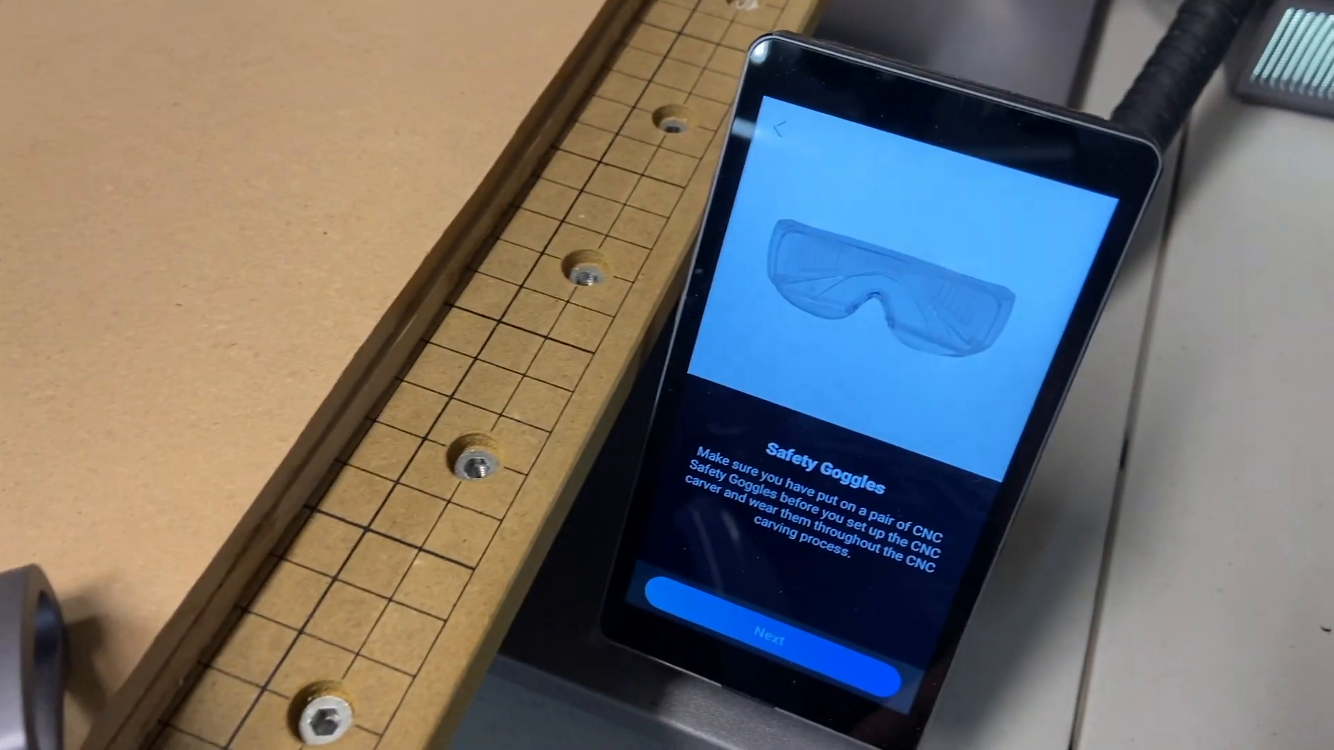
pyautogui.click(770, 631)
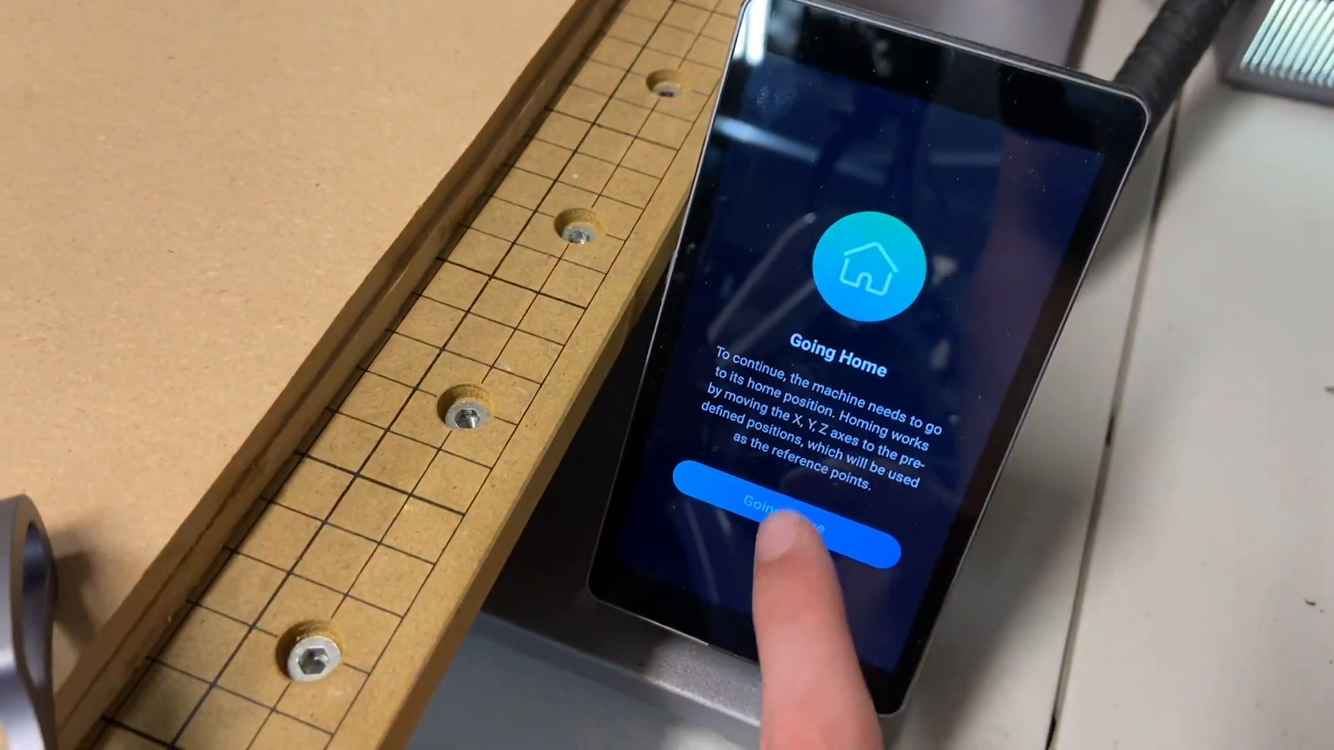
pyautogui.click(785, 518)
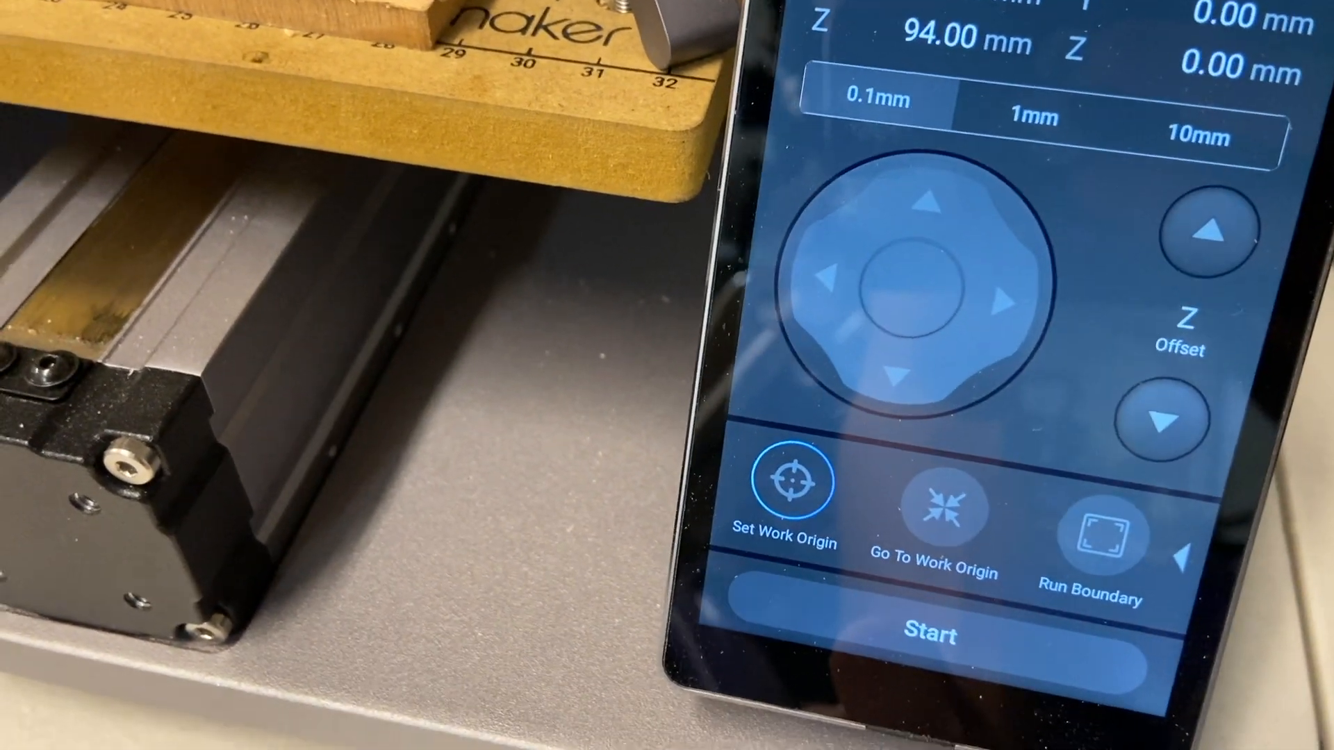